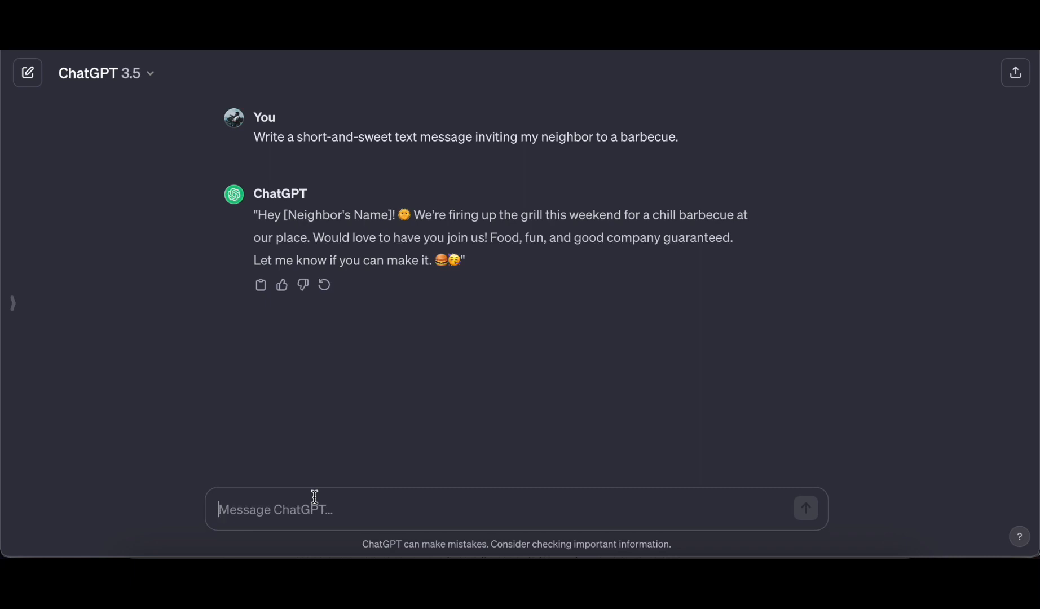
# In a new chat, ask ChatGPT for a short lion story, then hide the sidebar
pyautogui.write('create a sh')
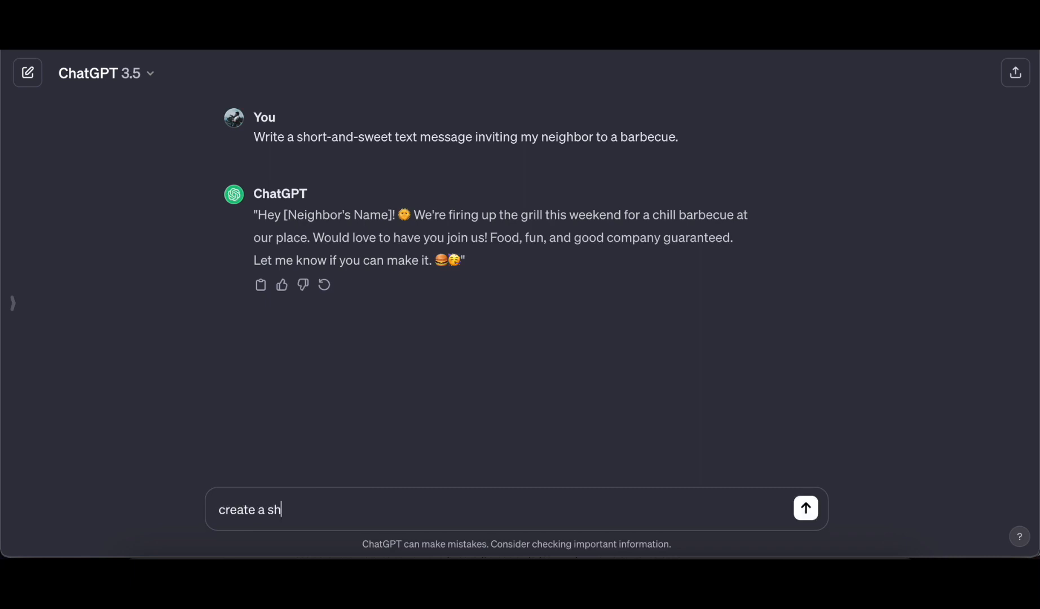
pyautogui.write('ort')
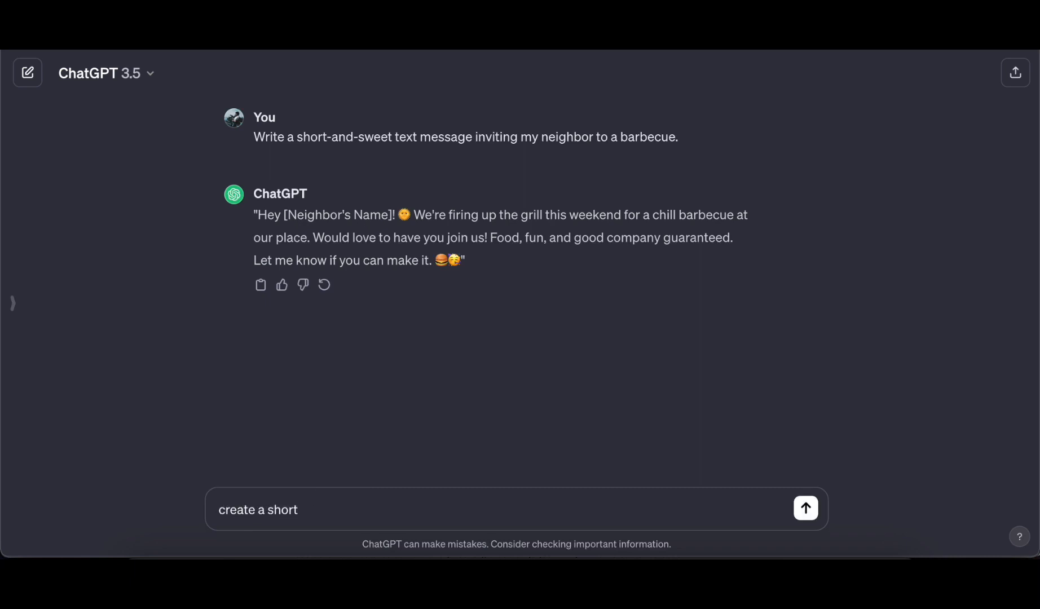
pyautogui.click(27, 72)
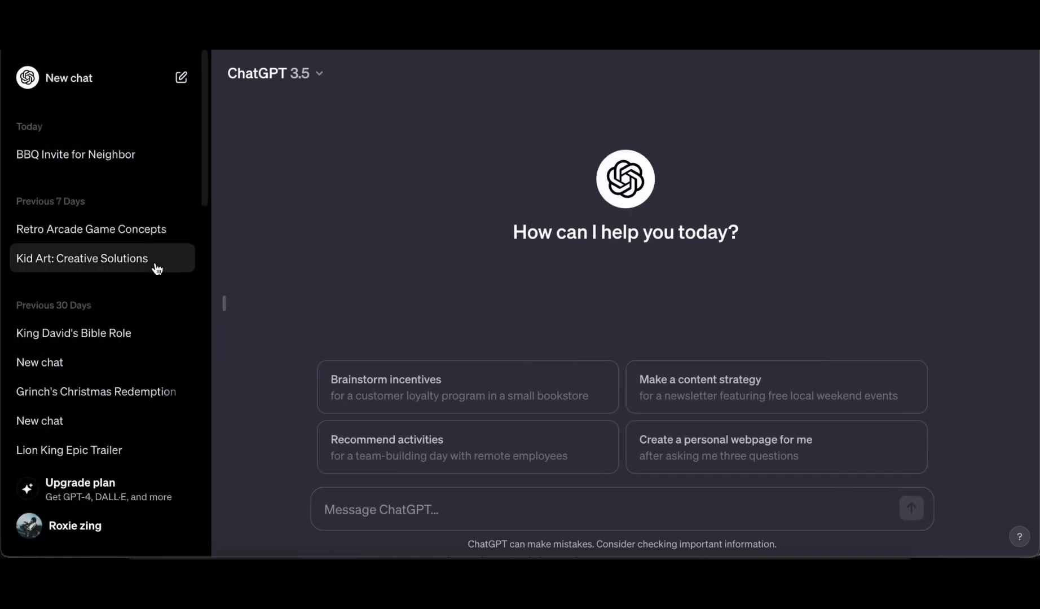
pyautogui.write('create a short')
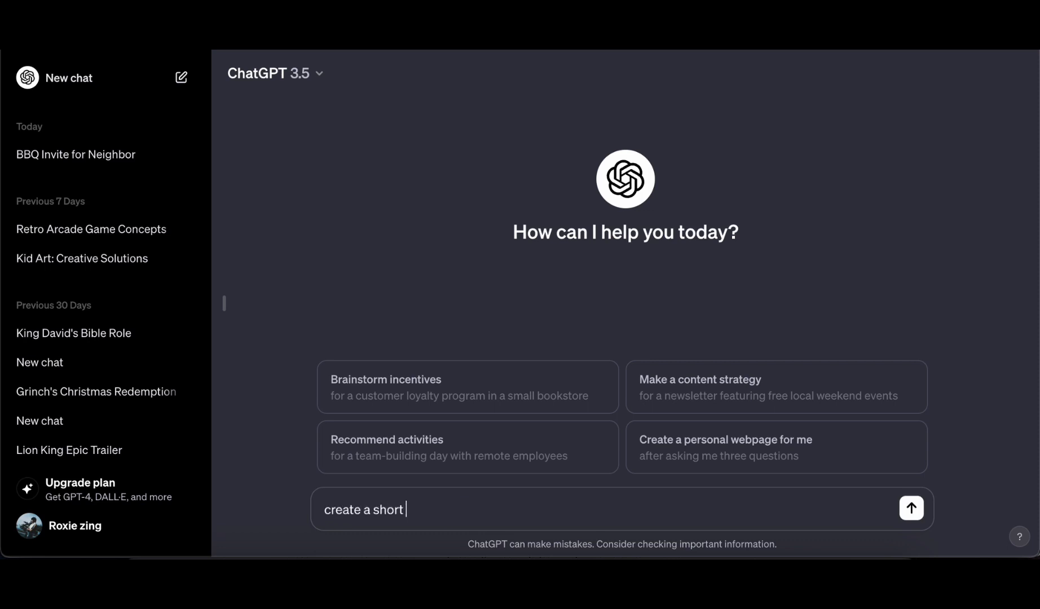
pyautogui.write('story about lion')
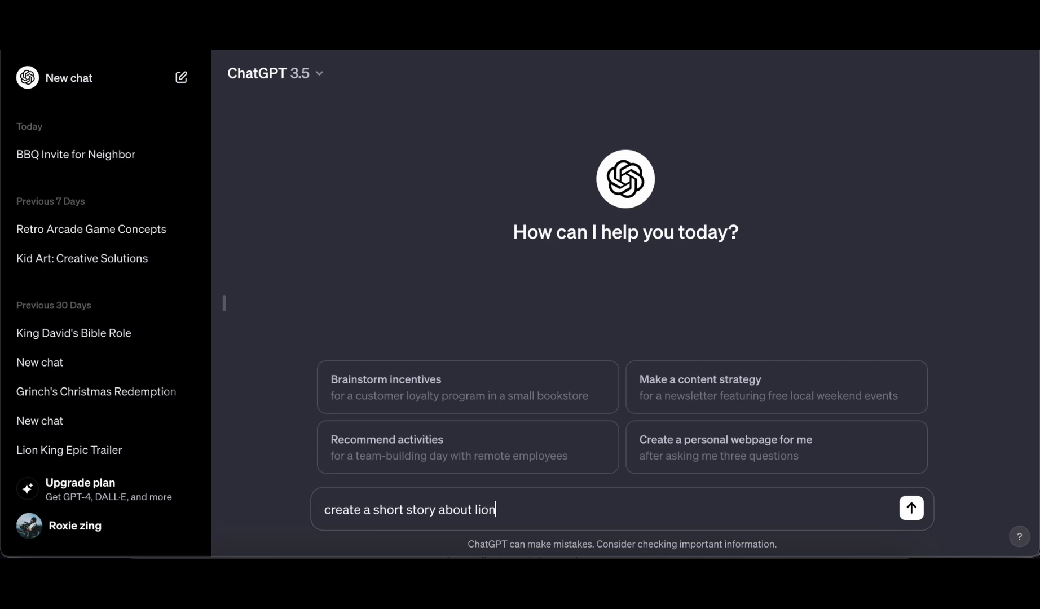
pyautogui.click(911, 509)
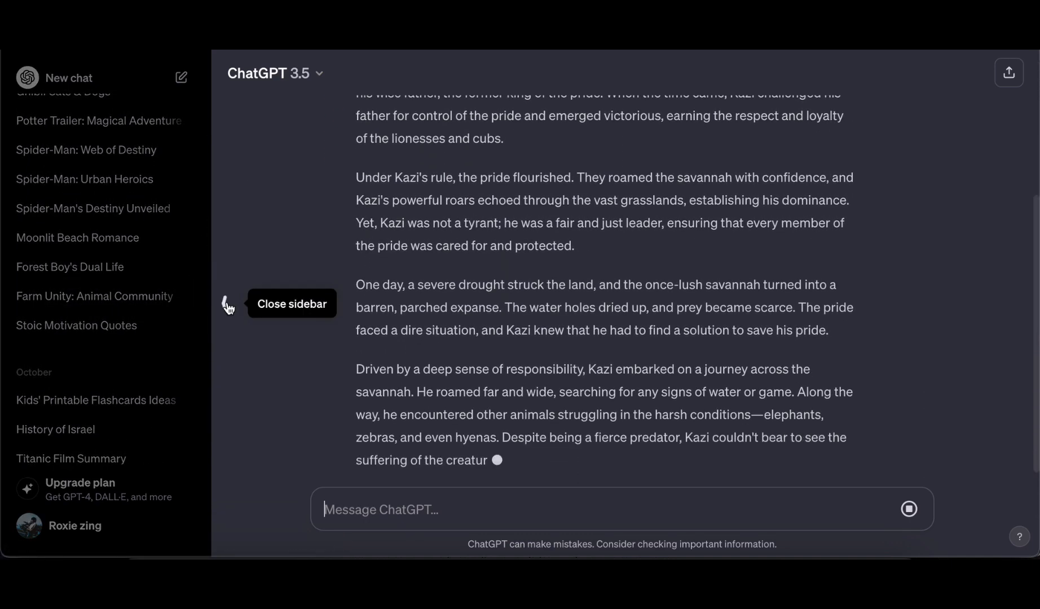
pyautogui.click(229, 304)
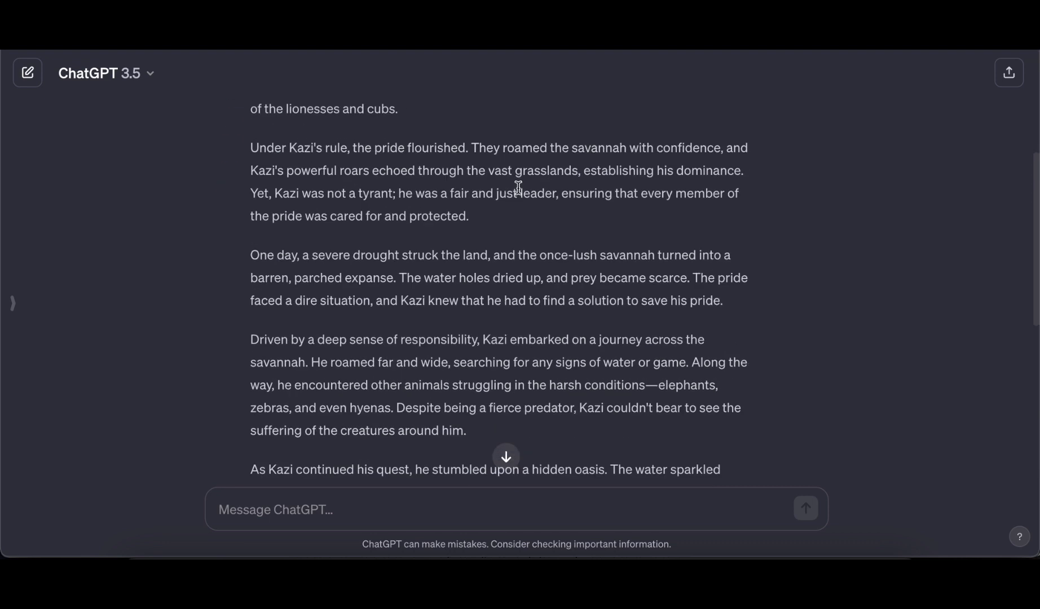
# Copy a share link for the lion story conversation
pyautogui.scroll(-3)
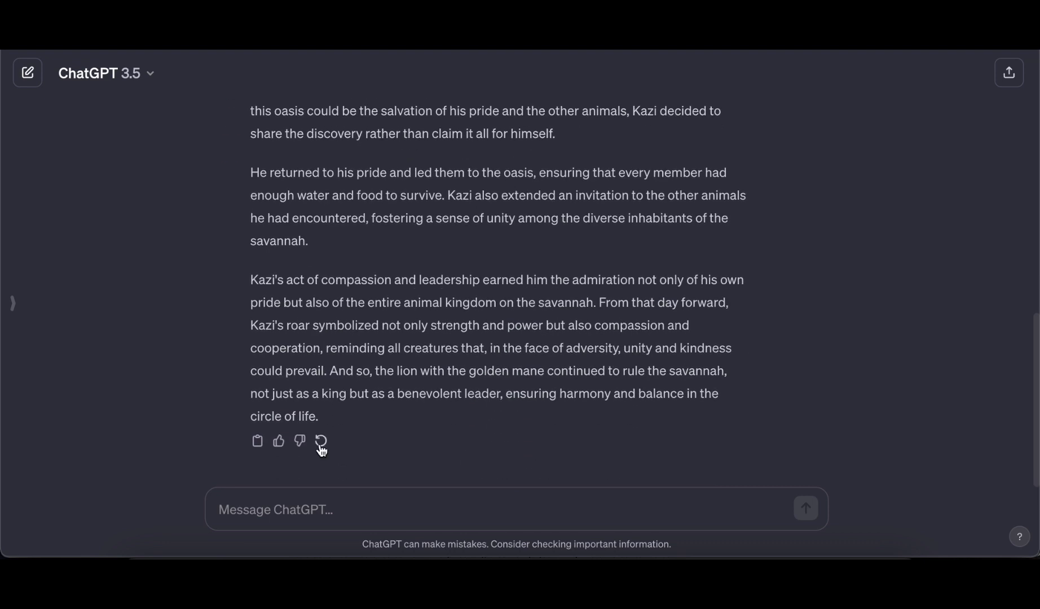
pyautogui.moveTo(1009, 72)
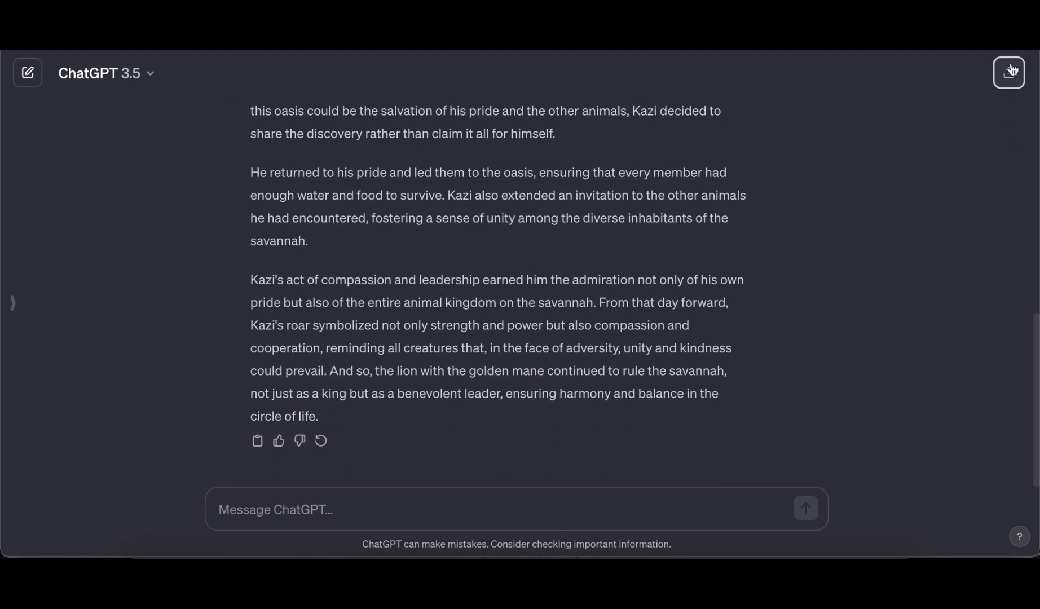
pyautogui.click(1008, 73)
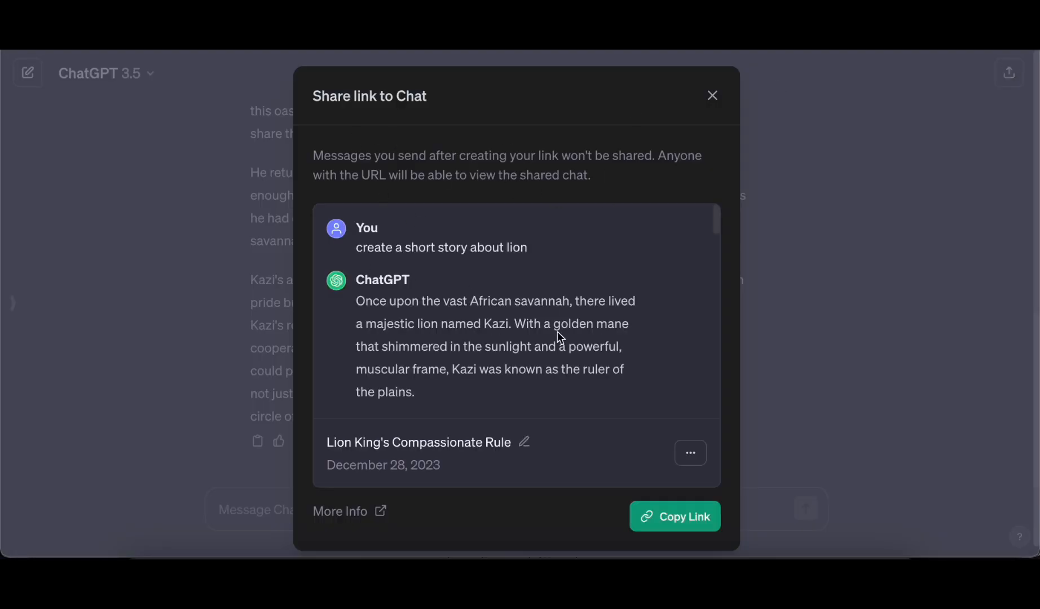
pyautogui.click(674, 516)
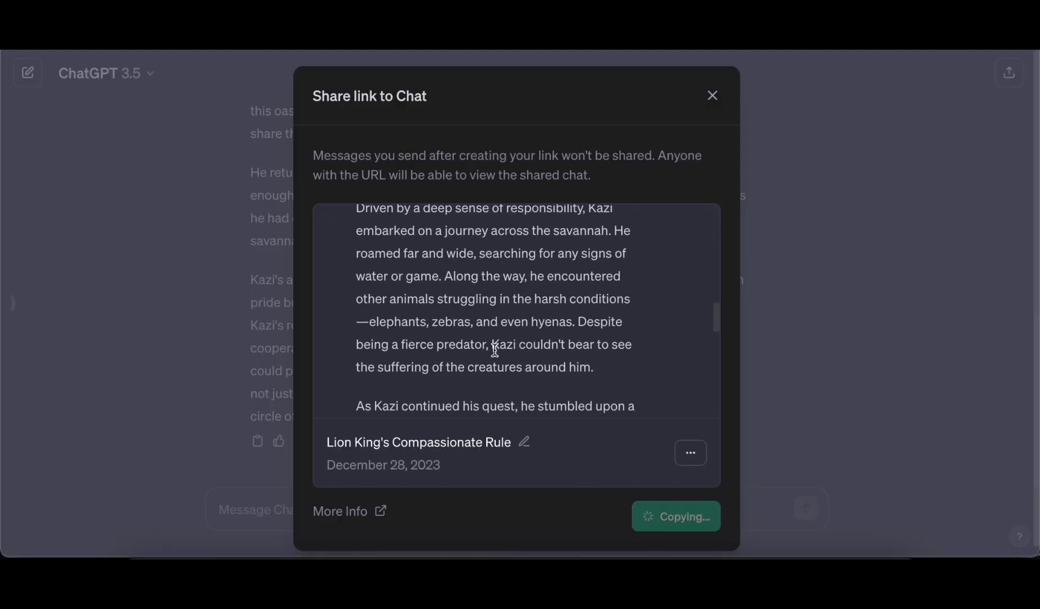
pyautogui.click(674, 517)
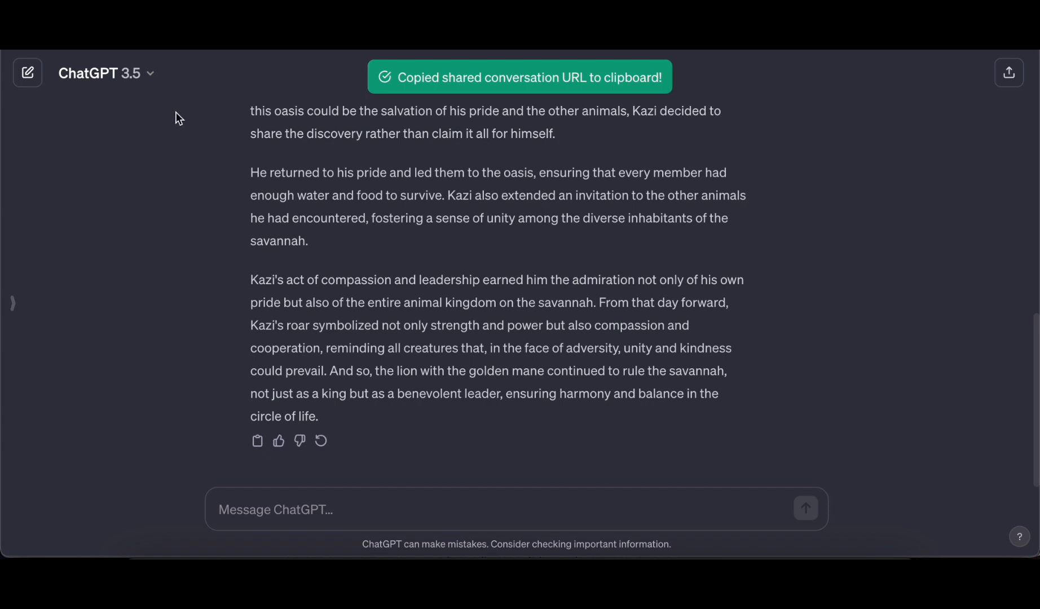
# View the GPT-4 upgrade plans from the model dropdown, then dismiss them
pyautogui.click(99, 72)
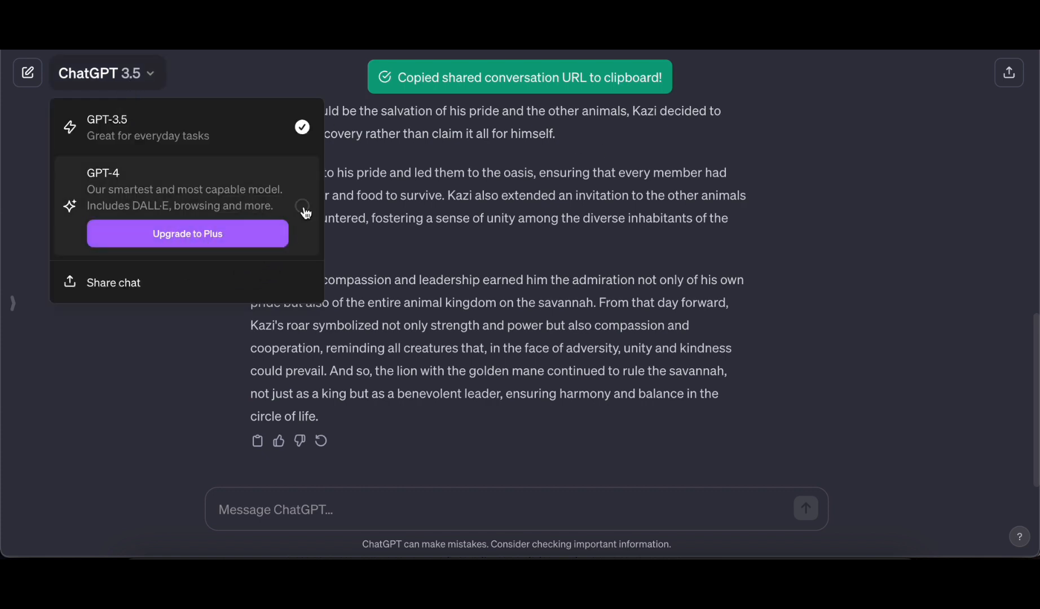
pyautogui.click(187, 233)
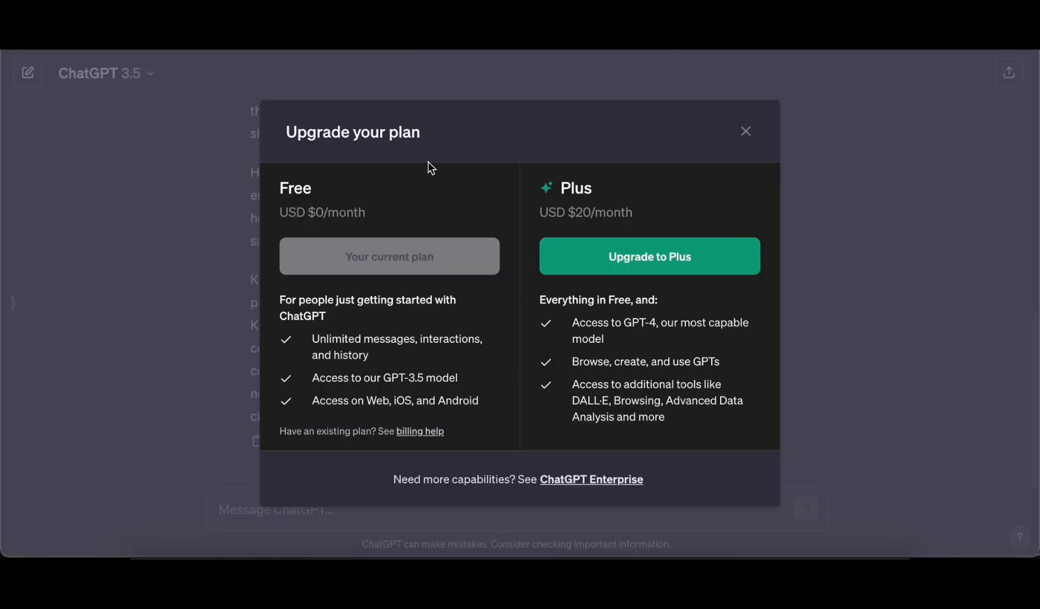
pyautogui.moveTo(745, 133)
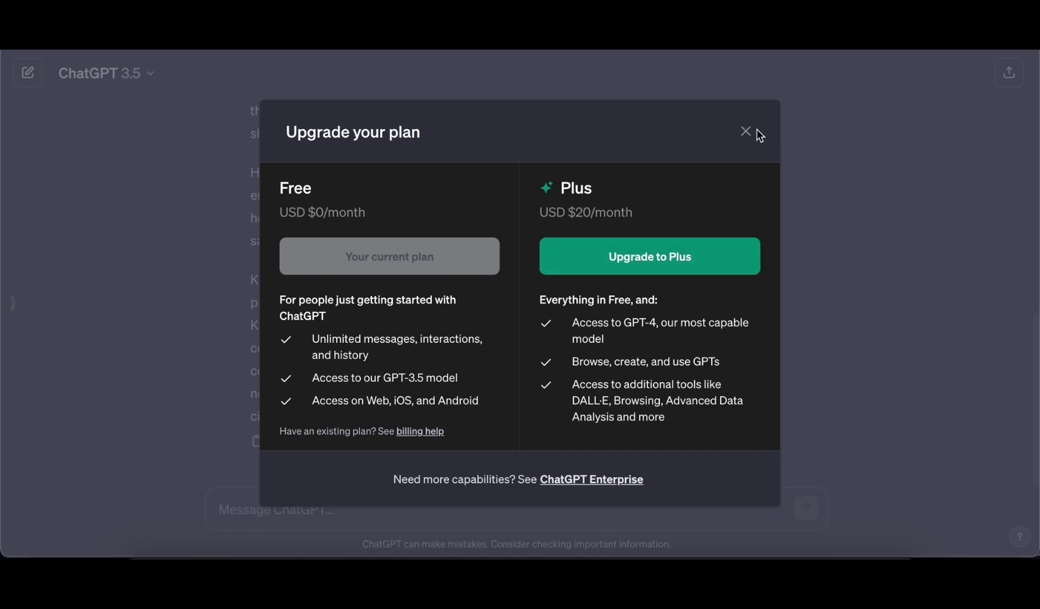
pyautogui.click(746, 131)
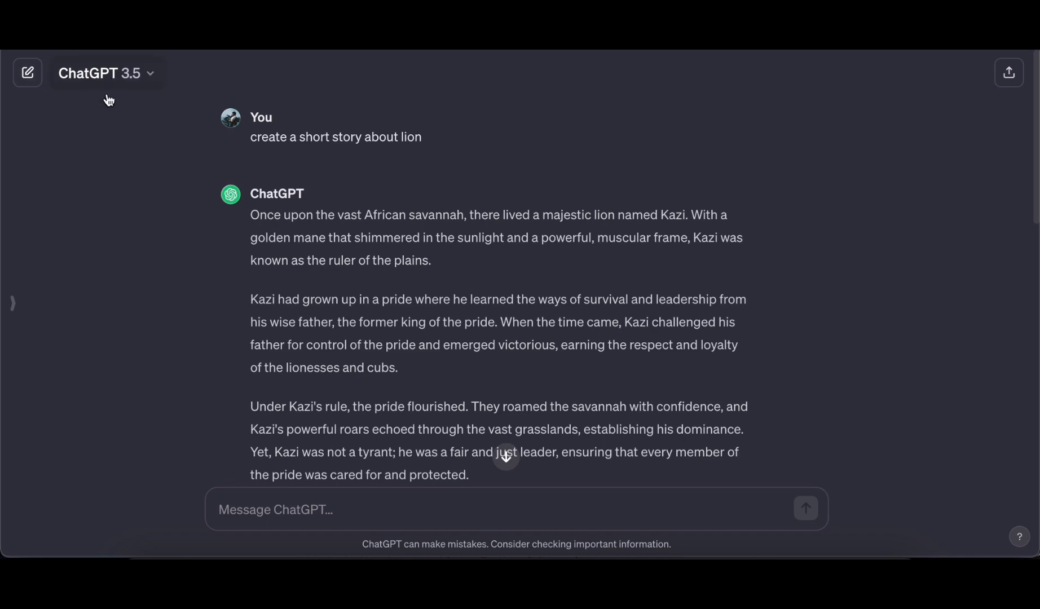
pyautogui.moveTo(44, 313)
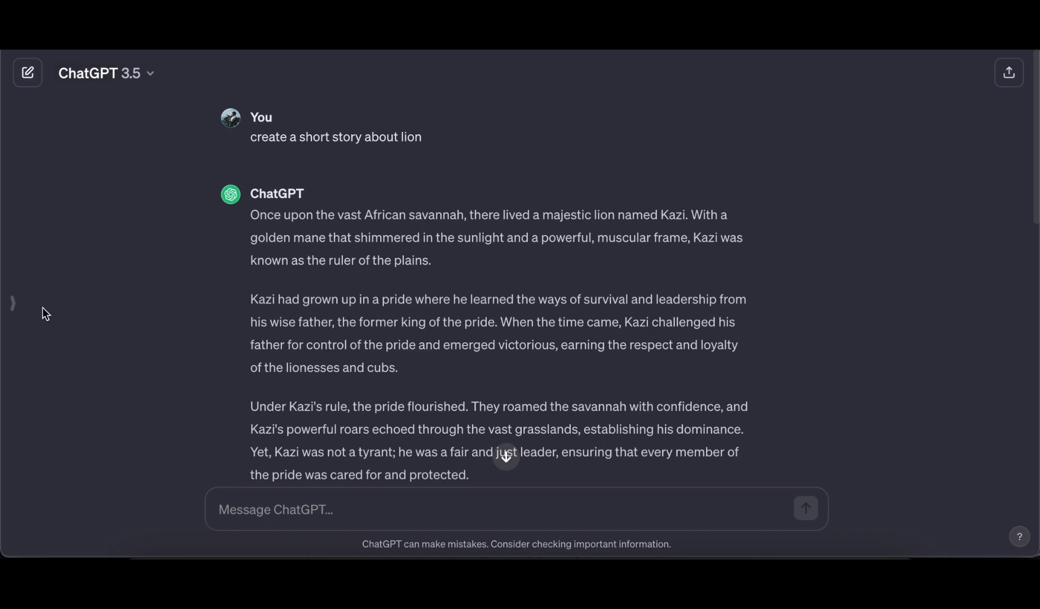
# Send the follow-up 'location in thailand' to ChatGPT
pyautogui.write('location')
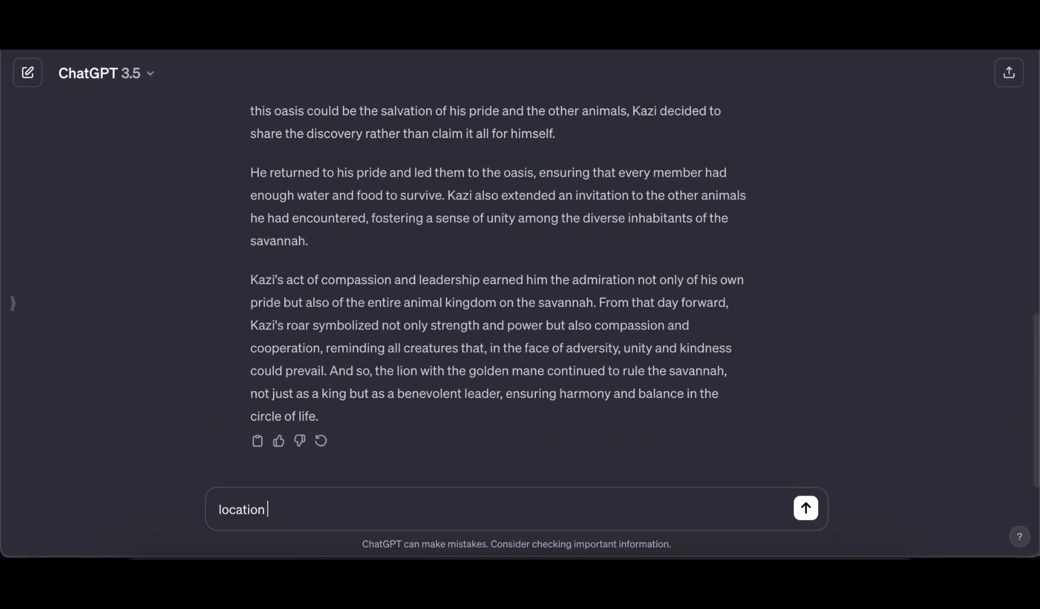
pyautogui.write('in')
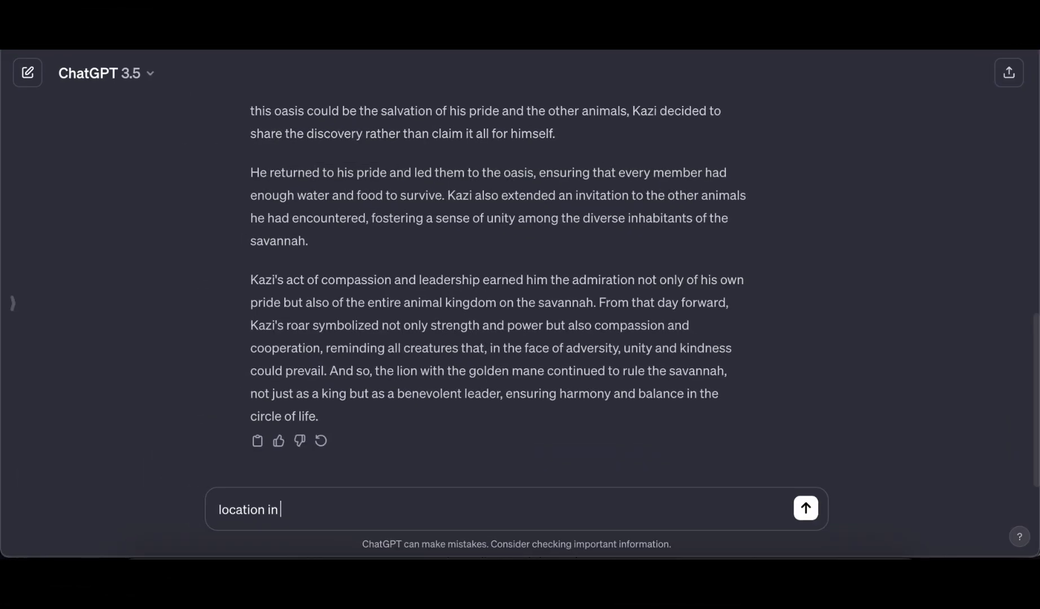
pyautogui.write('thai')
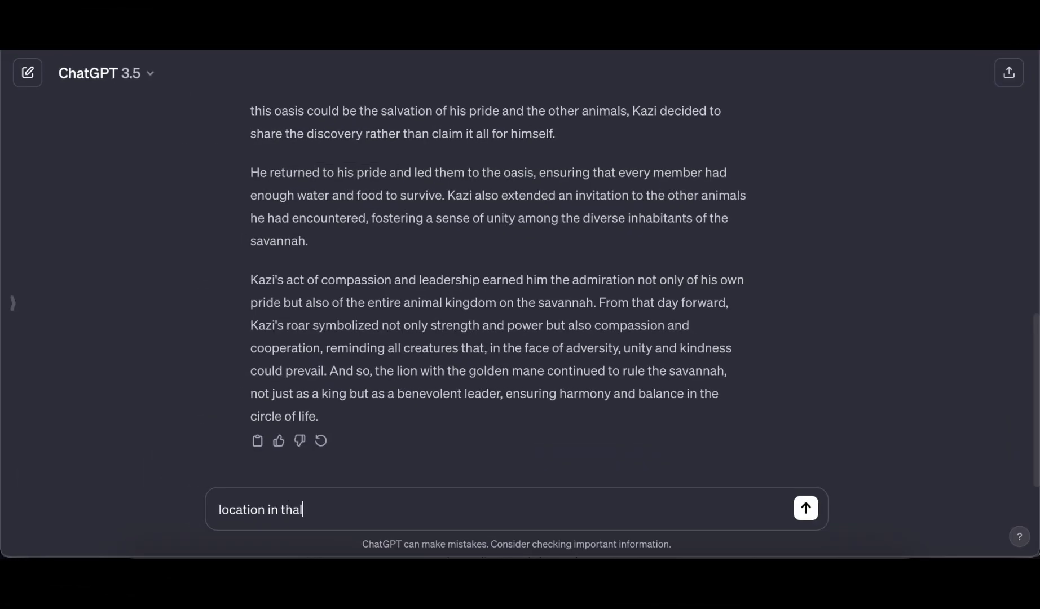
pyautogui.press('Backspace')
pyautogui.write('ilanf')
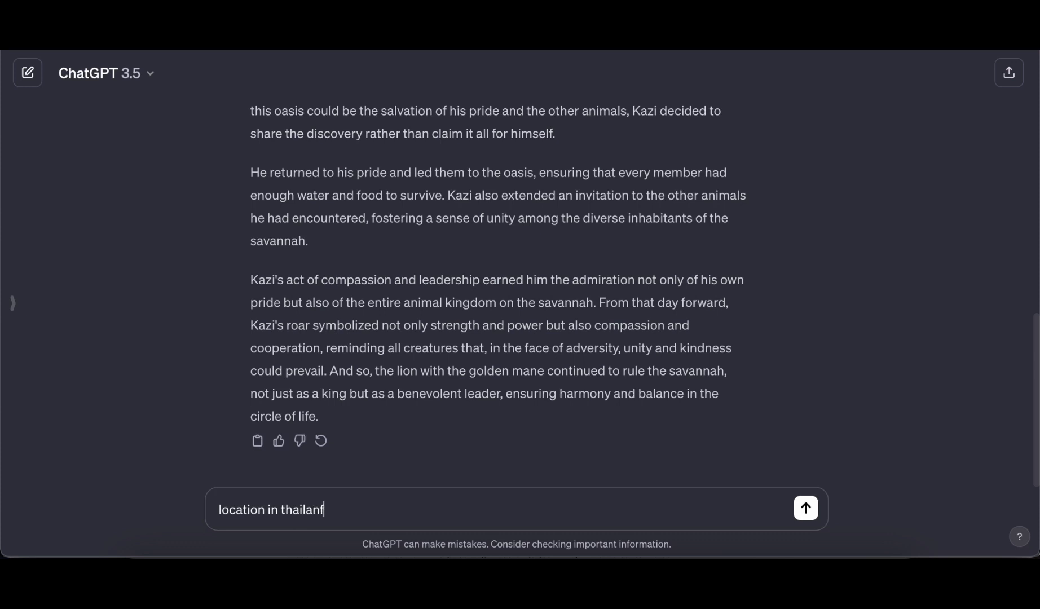
pyautogui.click(805, 508)
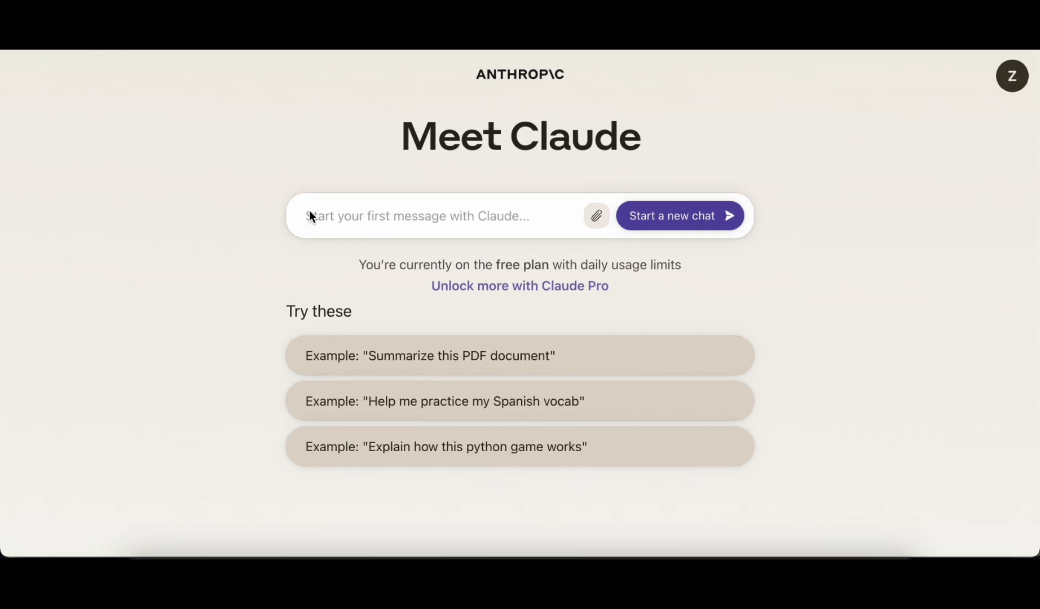
pyautogui.moveTo(155, 239)
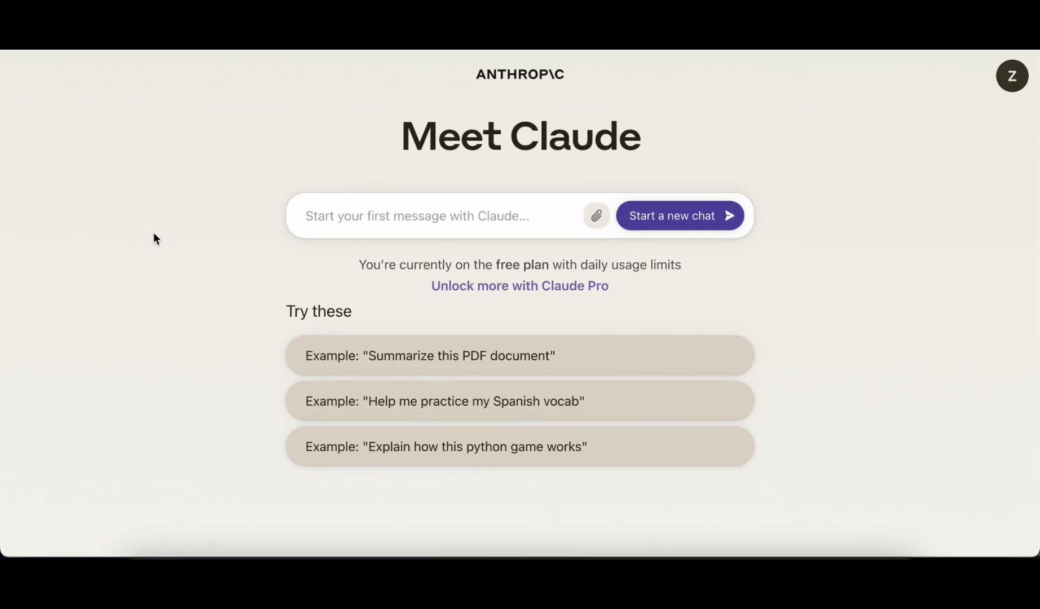
pyautogui.moveTo(744, 177)
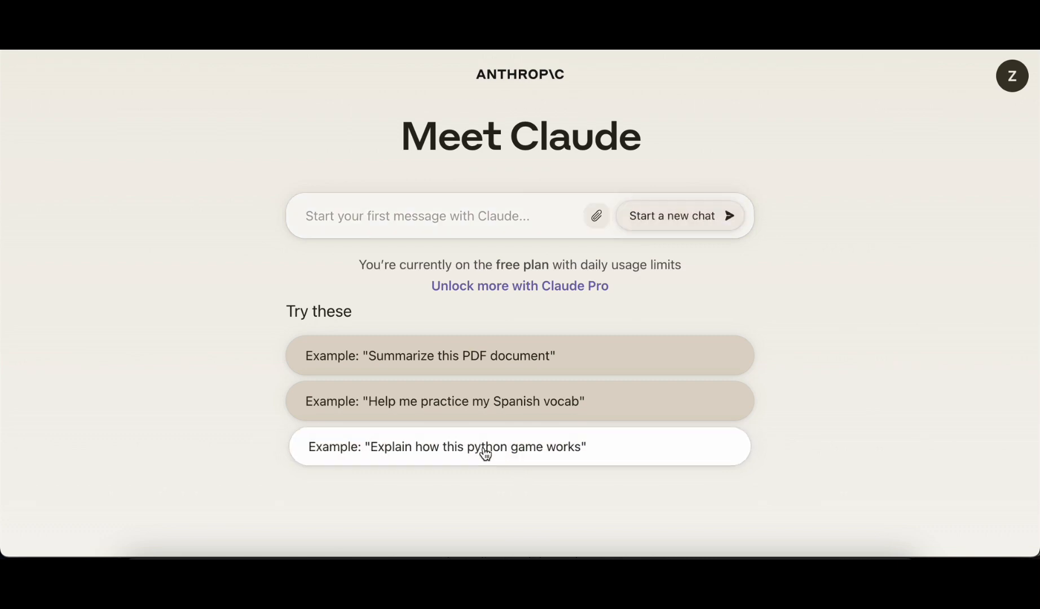
# Run Claude's 'Explain how this python game works' example and read the code breakdown
pyautogui.click(519, 446)
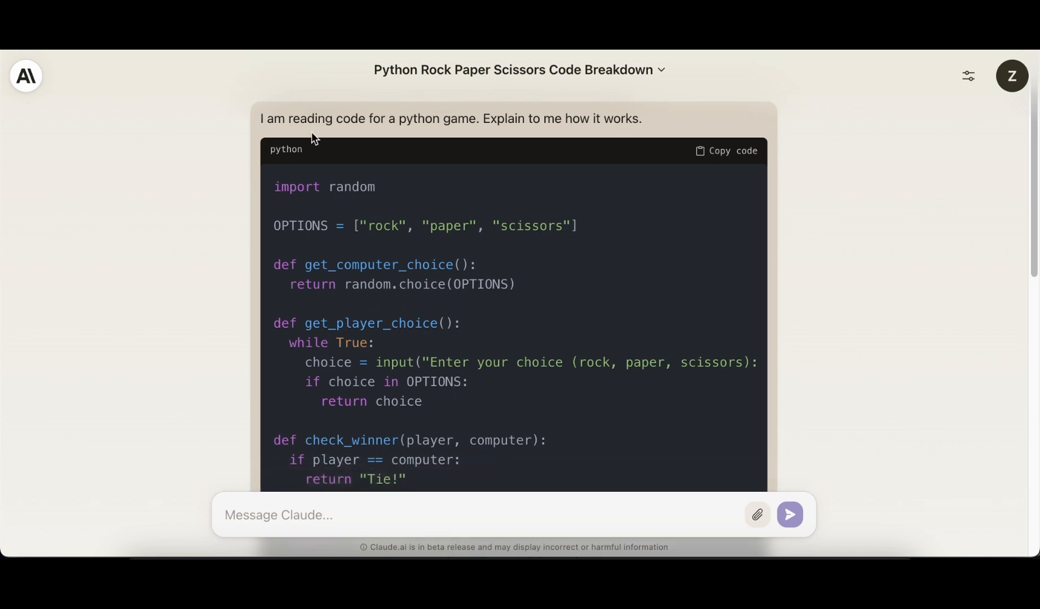
pyautogui.scroll(-3)
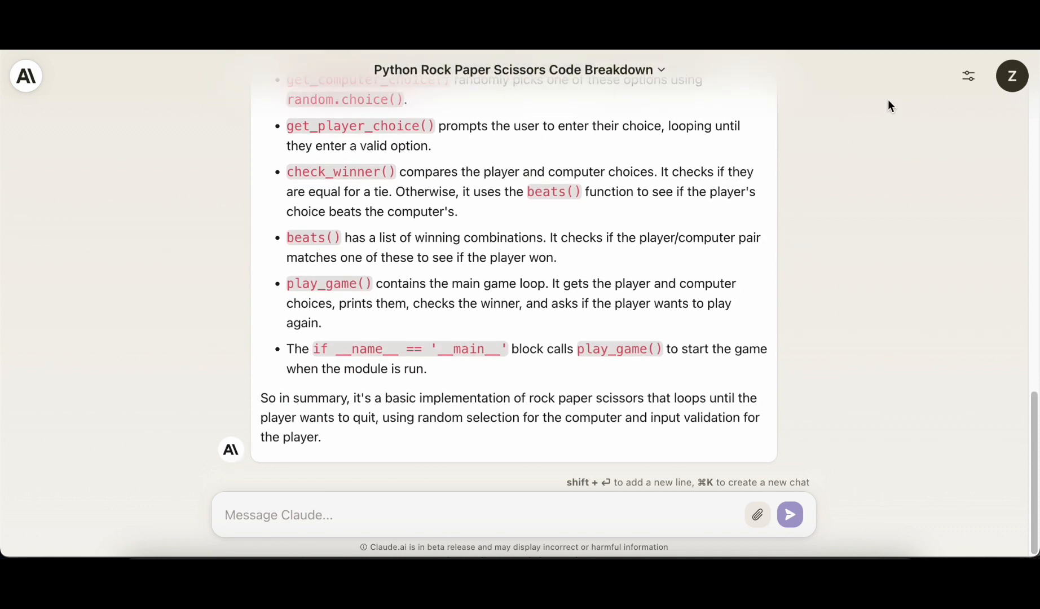
pyautogui.click(968, 75)
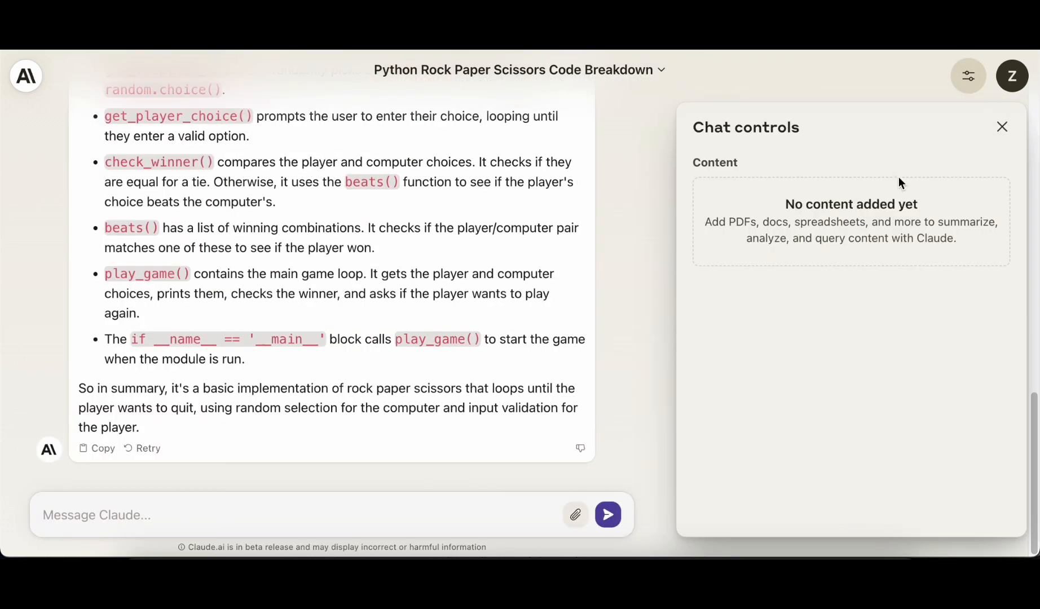
pyautogui.click(1002, 127)
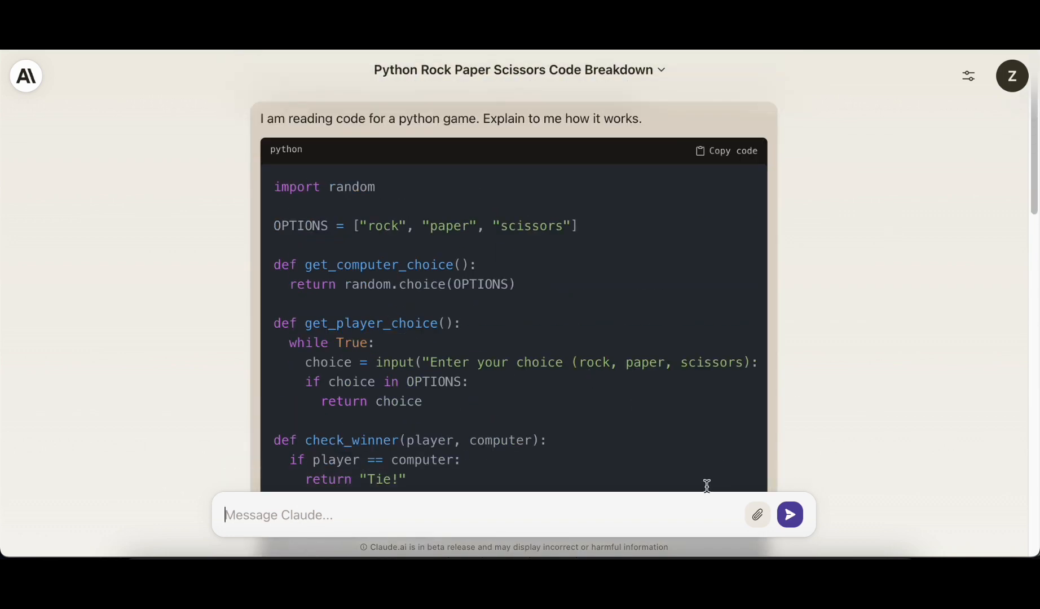
# Send Claude the prompt 'create a summary about titan'
pyautogui.write('create a summary')
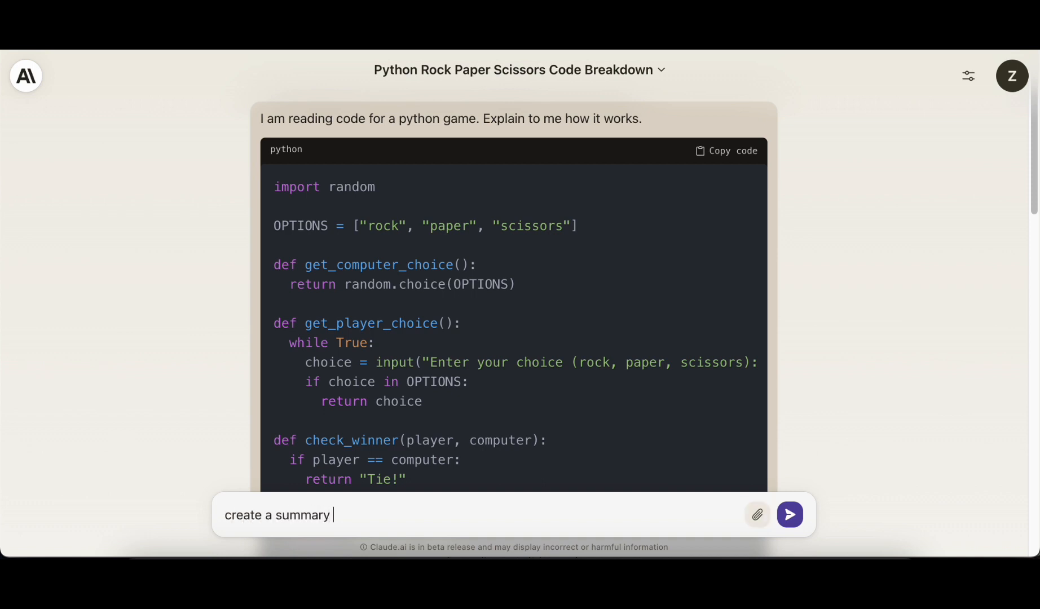
pyautogui.write('about titan')
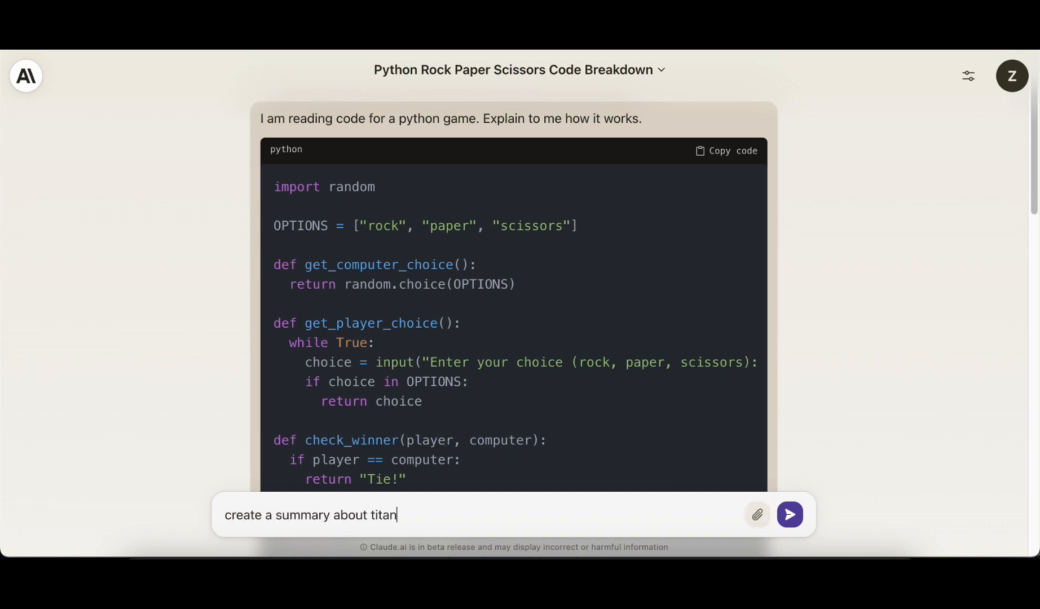
pyautogui.click(789, 514)
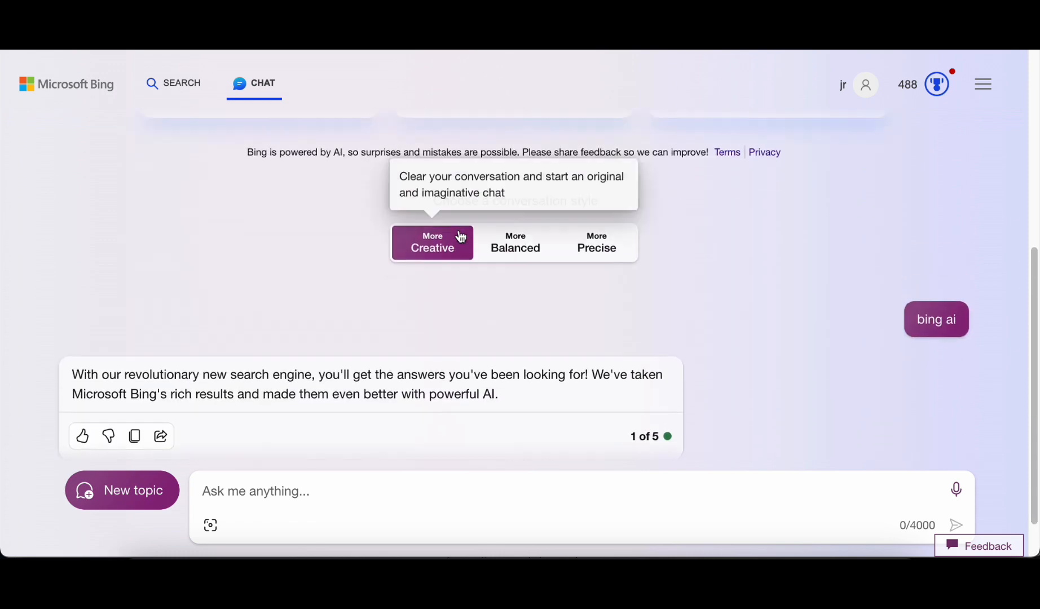
pyautogui.moveTo(554, 363)
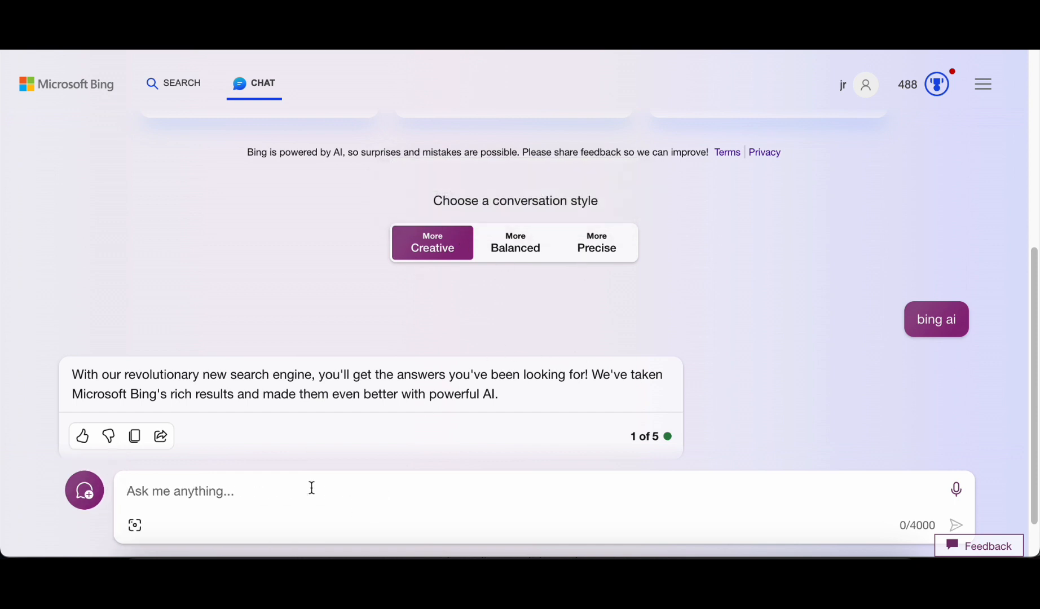
# Send Bing Chat the prompt 'create a story about the sea'
pyautogui.write('create a story a')
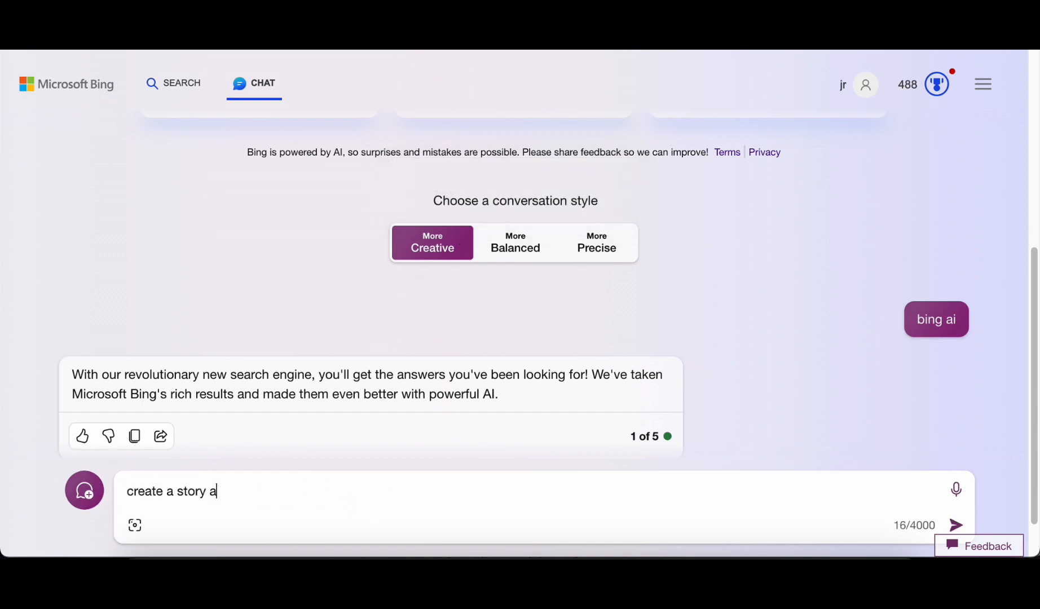
pyautogui.write('bout the sea')
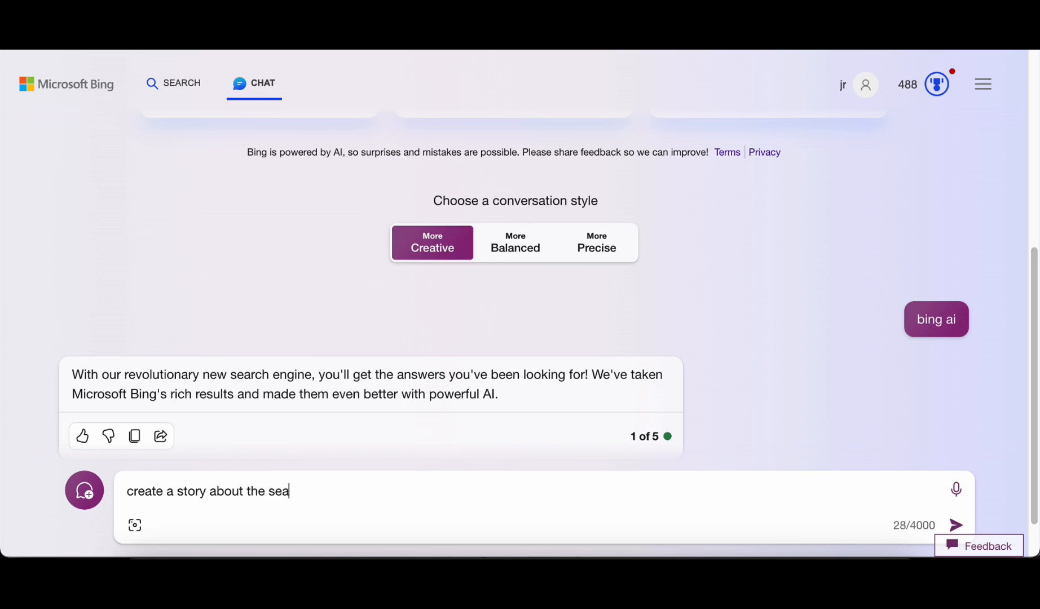
pyautogui.click(956, 525)
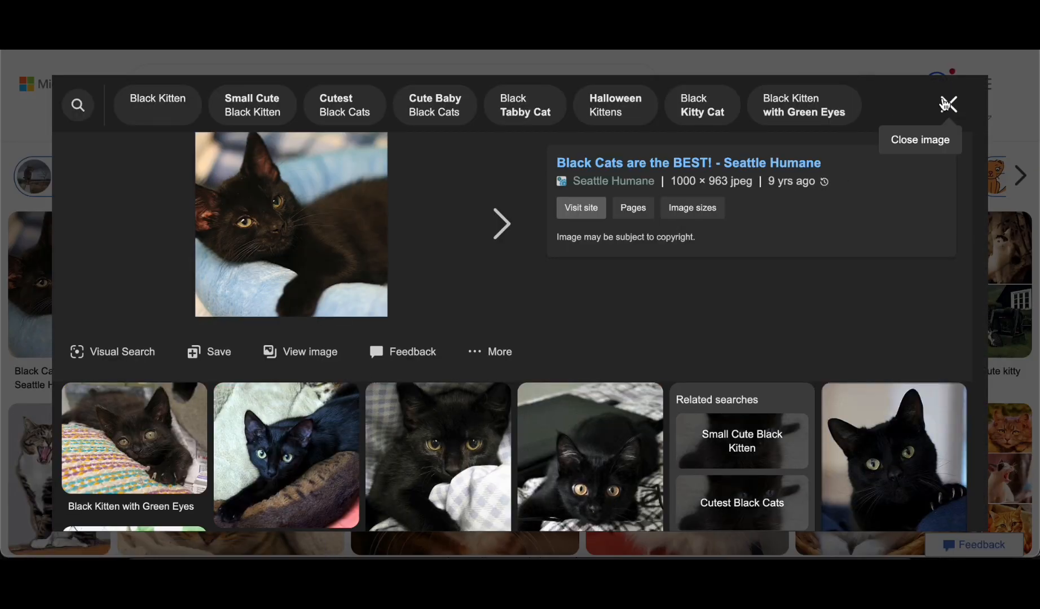
# Close the kitten picture, request golden retriever pictures, then start a new topic
pyautogui.click(947, 104)
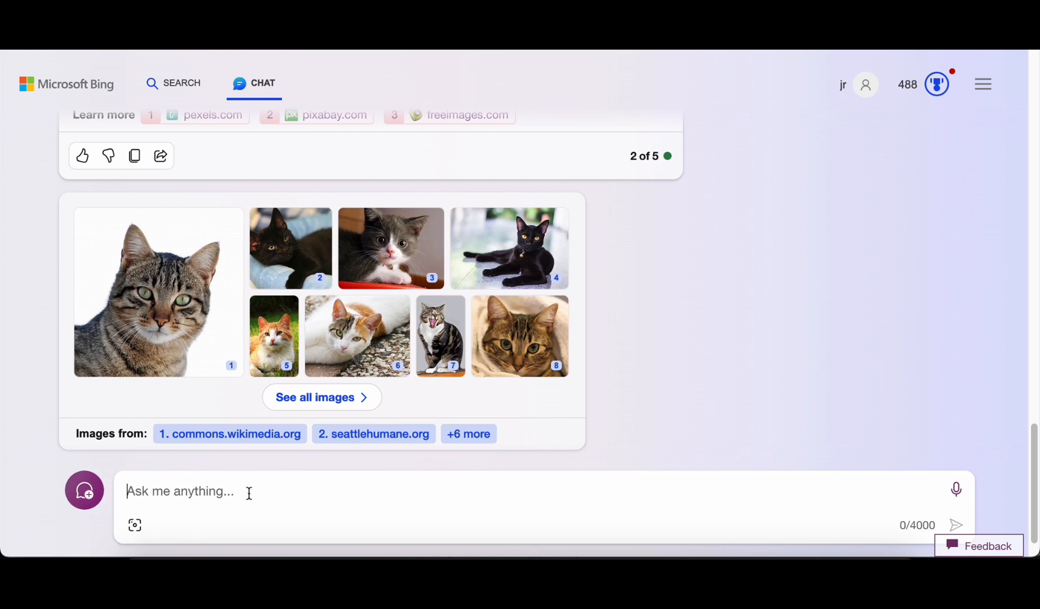
pyautogui.write('pi')
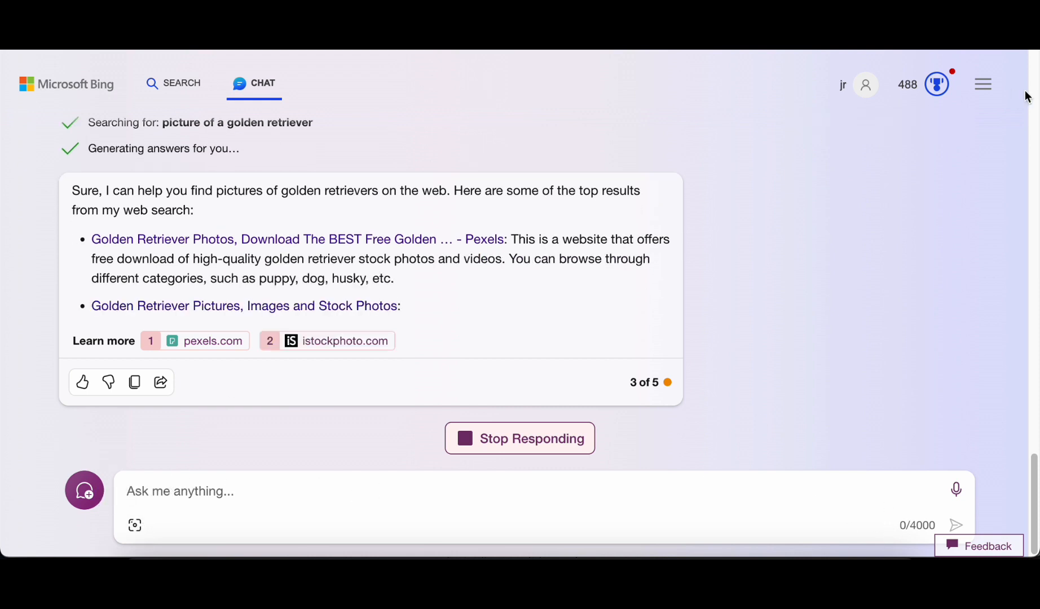
pyautogui.click(983, 84)
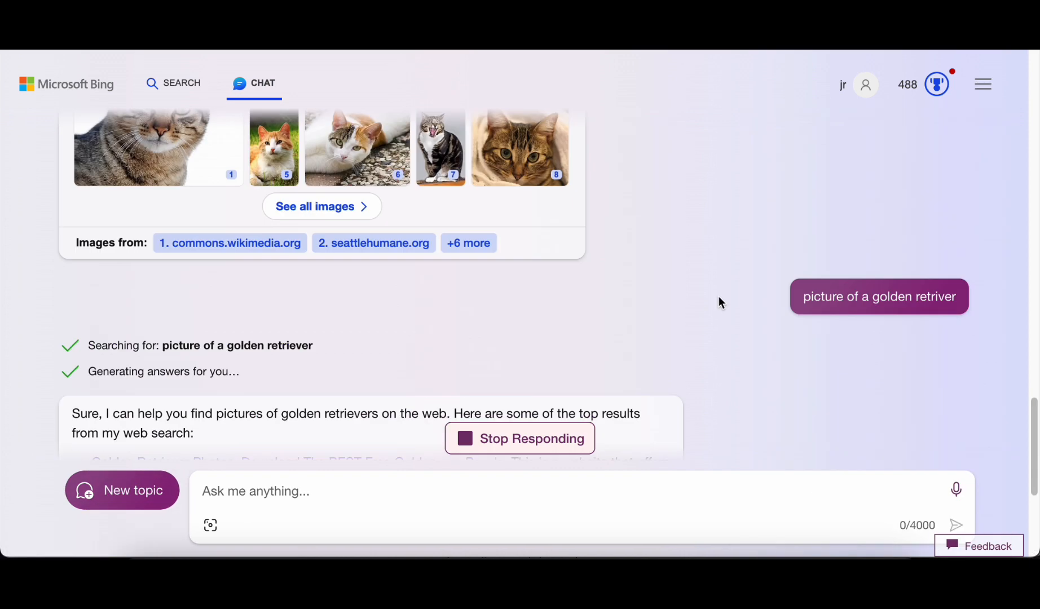
pyautogui.click(181, 83)
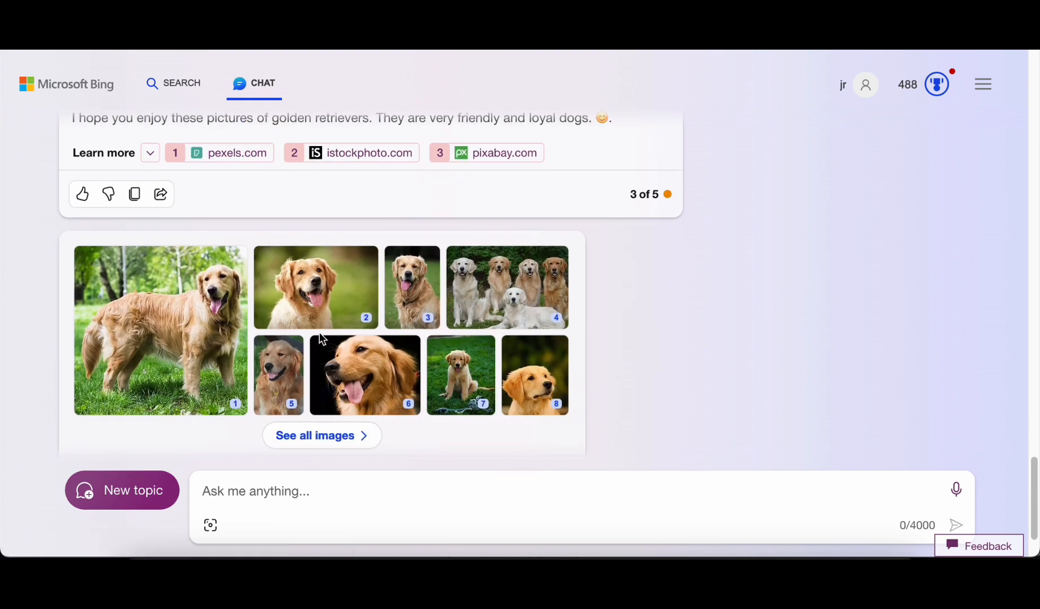
pyautogui.moveTo(126, 489)
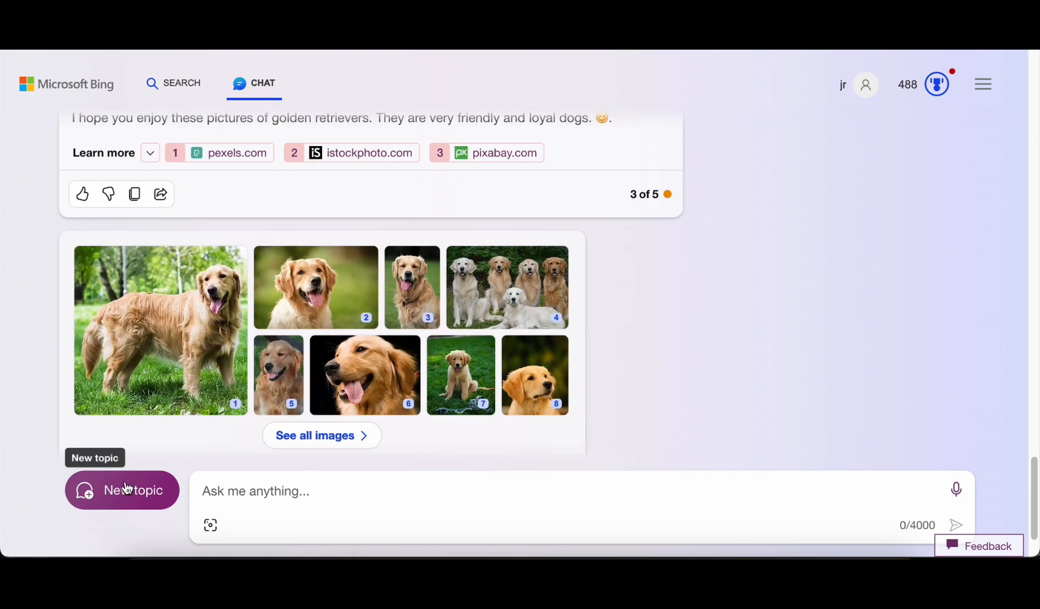
pyautogui.click(121, 489)
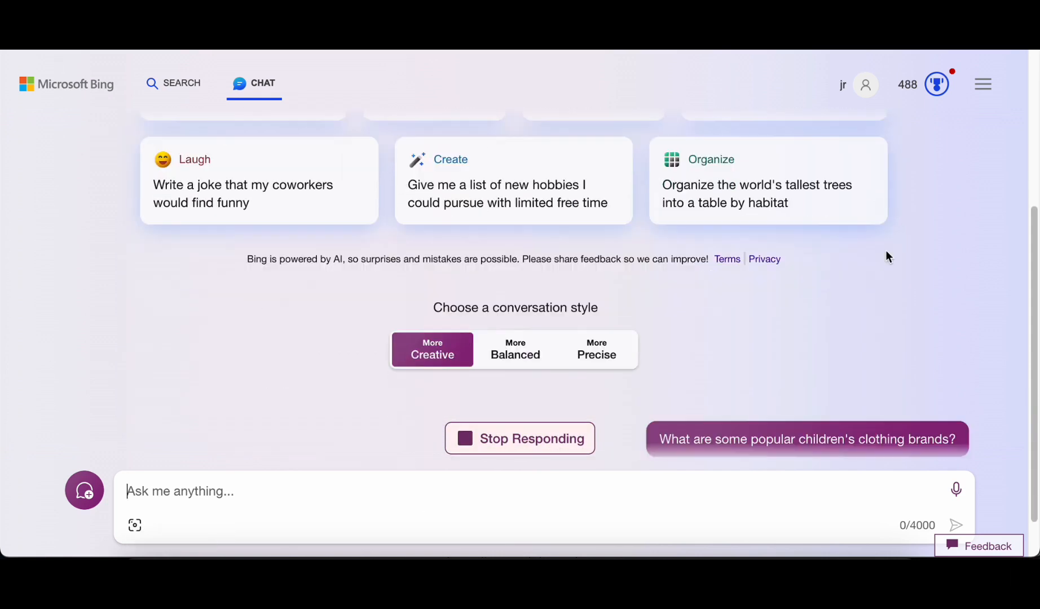
pyautogui.scroll(-3)
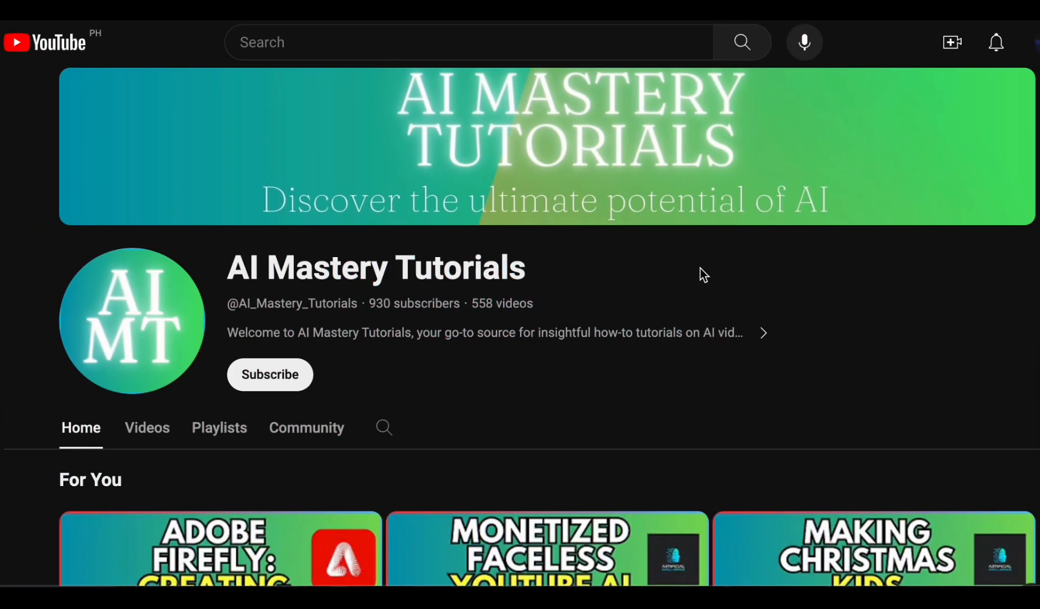
pyautogui.moveTo(649, 265)
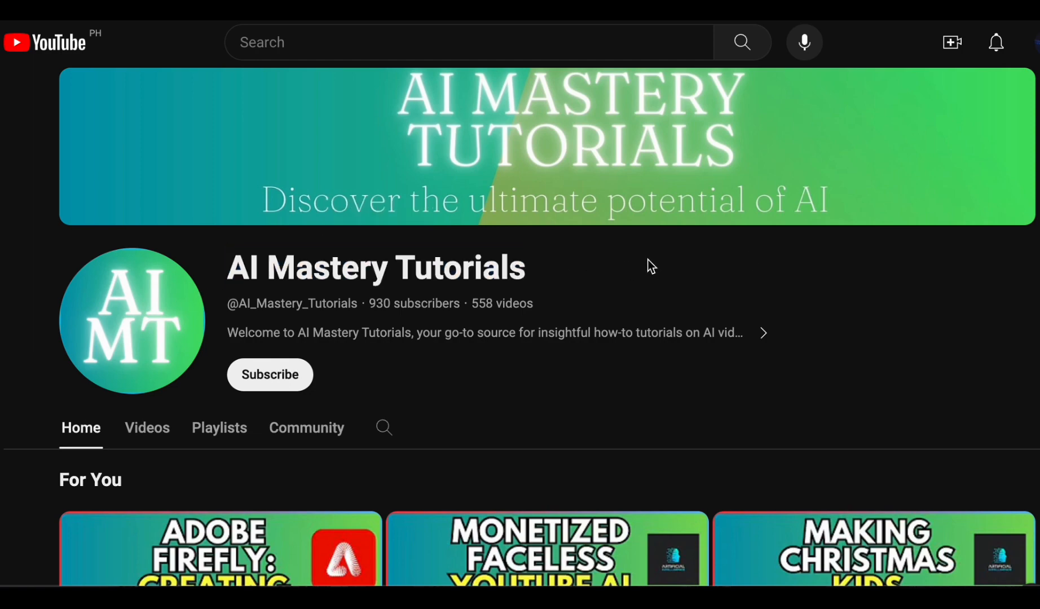
# Scroll the AI Mastery Tutorials Home tab, then browse its Videos grid
pyautogui.scroll(-3)
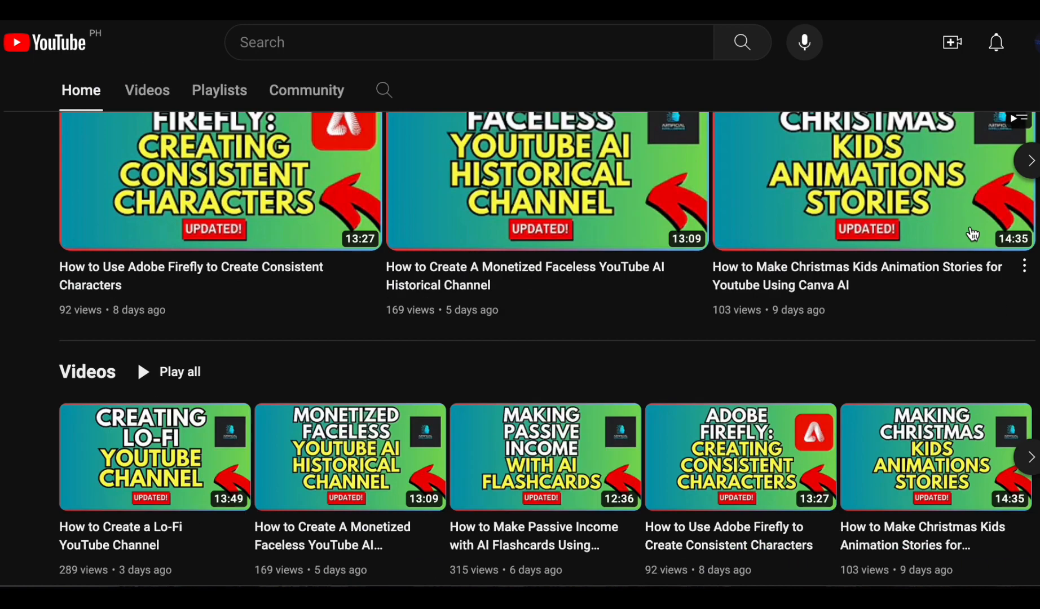
pyautogui.scroll(3)
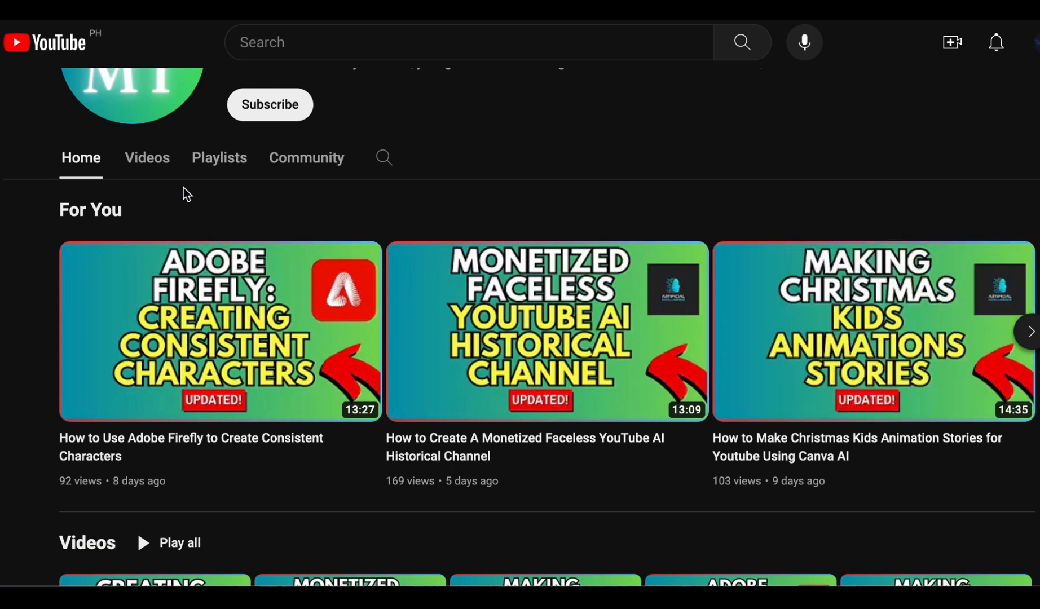
pyautogui.click(147, 157)
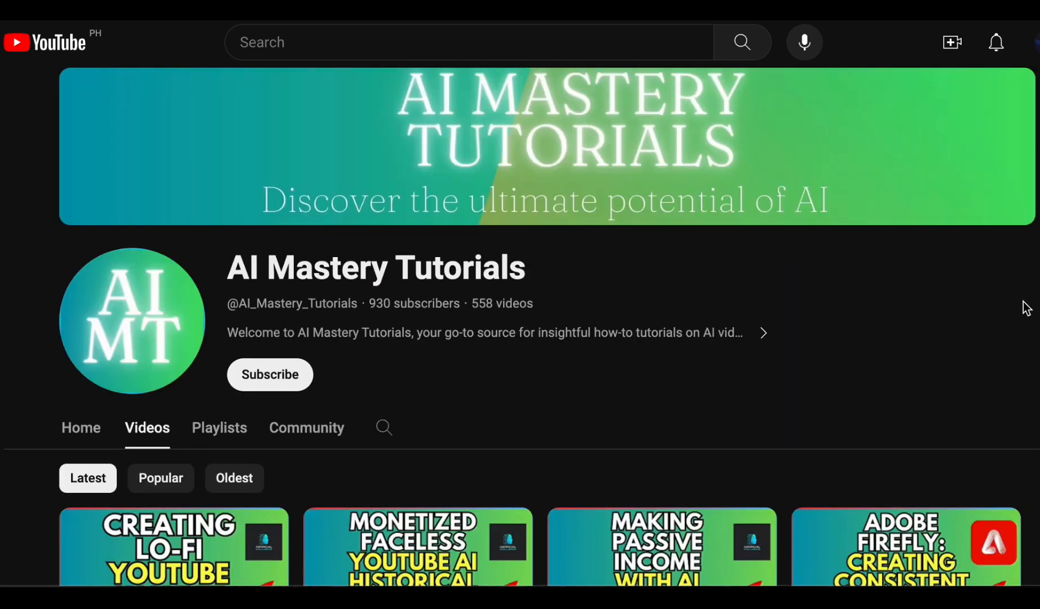
pyautogui.scroll(-3)
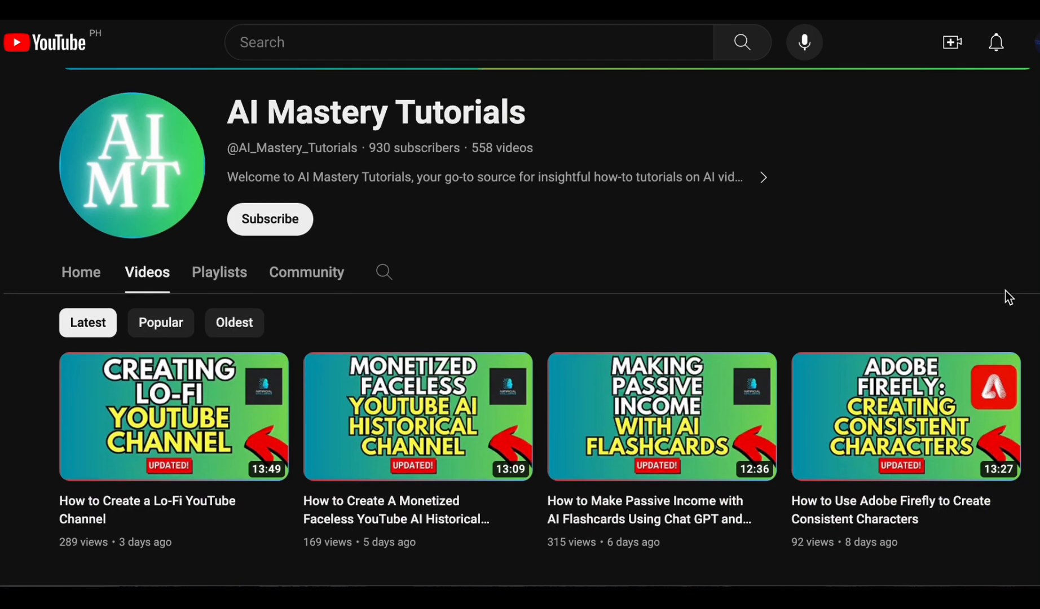
pyautogui.scroll(-3)
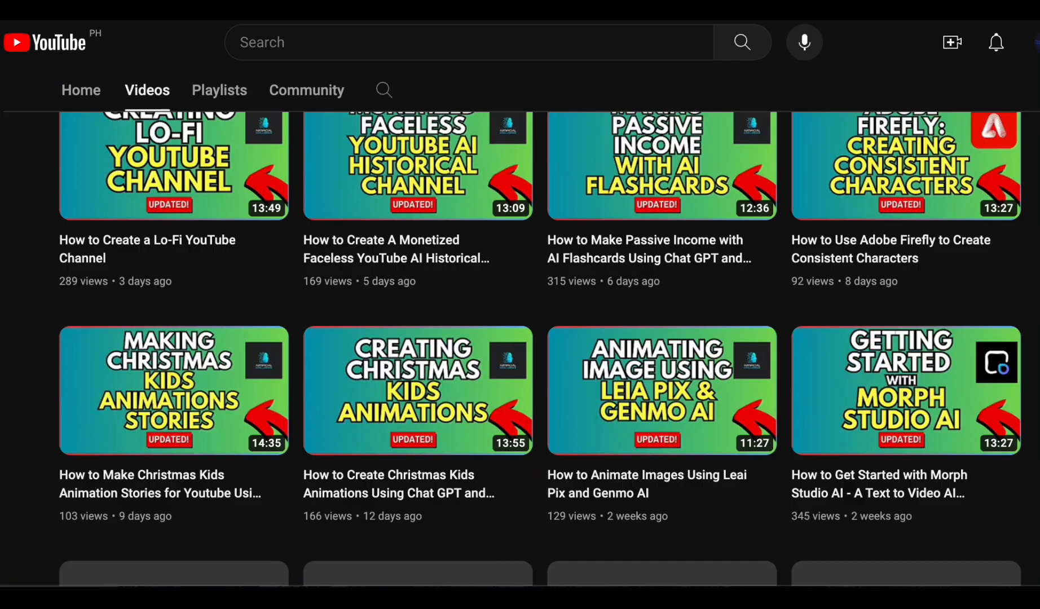
pyautogui.scroll(-3)
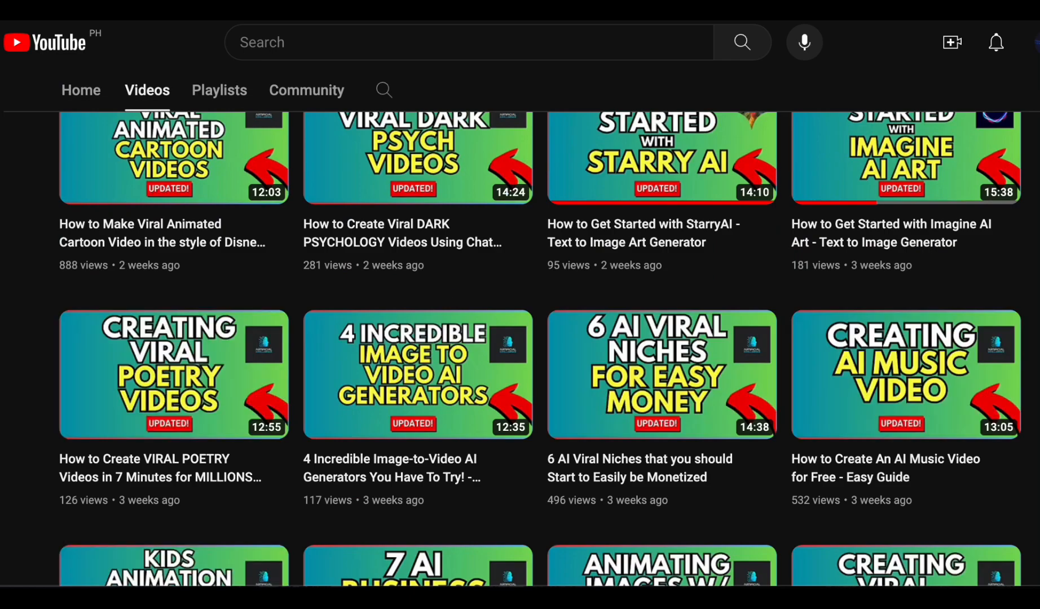
pyautogui.scroll(-3)
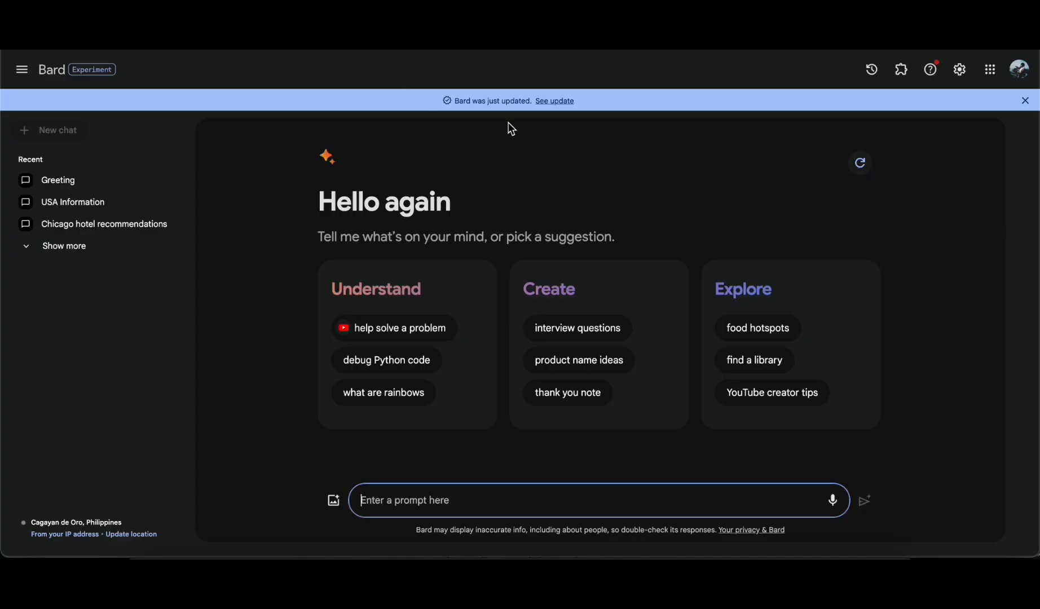
# Dismiss Bard's update notice and send the 'product name ideas' violin app prompt
pyautogui.click(1025, 100)
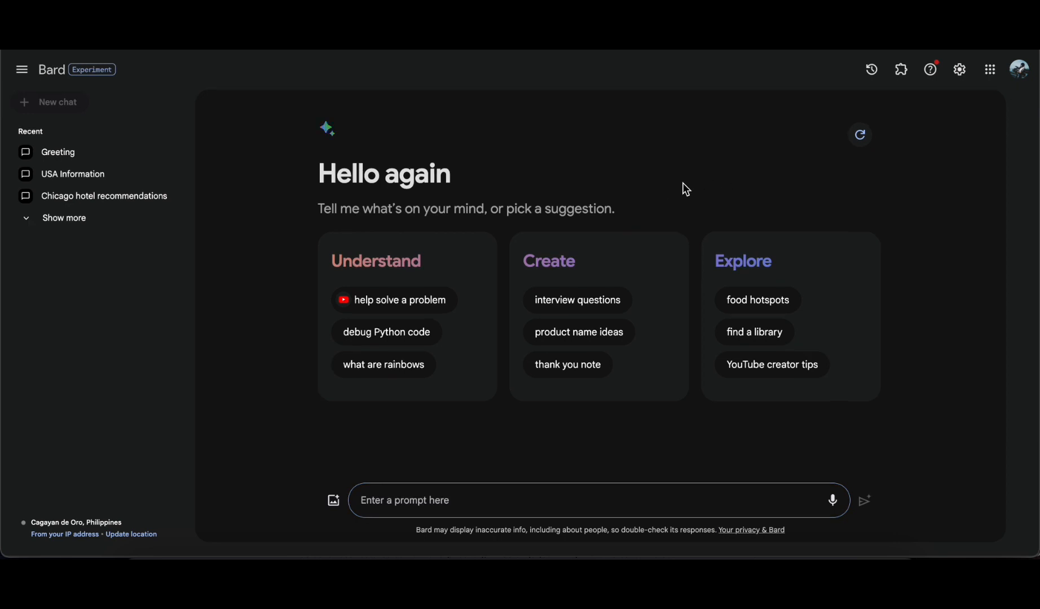
pyautogui.moveTo(672, 189)
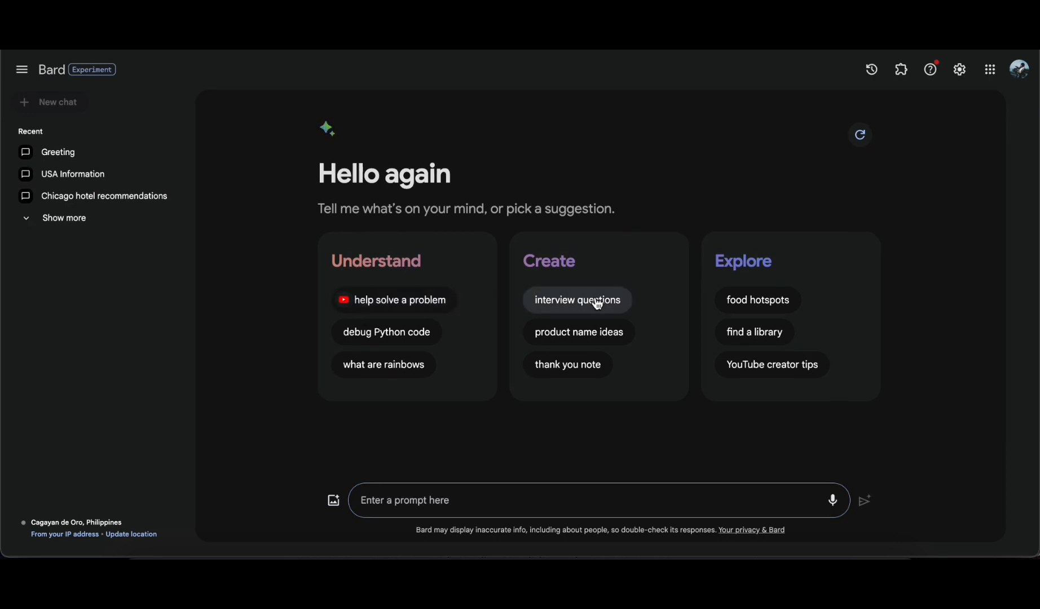
pyautogui.moveTo(578, 332)
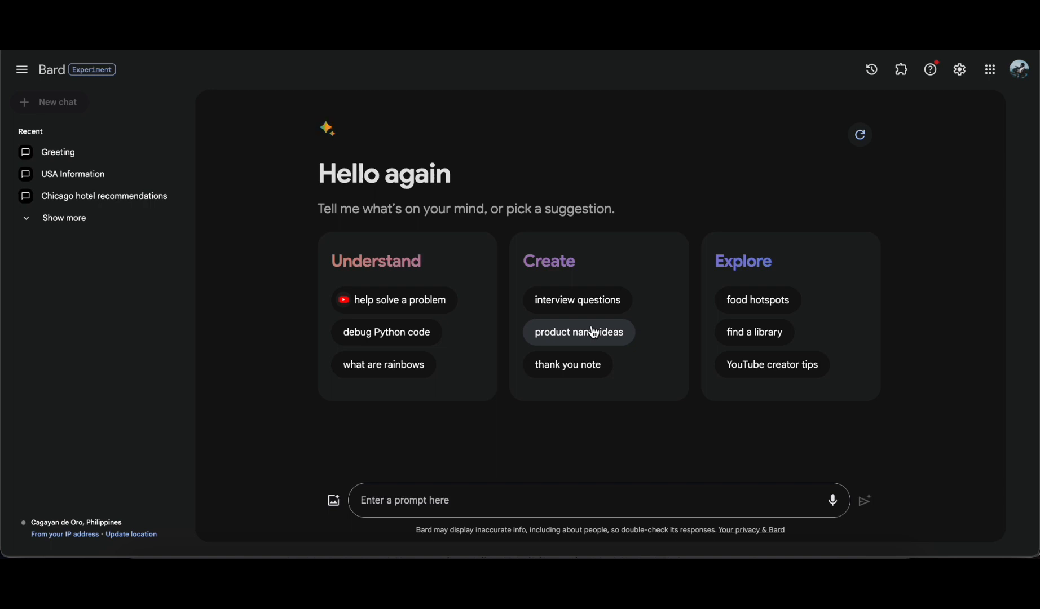
pyautogui.click(578, 332)
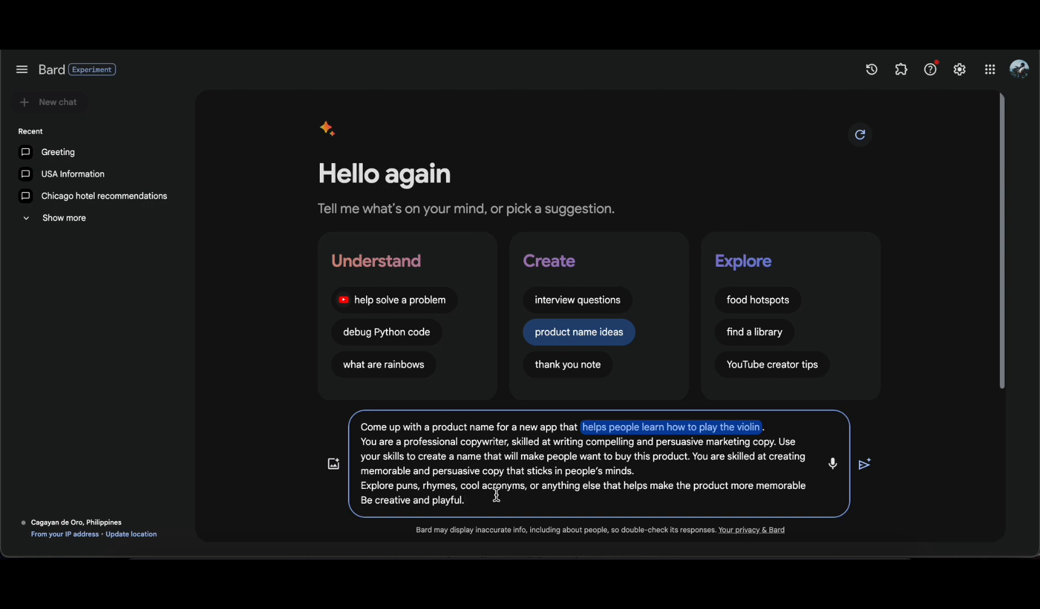
pyautogui.click(864, 463)
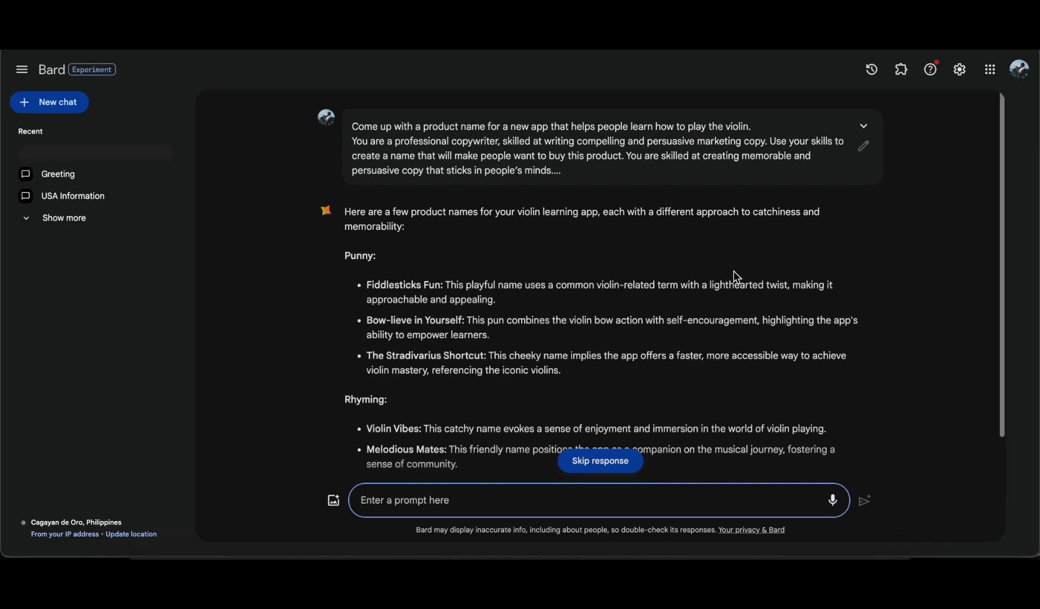
# Read the violin app name suggestions, then ask Bard for images of horses
pyautogui.scroll(-3)
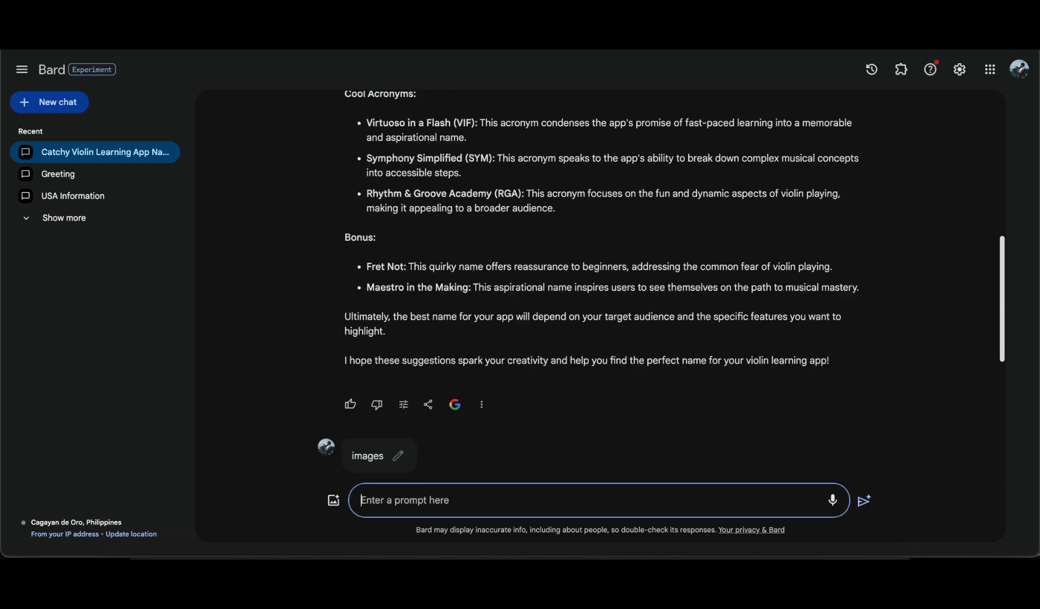
pyautogui.scroll(-3)
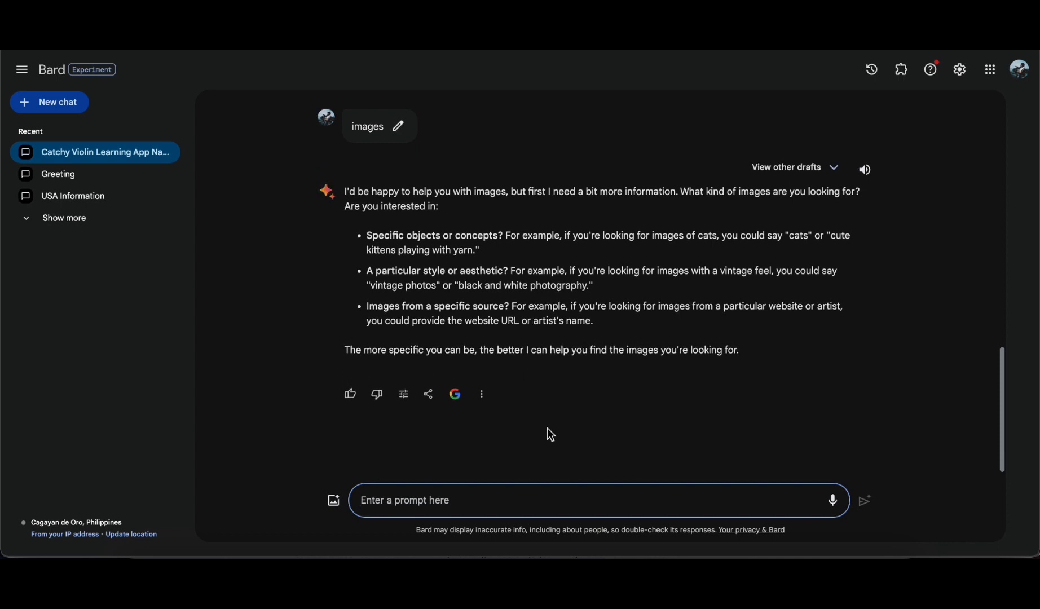
pyautogui.write('images of horse')
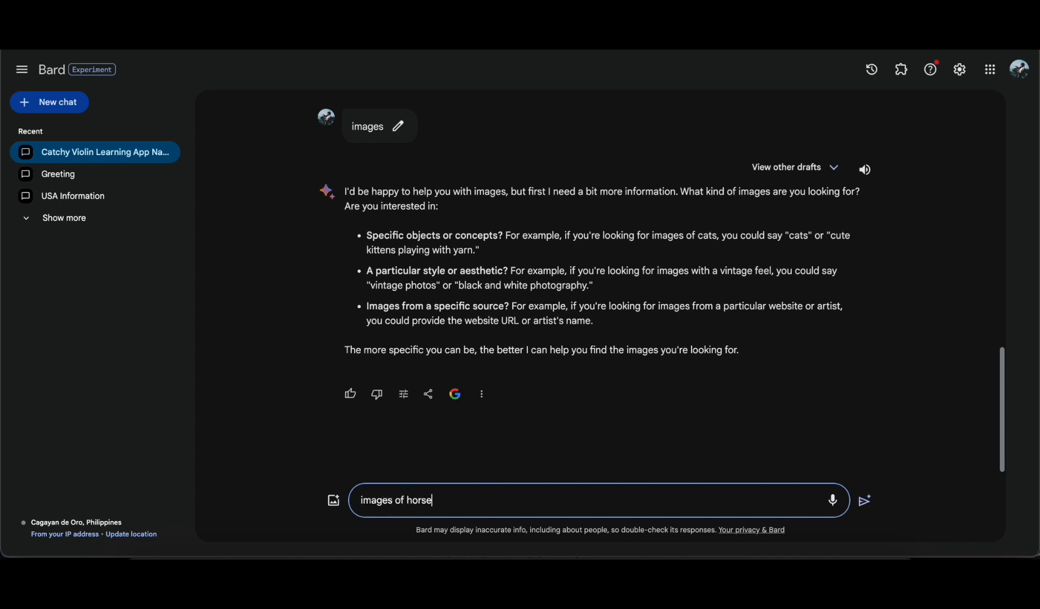
pyautogui.click(864, 501)
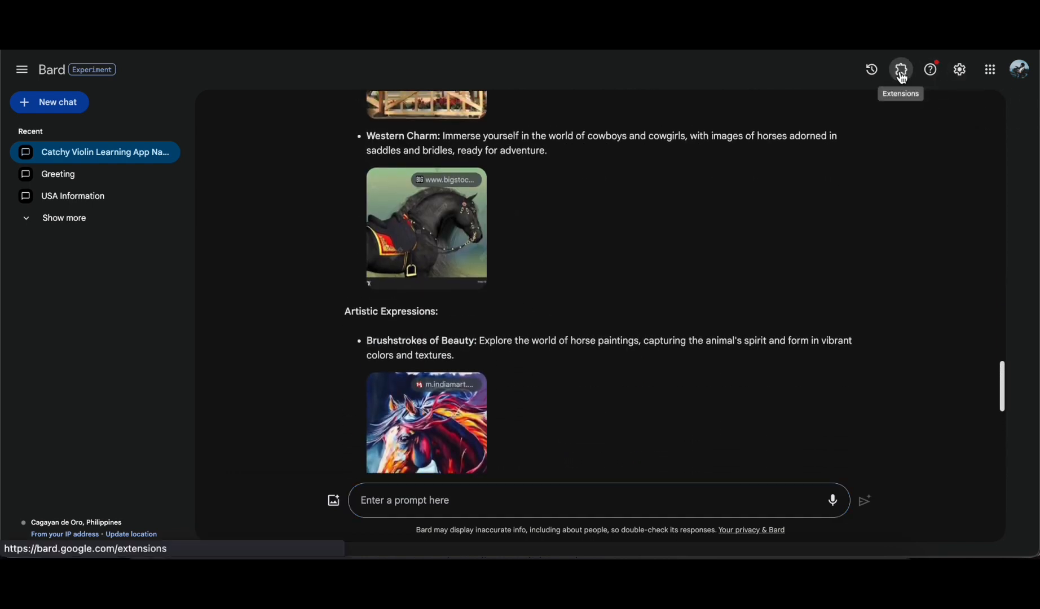
# Send Bard's Google Hotels prompt for a week of Phuket hotels in March plus a packing list
pyautogui.click(900, 69)
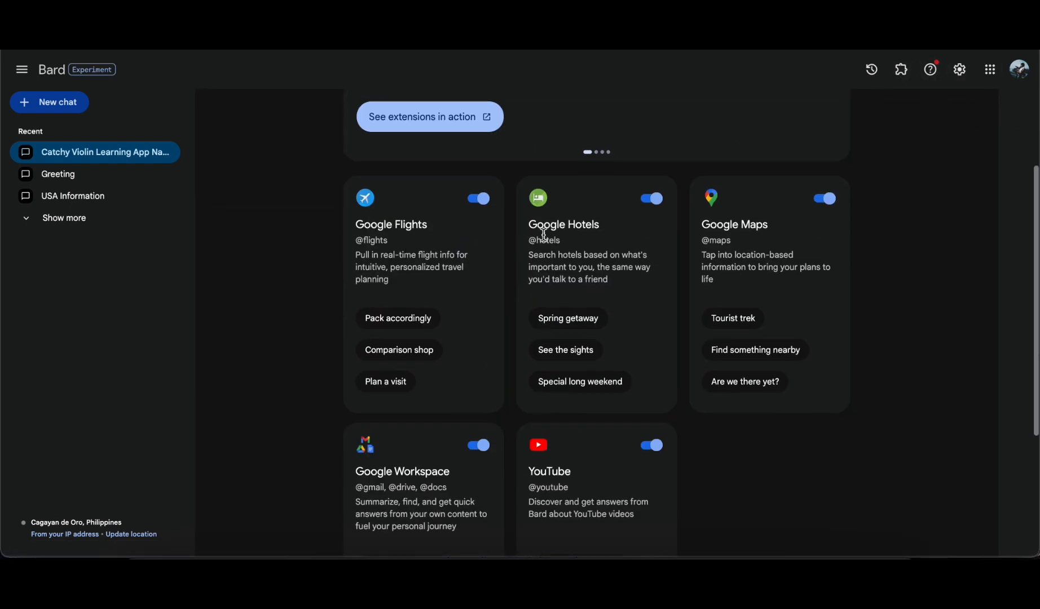
pyautogui.scroll(-3)
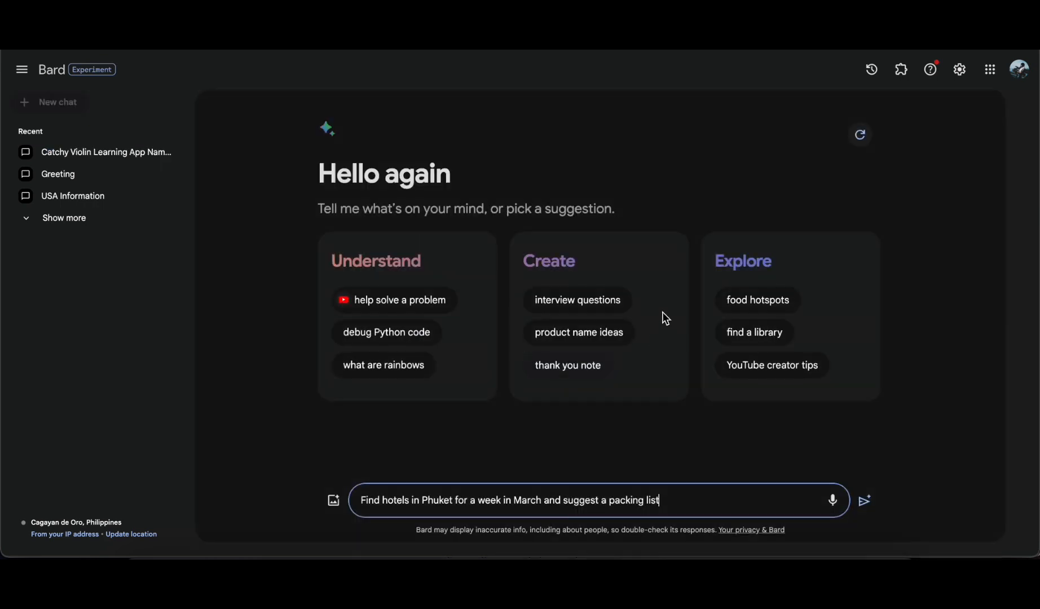
pyautogui.click(864, 500)
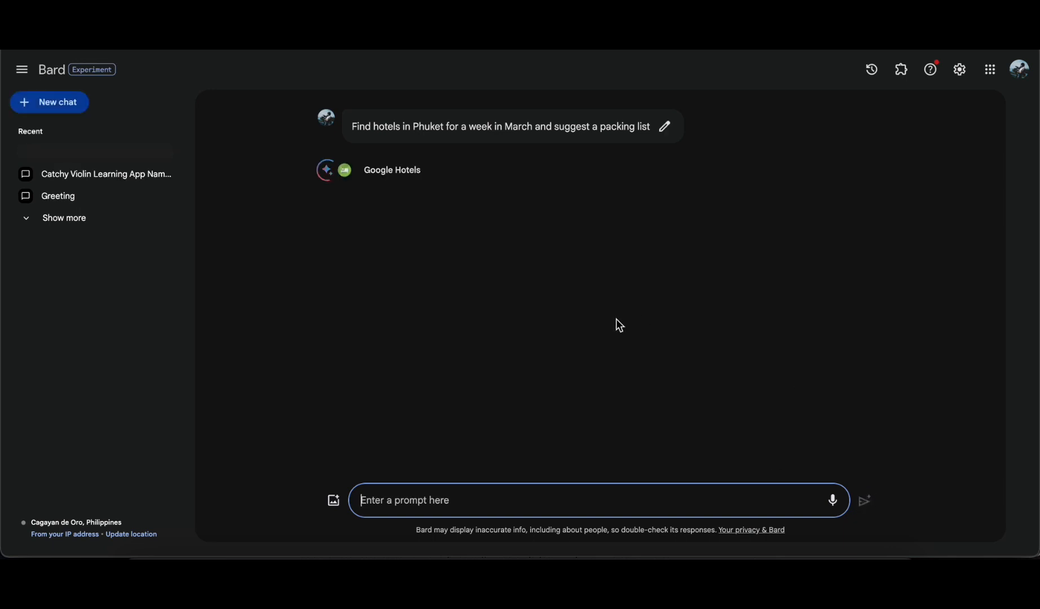
pyautogui.moveTo(459, 258)
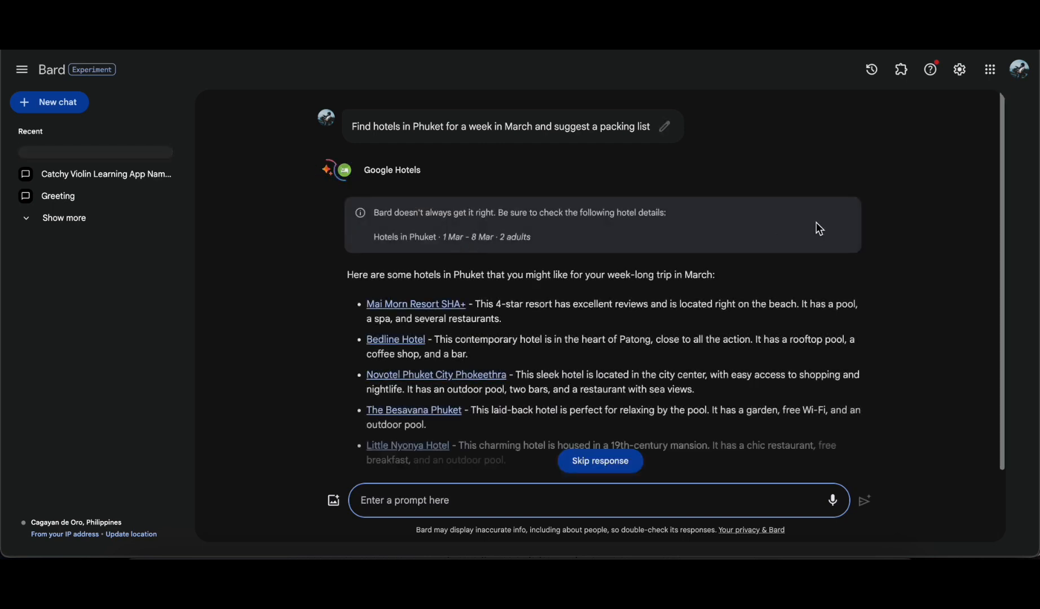
pyautogui.scroll(-3)
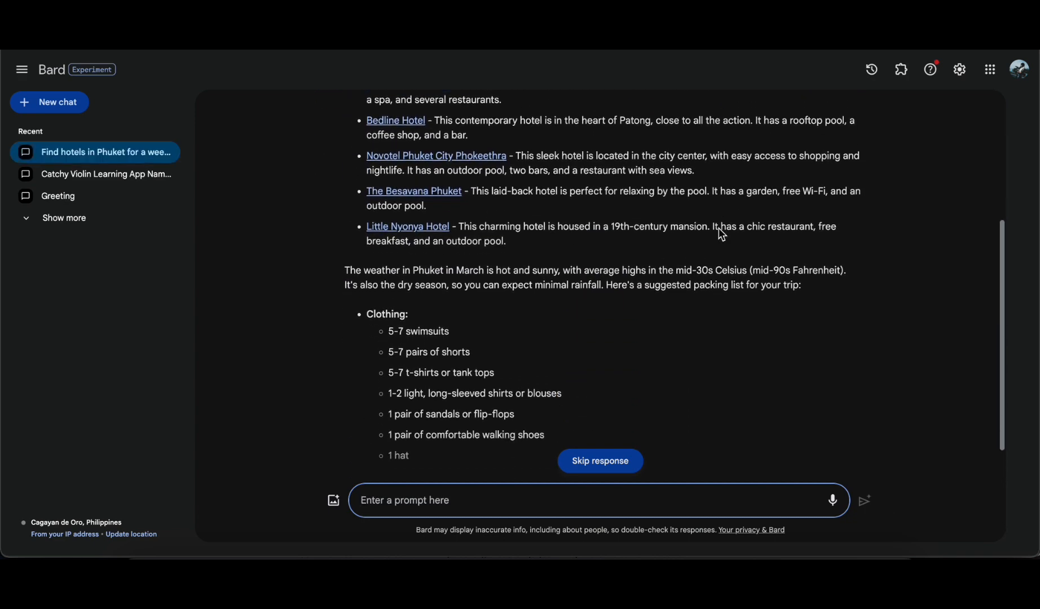
pyautogui.scroll(-3)
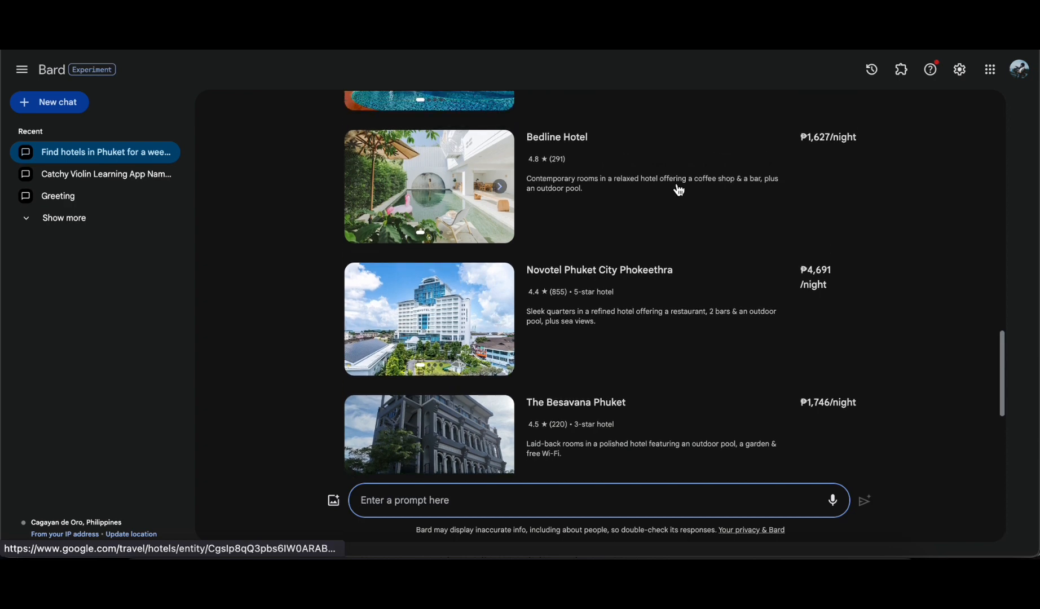
pyautogui.scroll(-3)
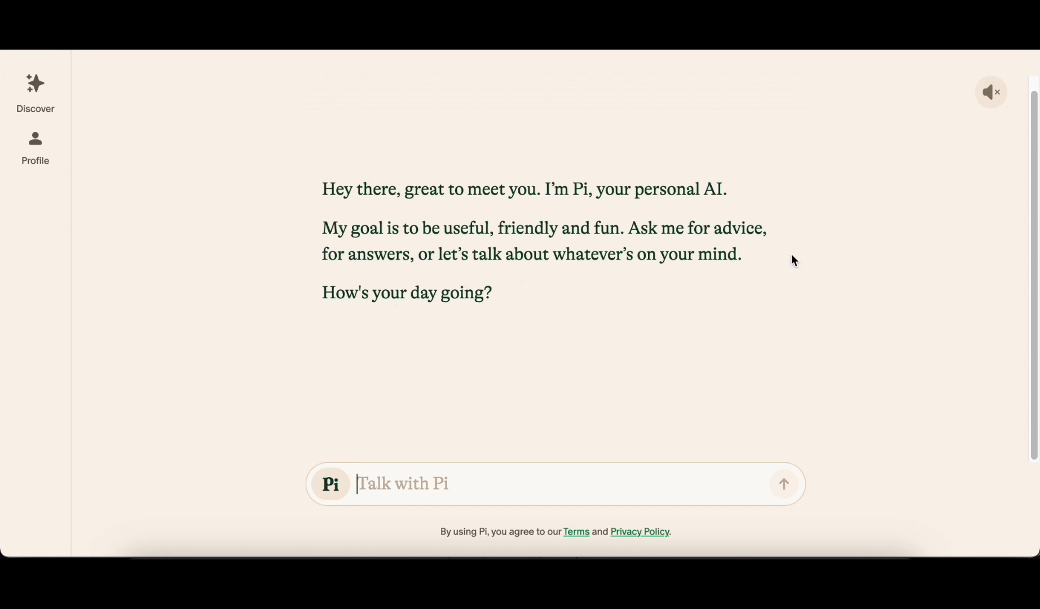
# Browse Pi's Discover topic cards like Brainstorm ideas, Feel calm and Career plan
pyautogui.click(34, 92)
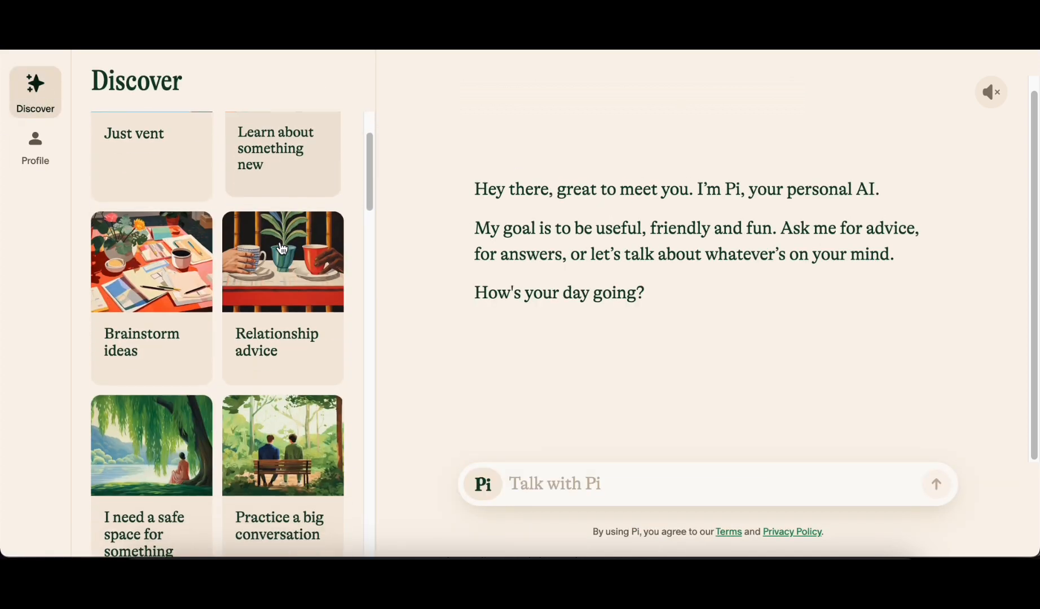
pyautogui.scroll(-3)
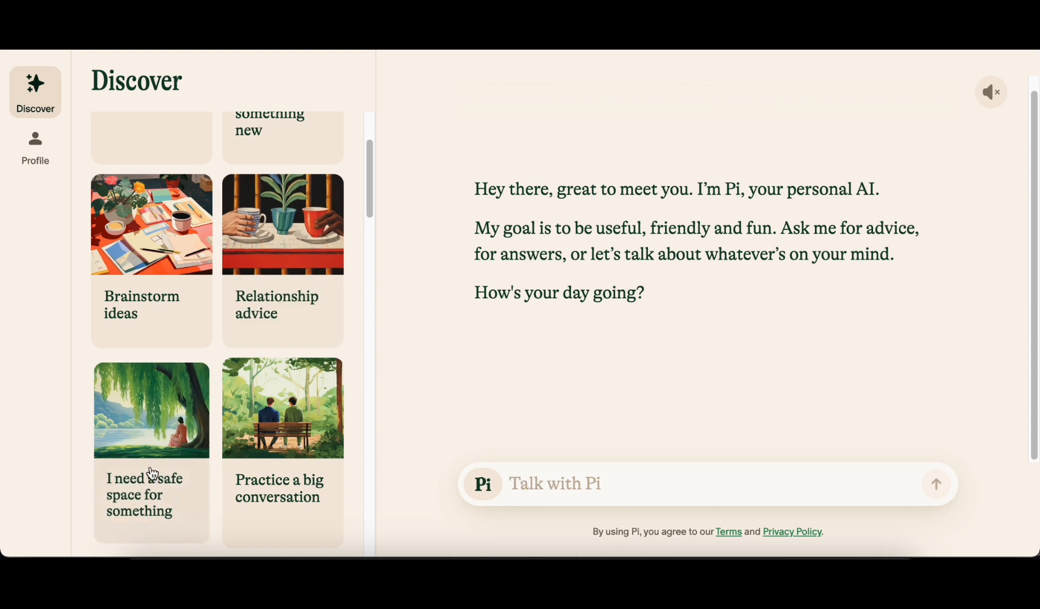
pyautogui.scroll(-3)
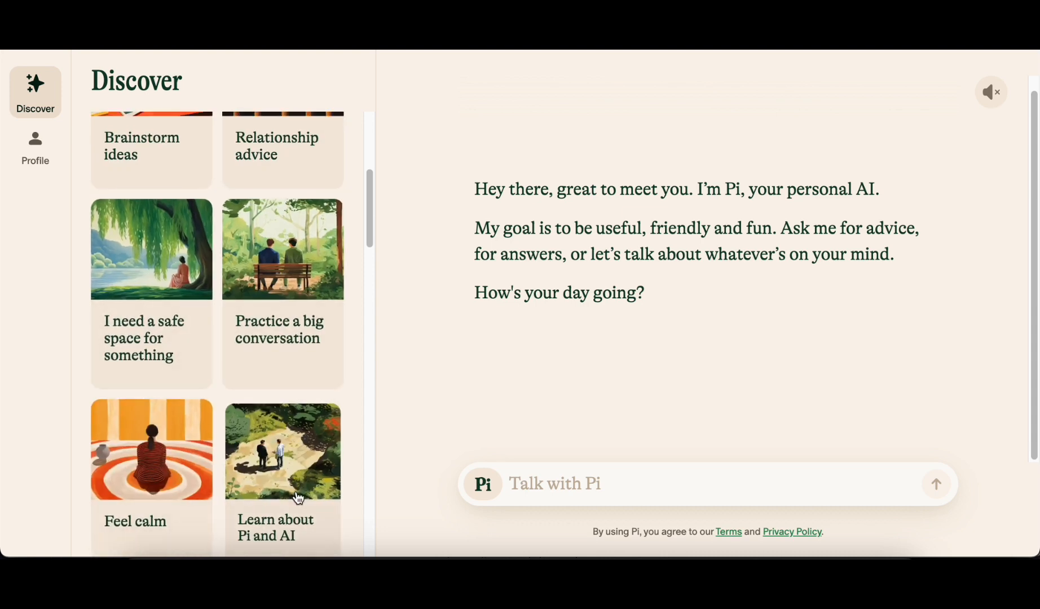
pyautogui.scroll(-3)
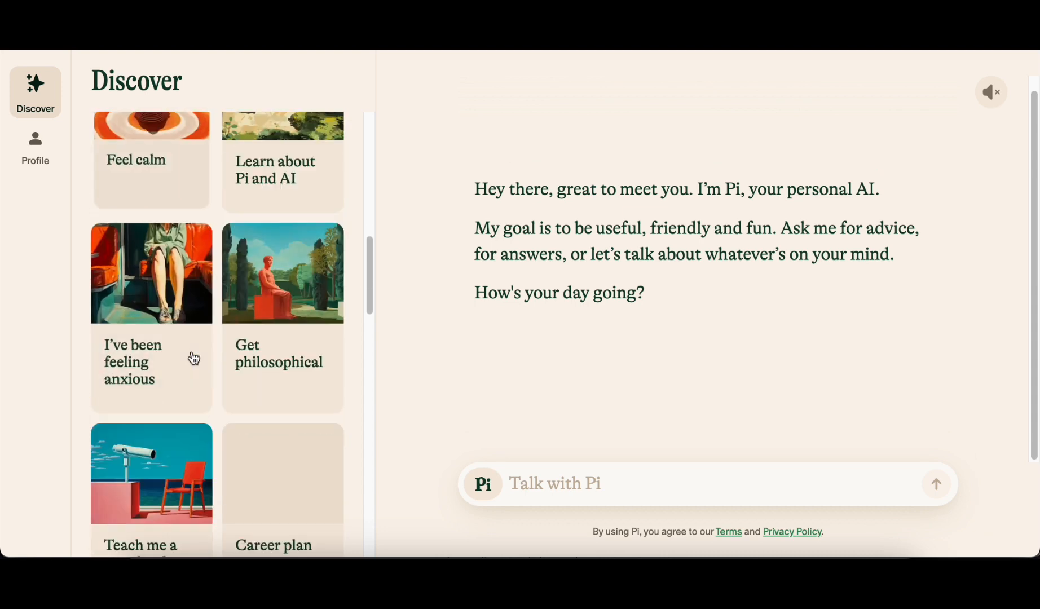
pyautogui.scroll(-3)
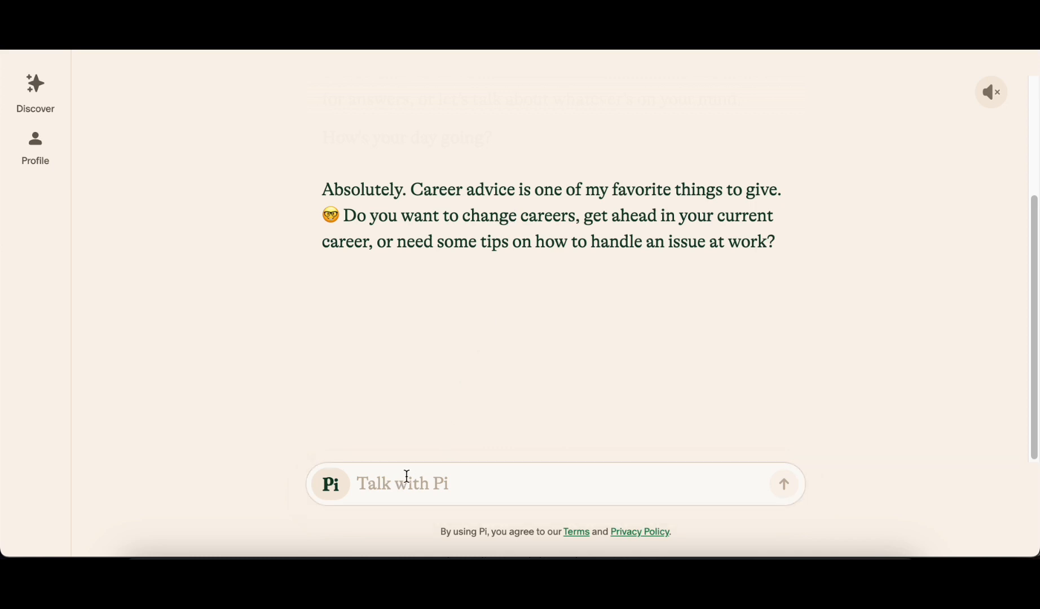
# Tell Pi you want a career change
pyautogui.click(402, 483)
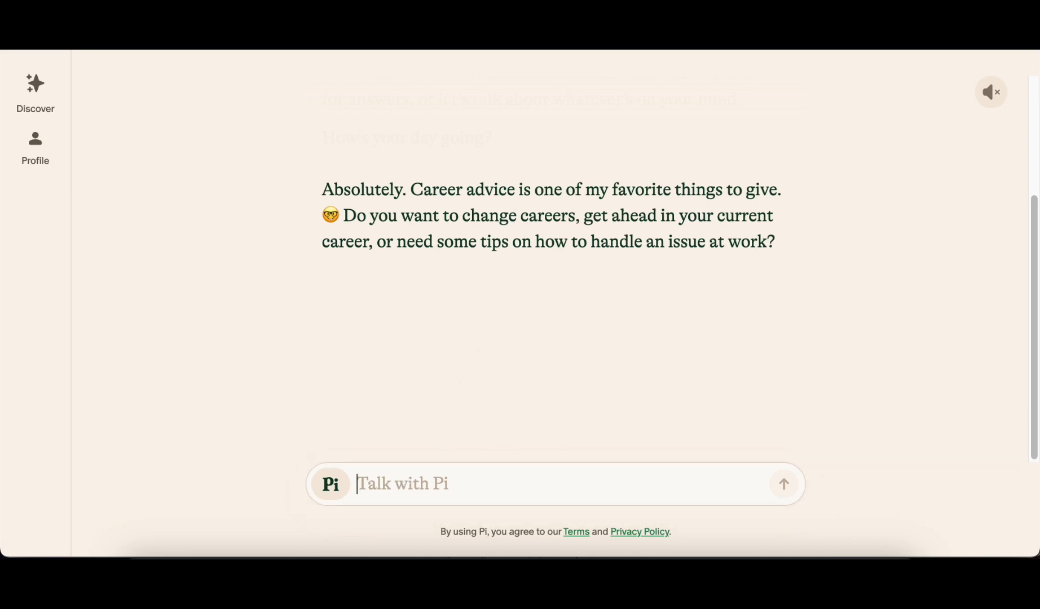
pyautogui.write('carrer chan')
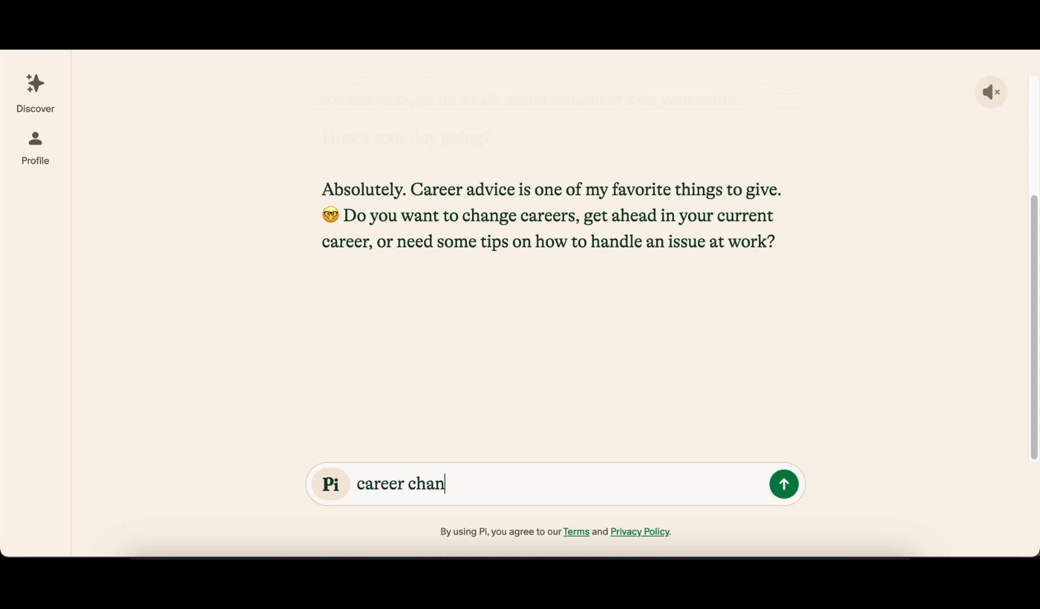
pyautogui.click(784, 484)
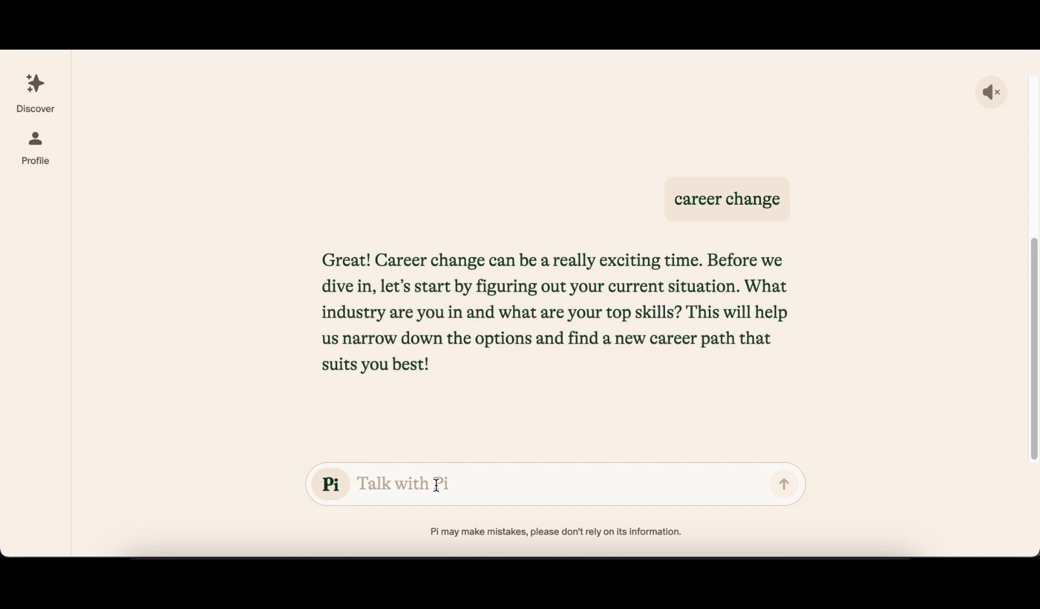
# Ask Pi 'what career suits me best, im introvert'
pyautogui.write('what career')
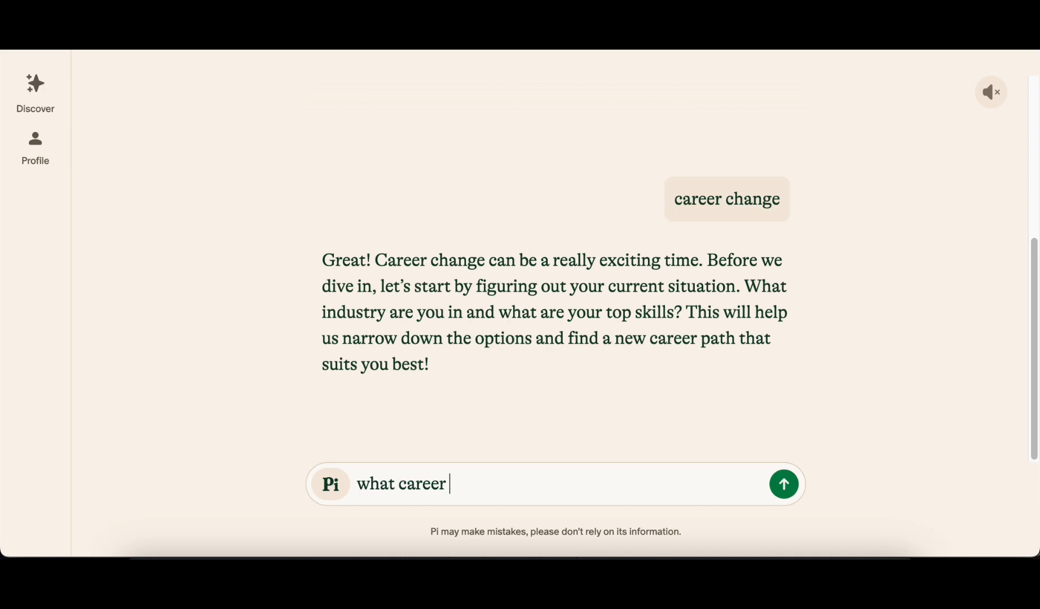
pyautogui.write('suits me best')
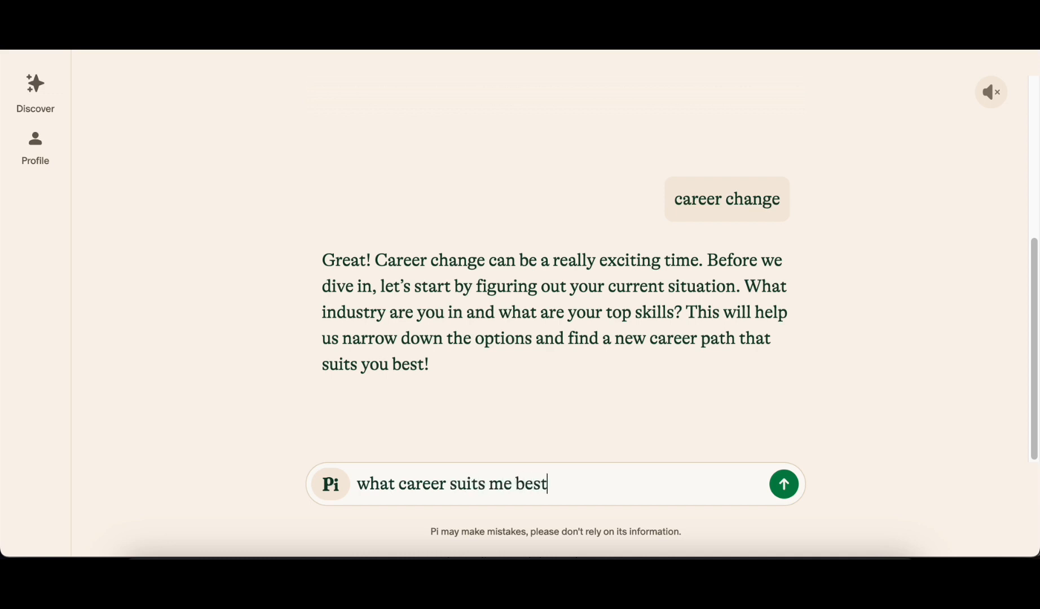
pyautogui.write(',im introv')
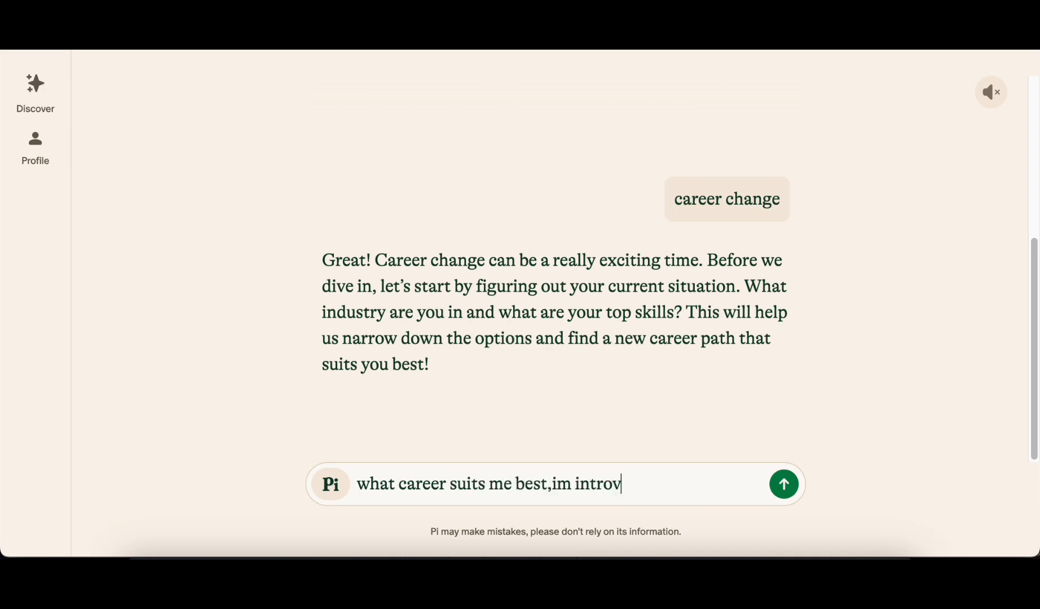
pyautogui.click(783, 484)
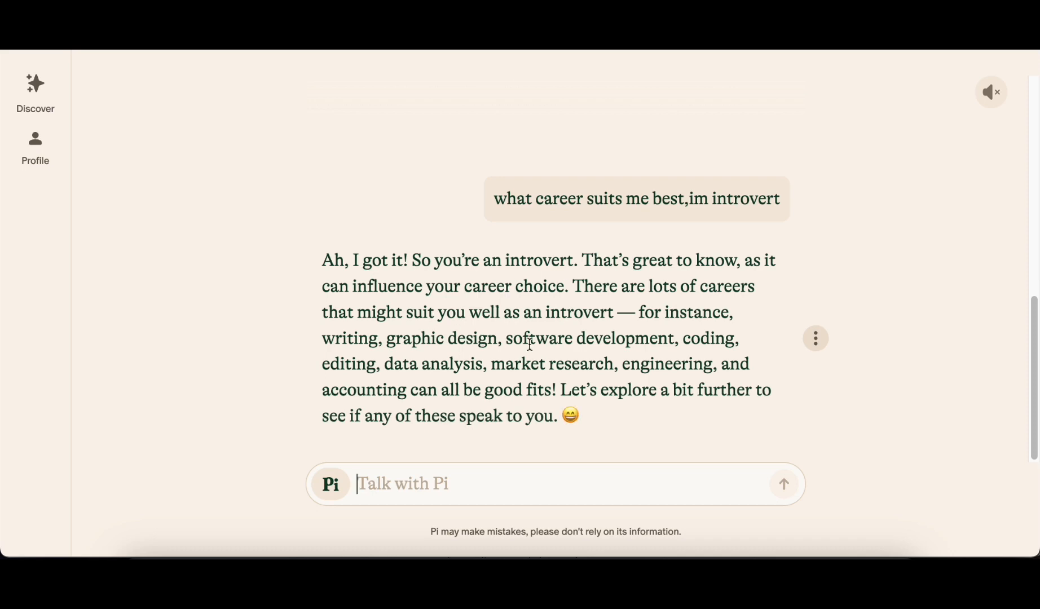
pyautogui.moveTo(34, 94)
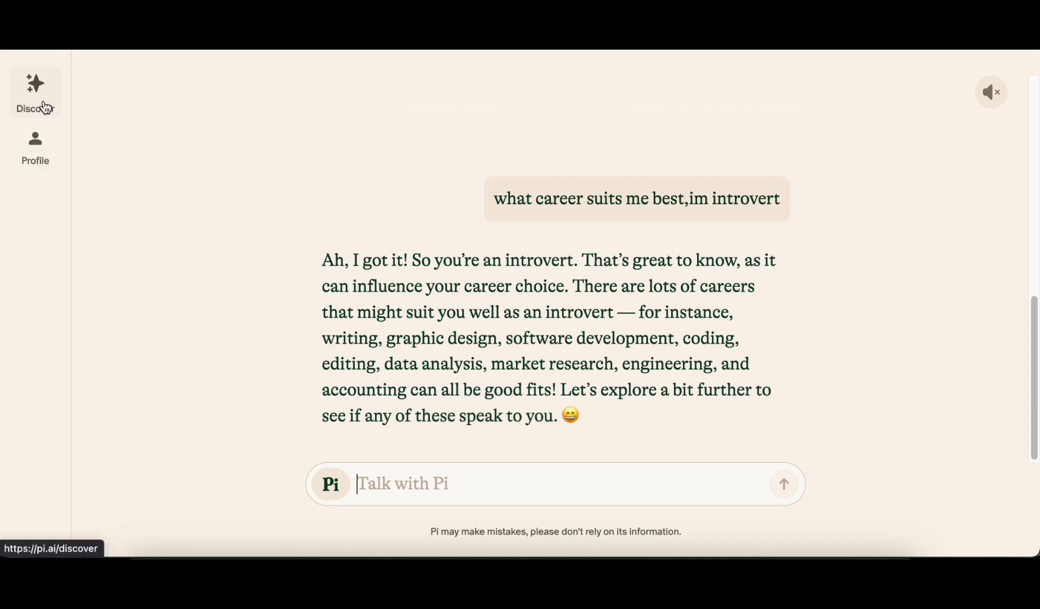
# Request recommendations from a Pi Discover topic, getting outdoor ideas like hiking and camping
pyautogui.click(34, 92)
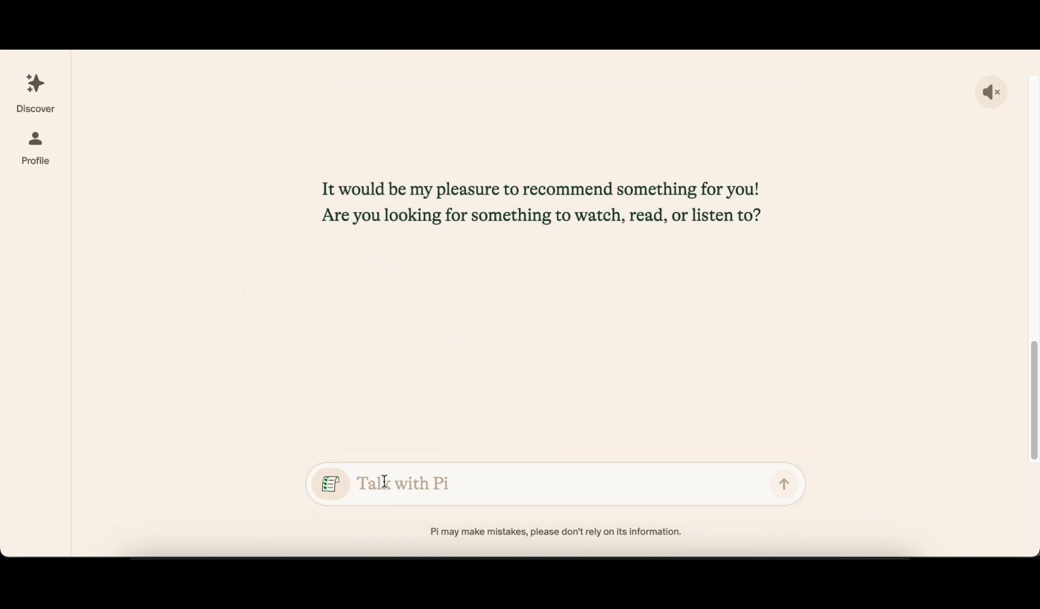
pyautogui.write('about')
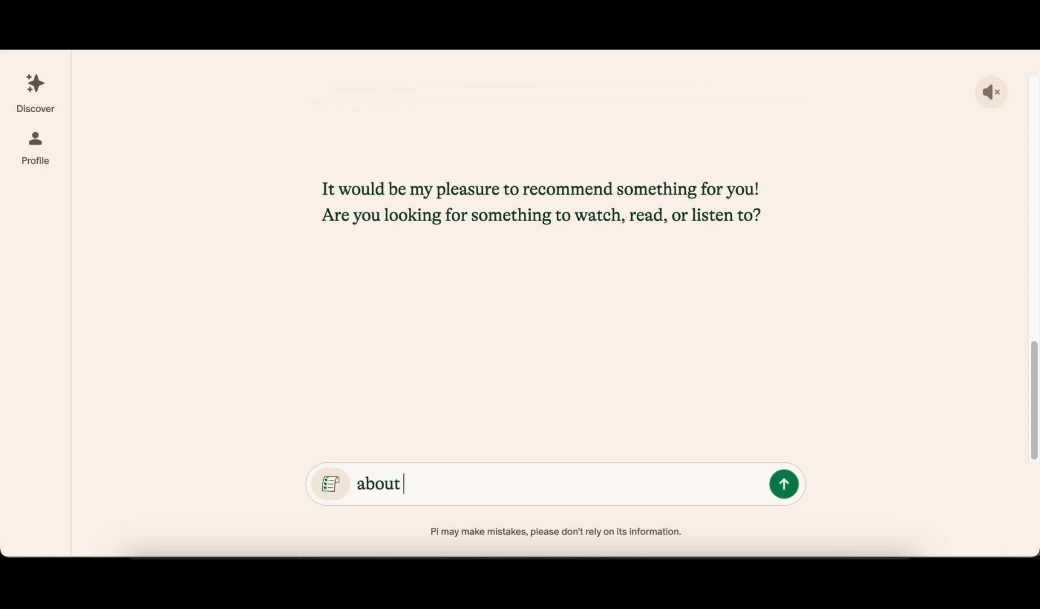
pyautogui.click(783, 483)
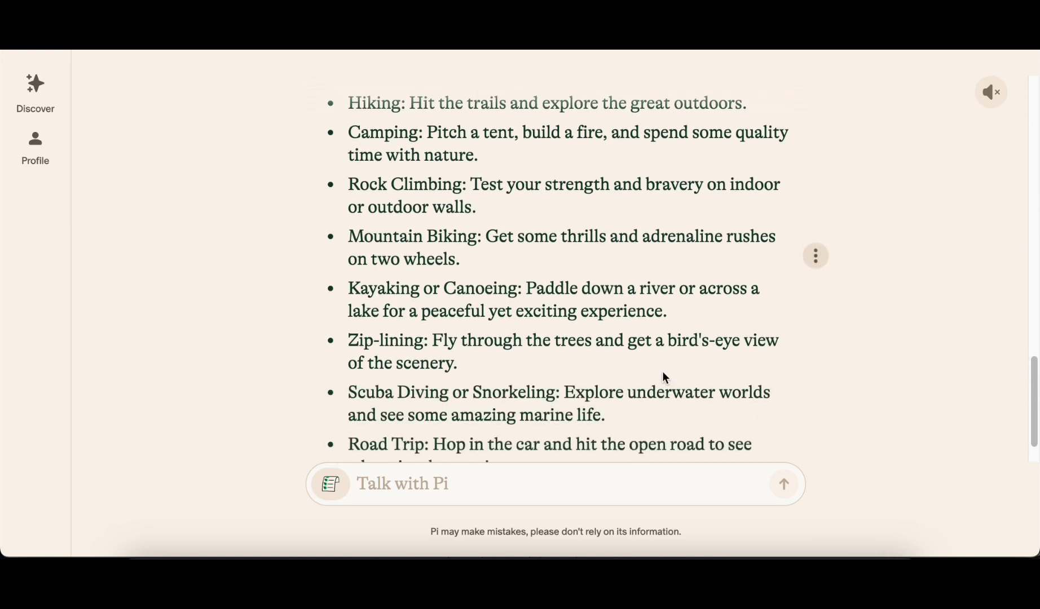
pyautogui.scroll(-3)
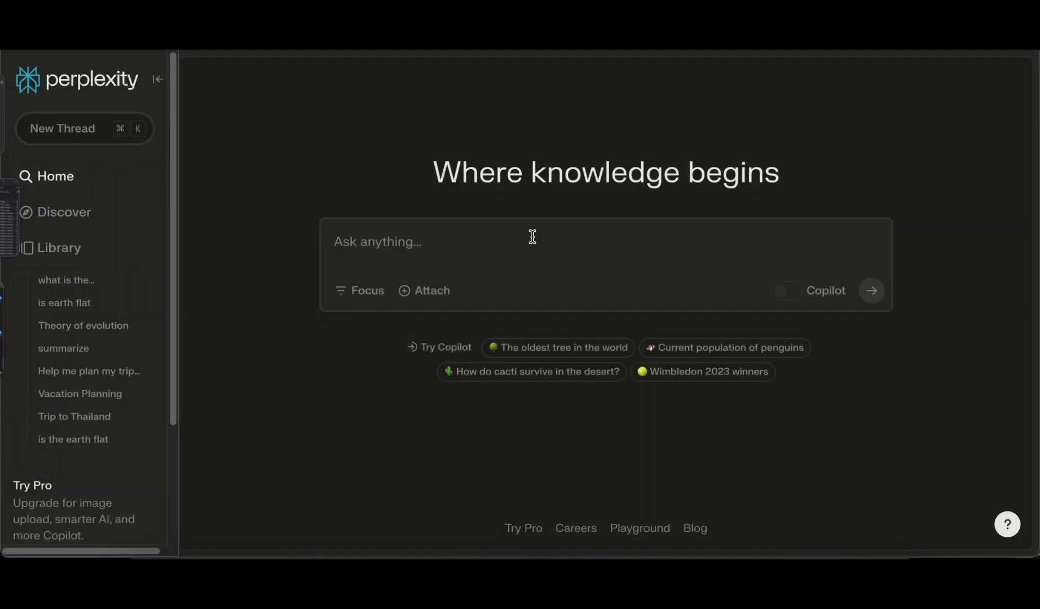
pyautogui.moveTo(613, 274)
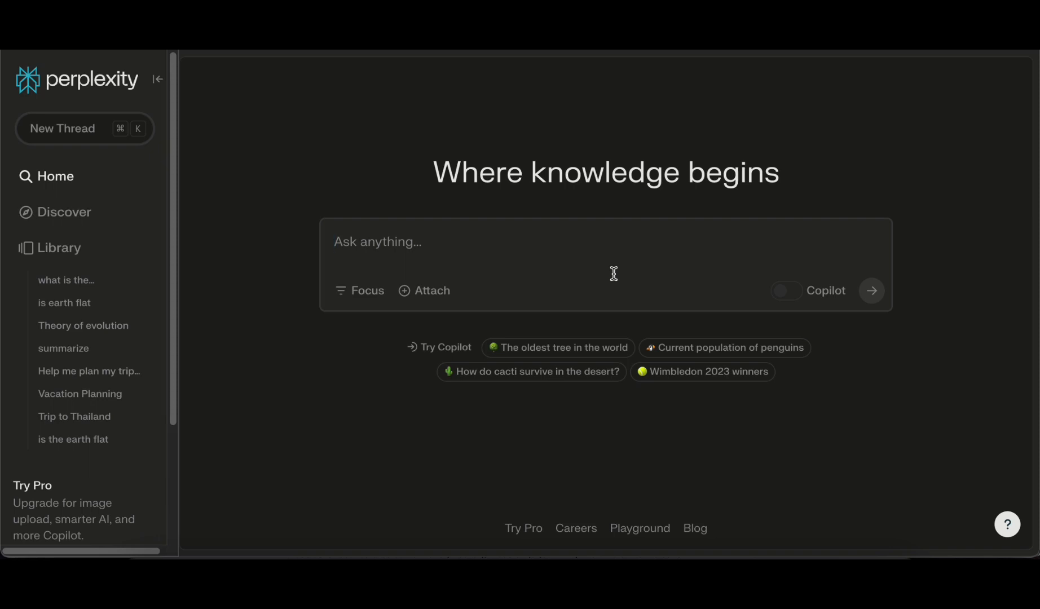
pyautogui.moveTo(559, 347)
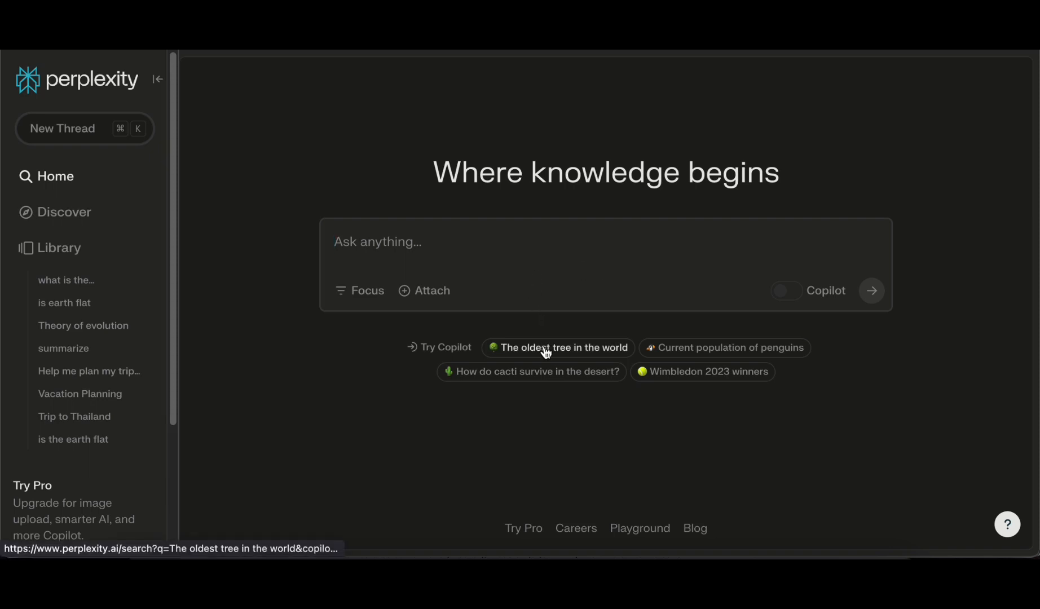
# Ask Perplexity about the world's oldest tree, then where the Methuselah tree is located
pyautogui.click(563, 347)
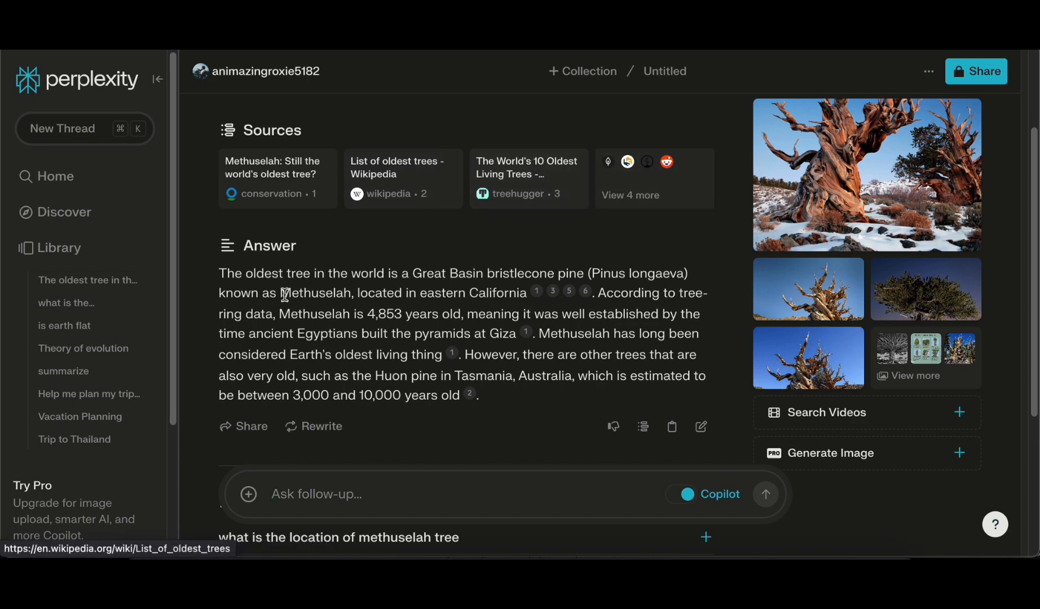
pyautogui.scroll(-3)
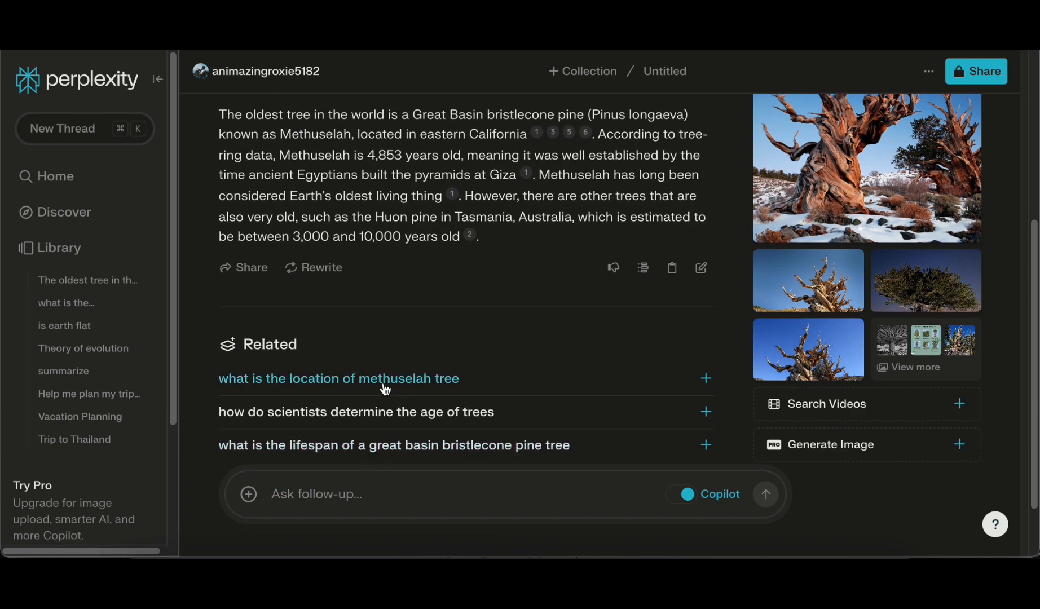
pyautogui.click(338, 378)
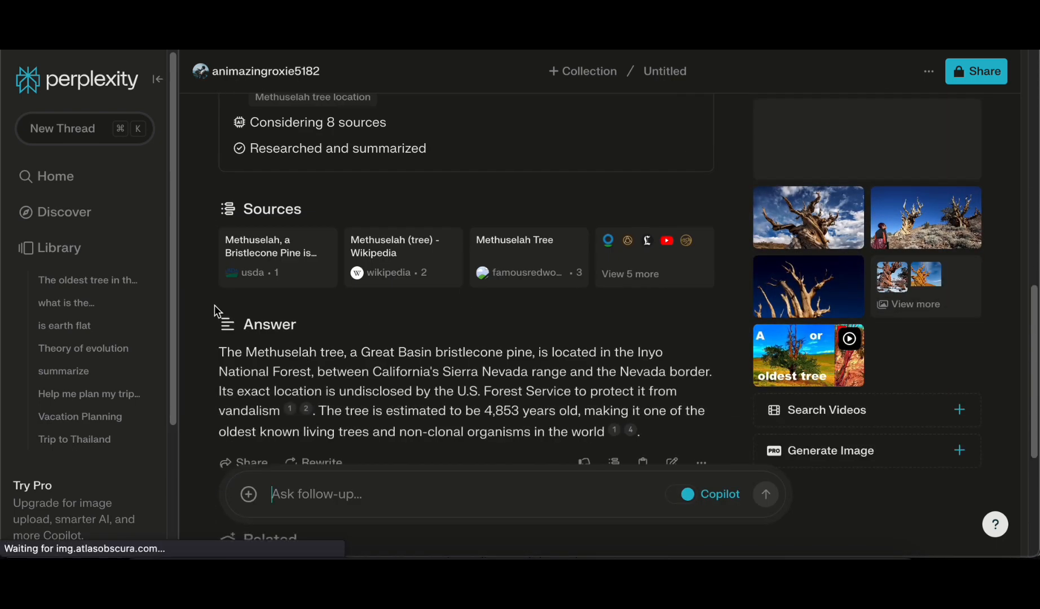
pyautogui.scroll(-3)
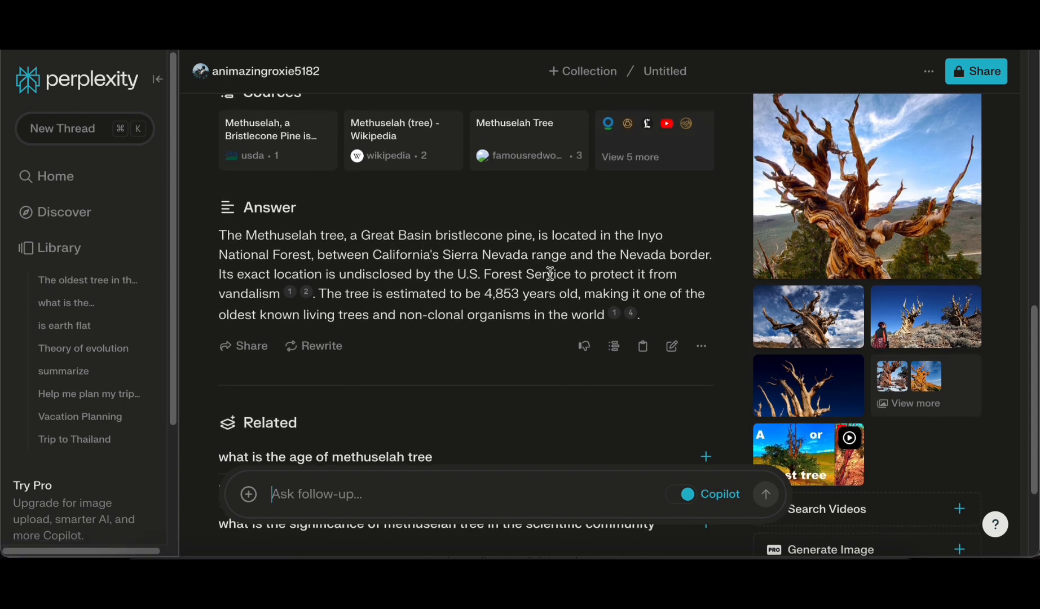
pyautogui.moveTo(527, 298)
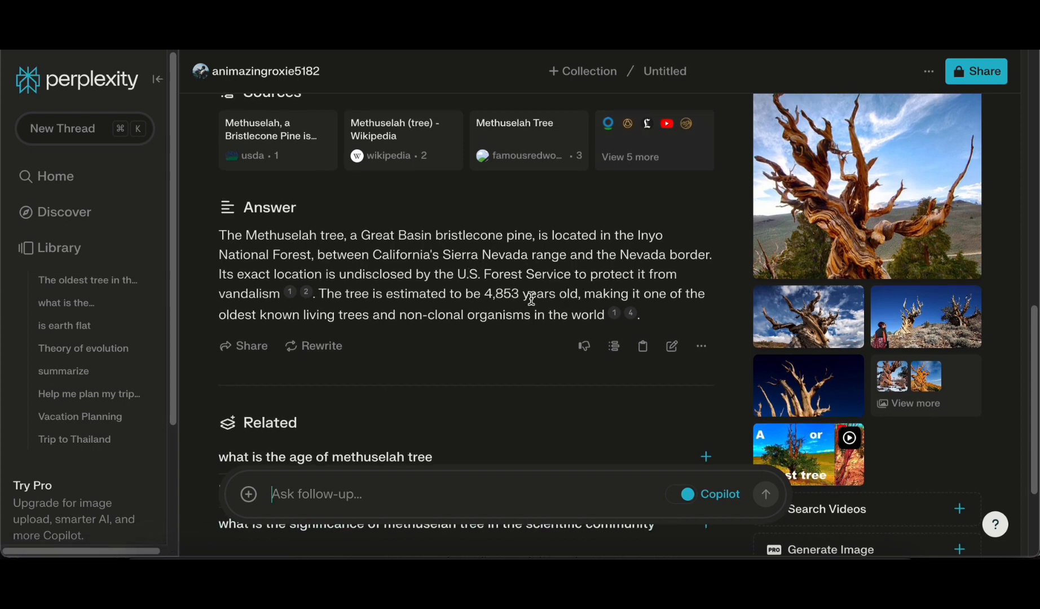
pyautogui.scroll(-3)
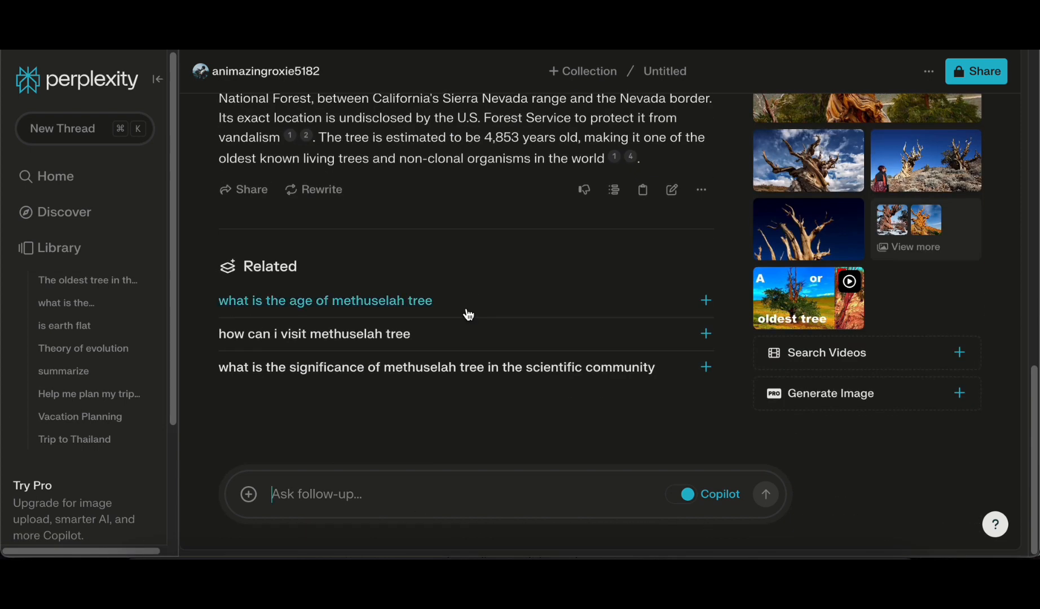
pyautogui.moveTo(715, 498)
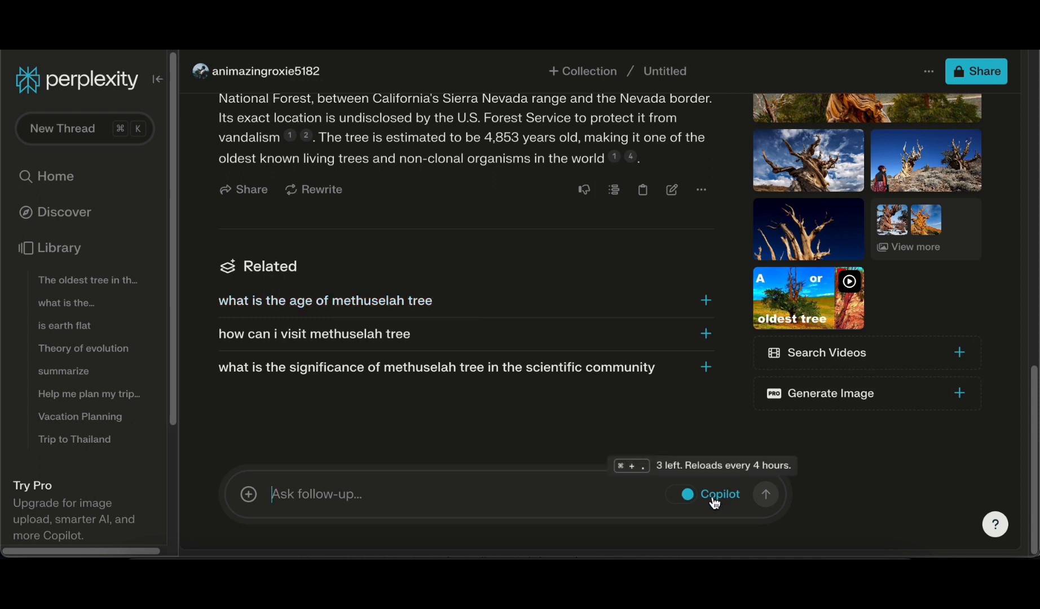
# Toggle Perplexity's Copilot mode off and back on
pyautogui.click(681, 494)
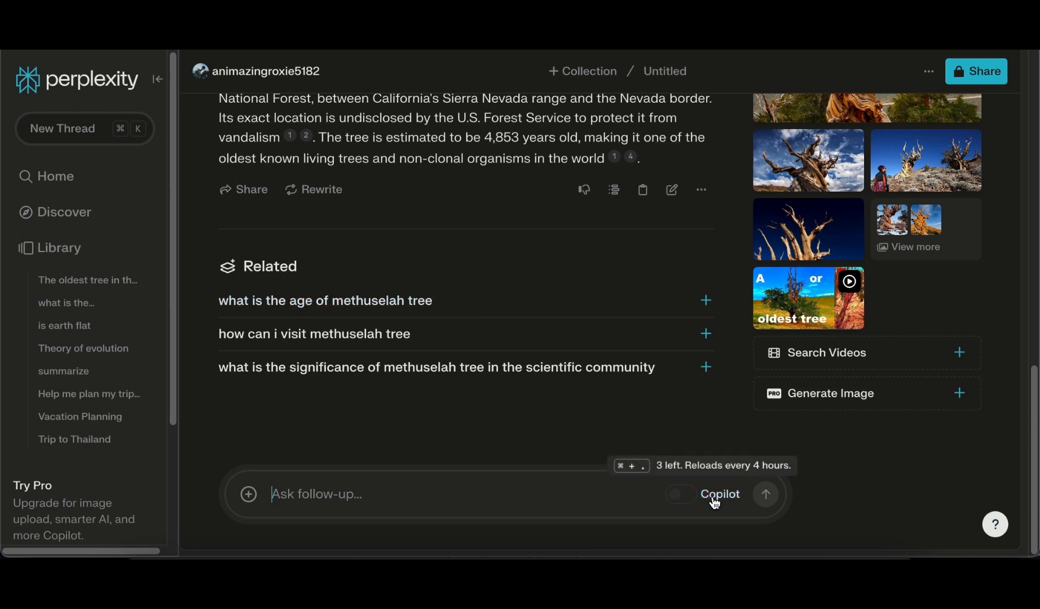
pyautogui.click(679, 493)
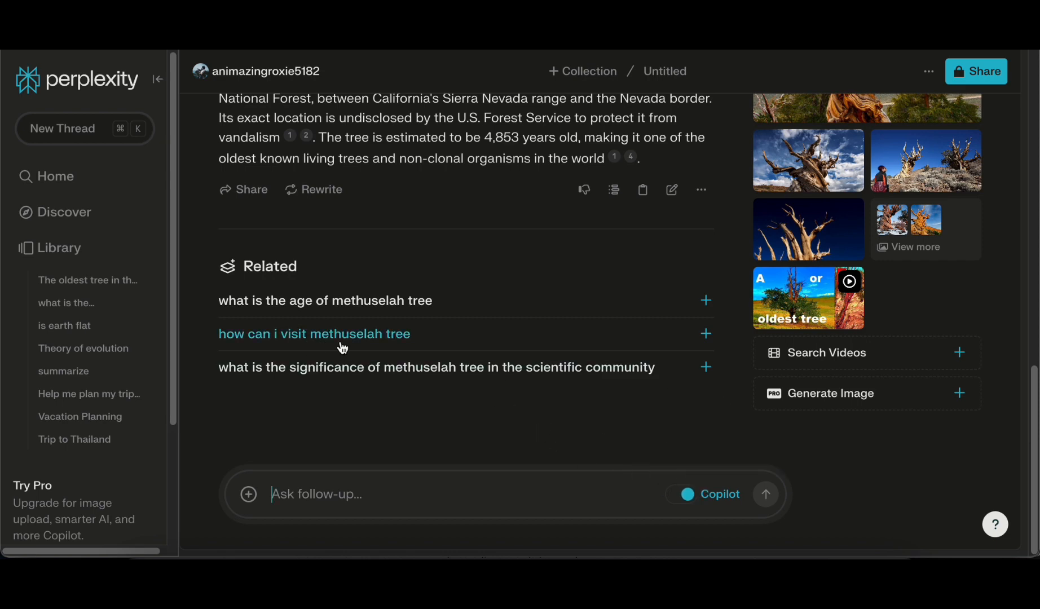
pyautogui.moveTo(378, 414)
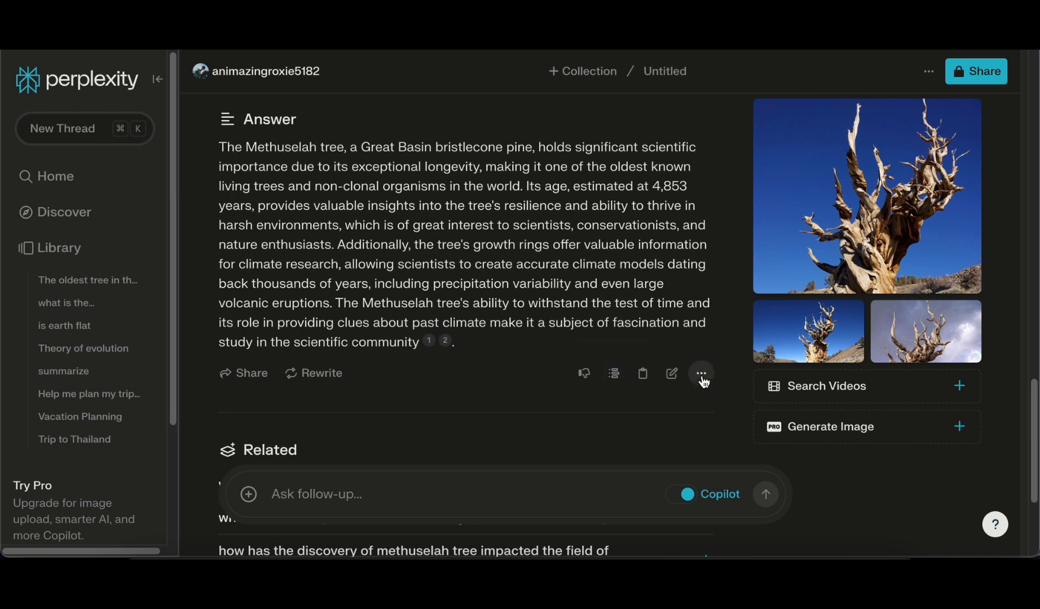
# Copy a share link to the Methuselah thread, then browse Perplexity's Discover trending stories
pyautogui.click(251, 373)
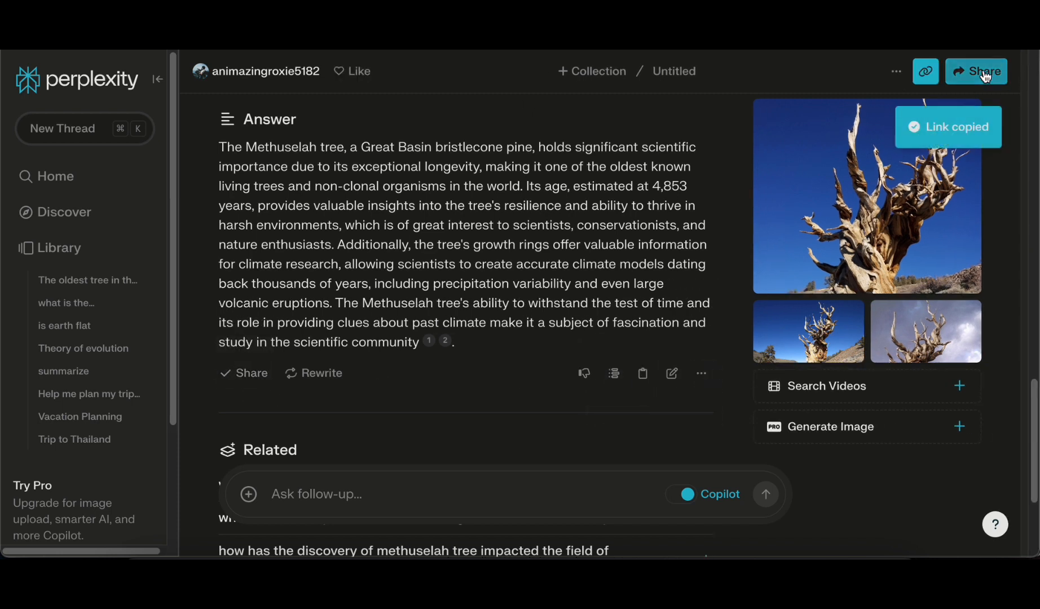
pyautogui.click(986, 71)
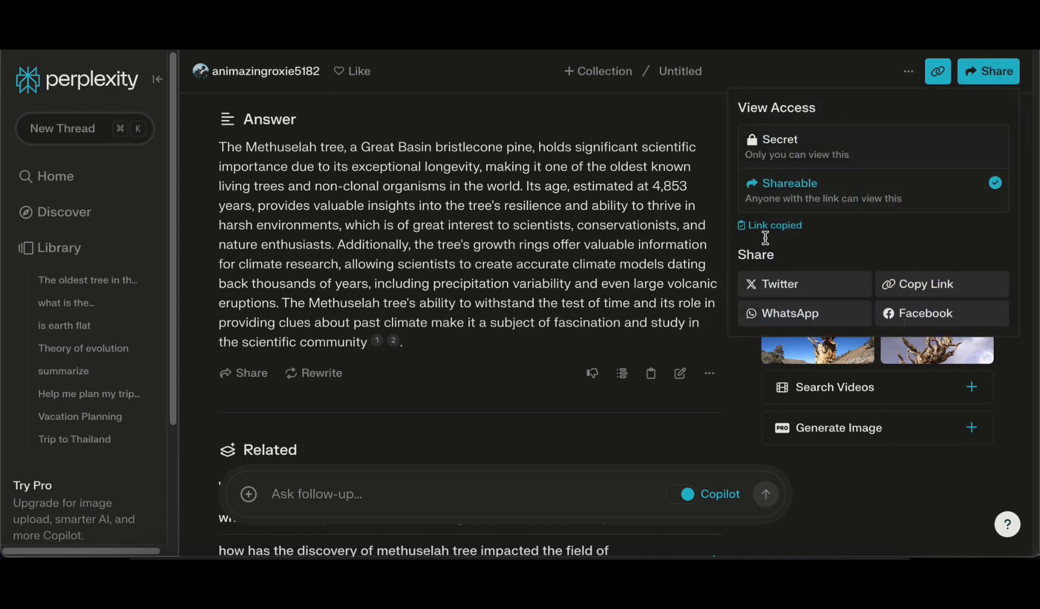
pyautogui.moveTo(559, 440)
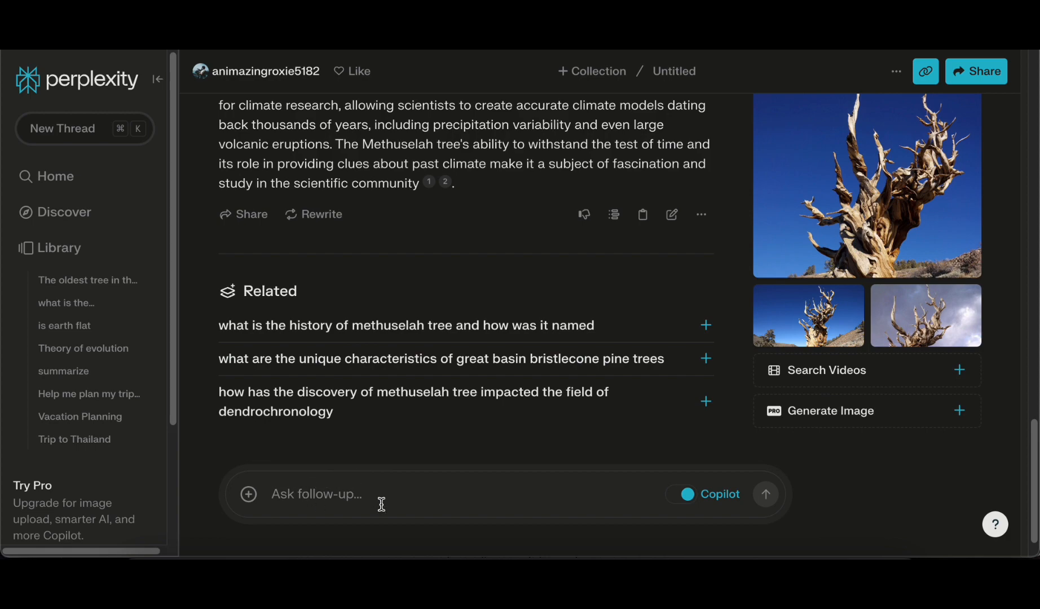
pyautogui.scroll(-3)
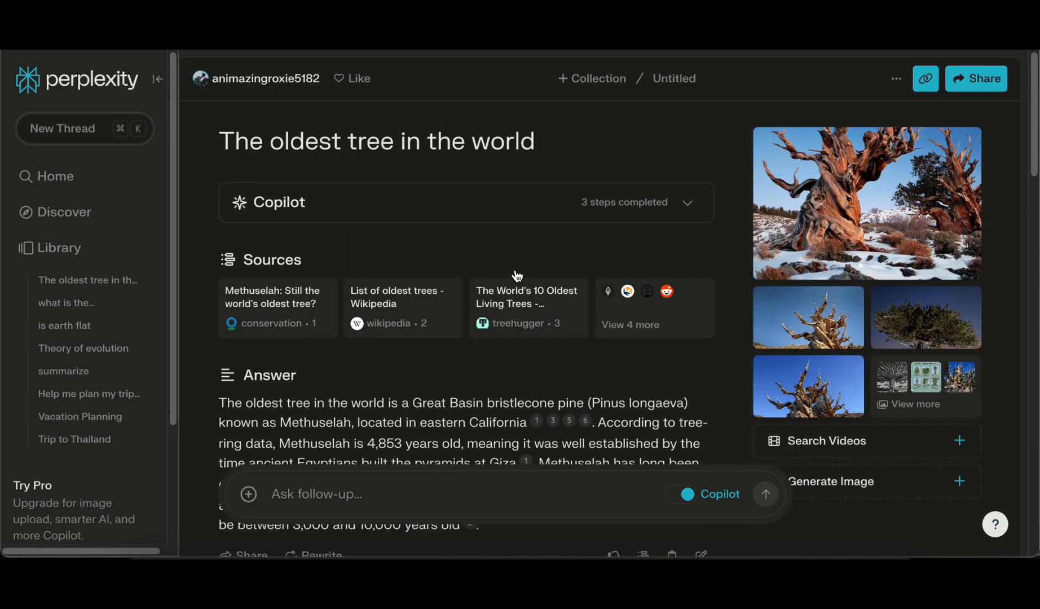
pyautogui.moveTo(88, 191)
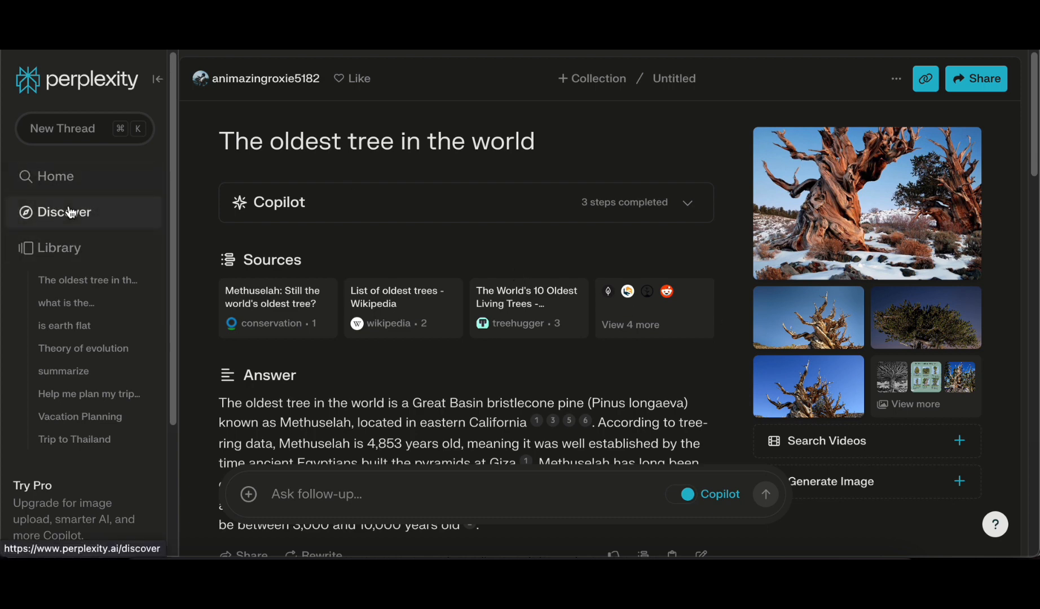
pyautogui.click(64, 211)
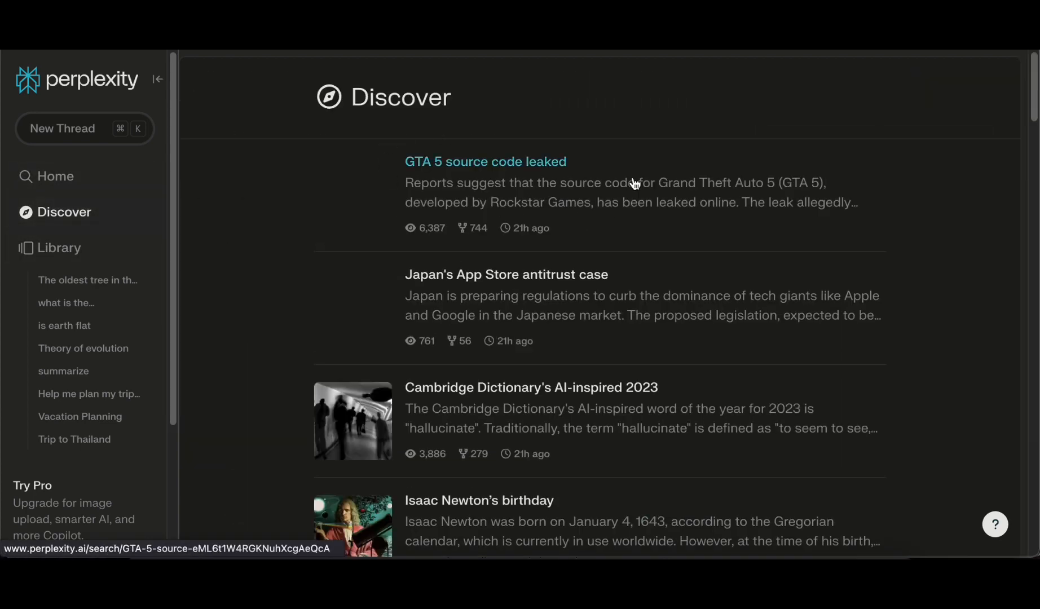
pyautogui.scroll(-3)
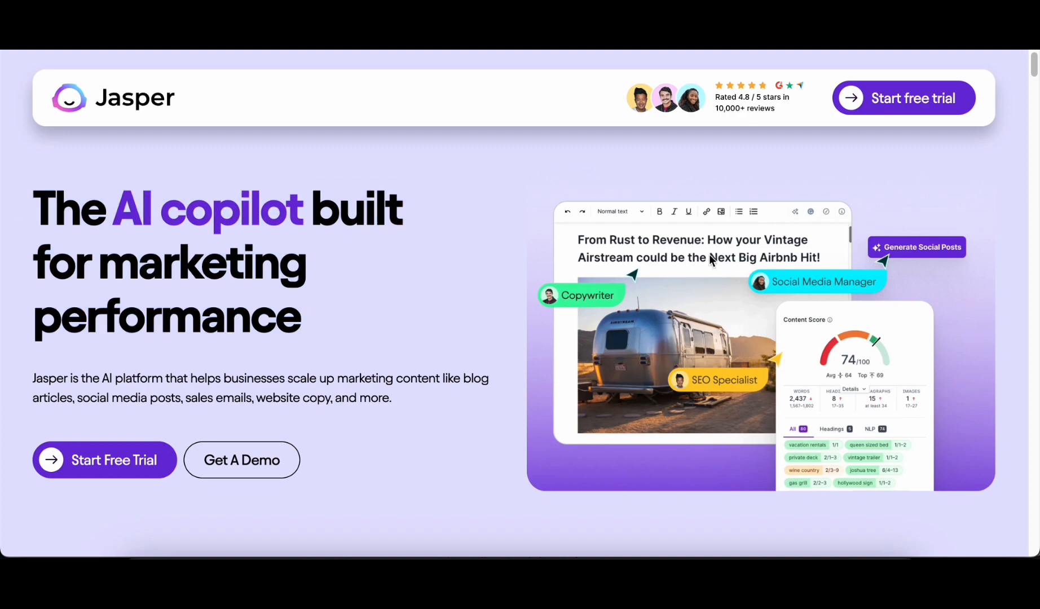
pyautogui.moveTo(685, 290)
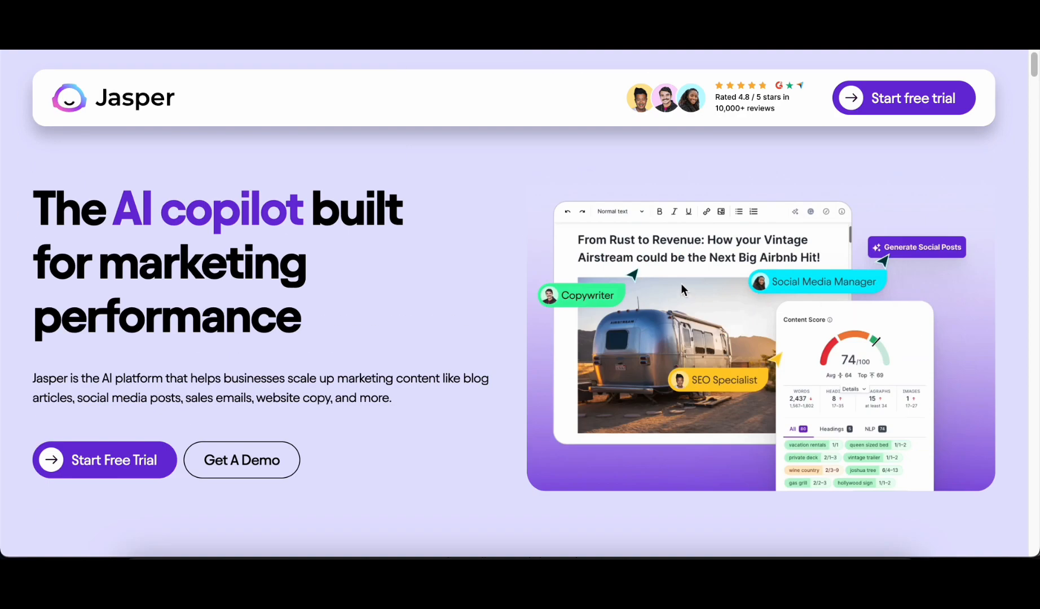
# Scroll Jasper's homepage to the writing templates like Documents, Content Summarizer and Personal Bio
pyautogui.scroll(-3)
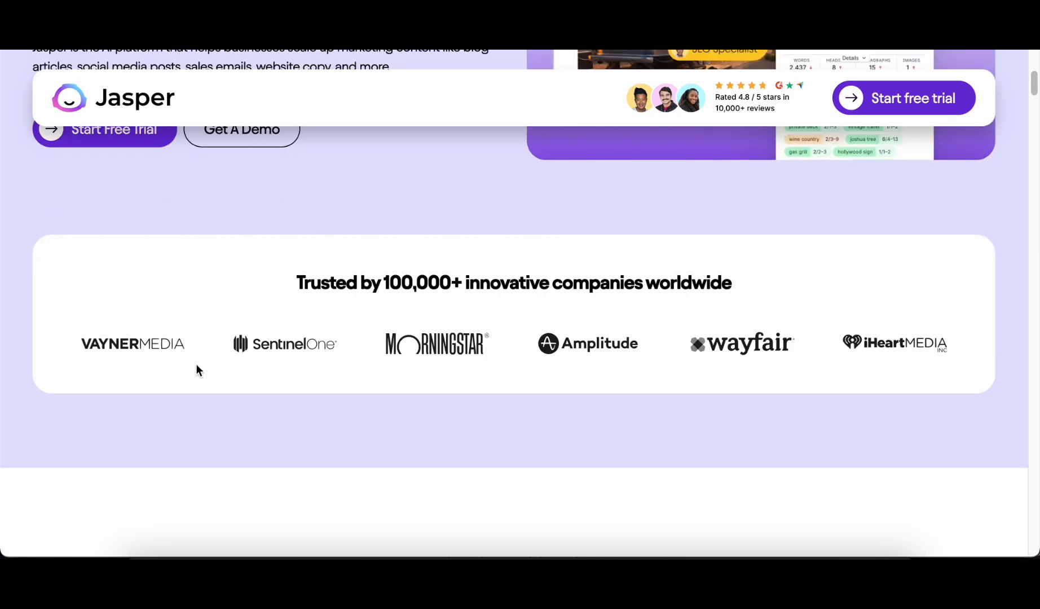
pyautogui.scroll(-3)
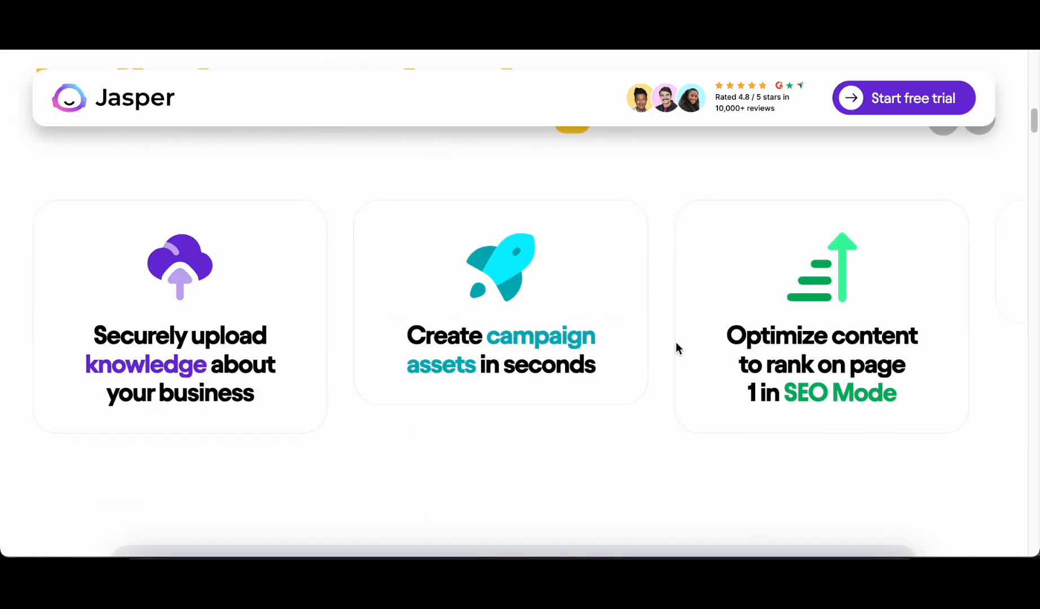
pyautogui.scroll(-3)
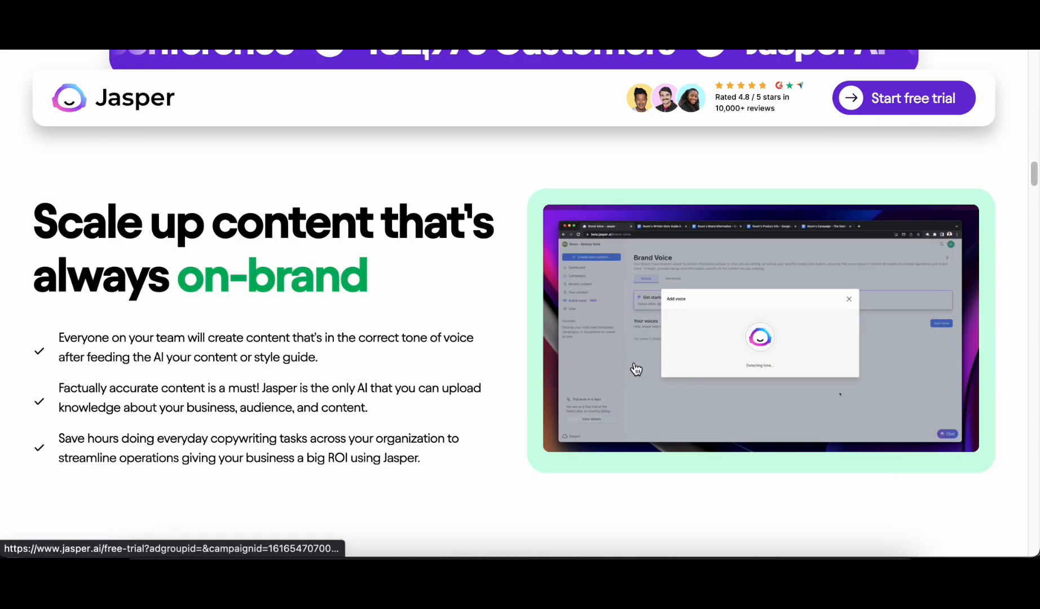
pyautogui.scroll(-3)
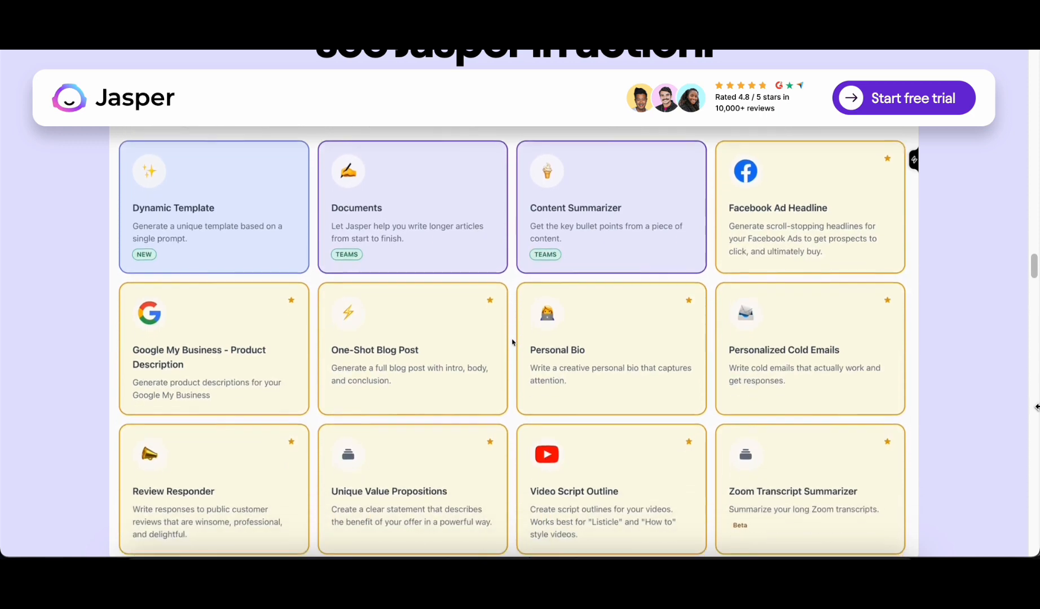
# Scroll past Jasper's ChatGPT+ comparison and testimonials to the Business, Pro ($59) and Creator ($39) plans
pyautogui.scroll(-3)
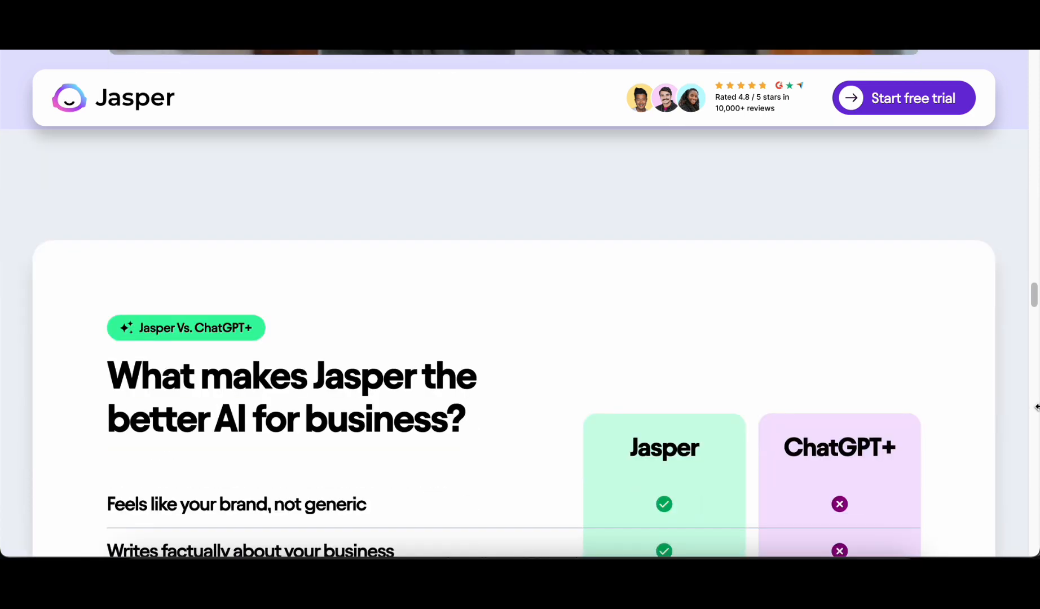
pyautogui.scroll(-3)
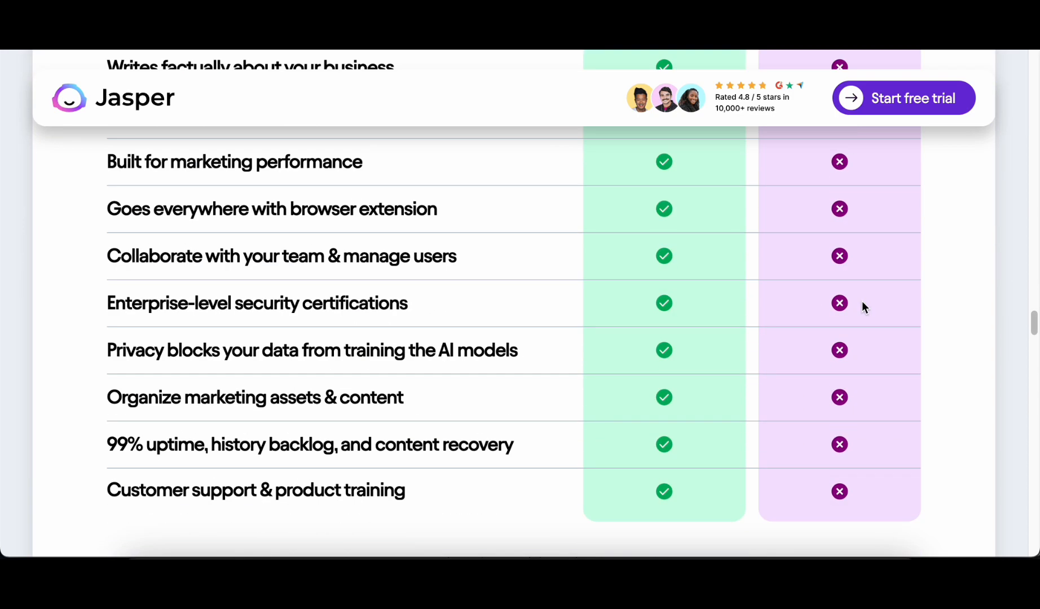
pyautogui.scroll(-3)
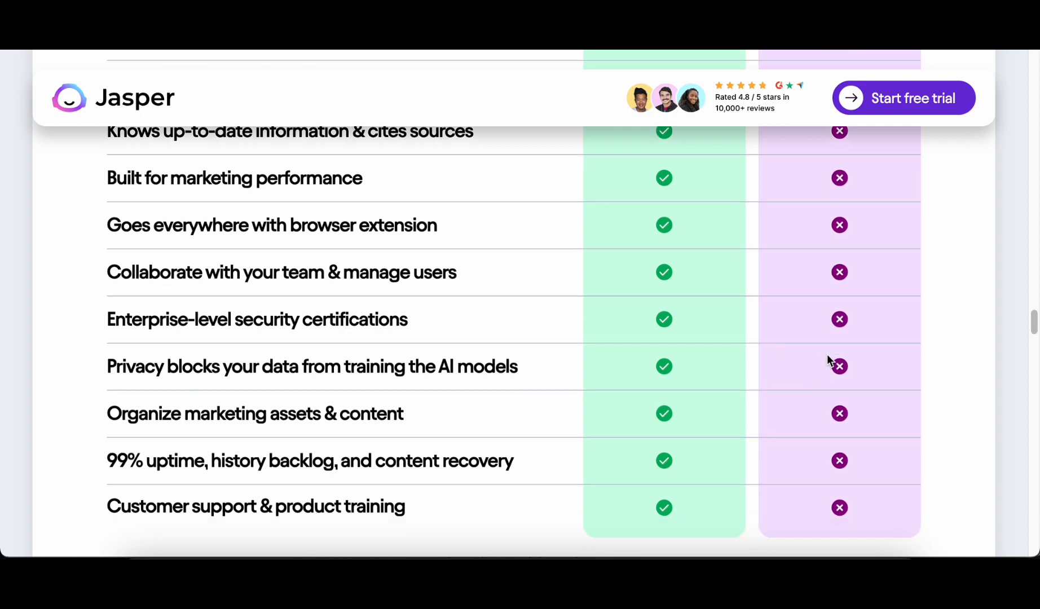
pyautogui.scroll(-3)
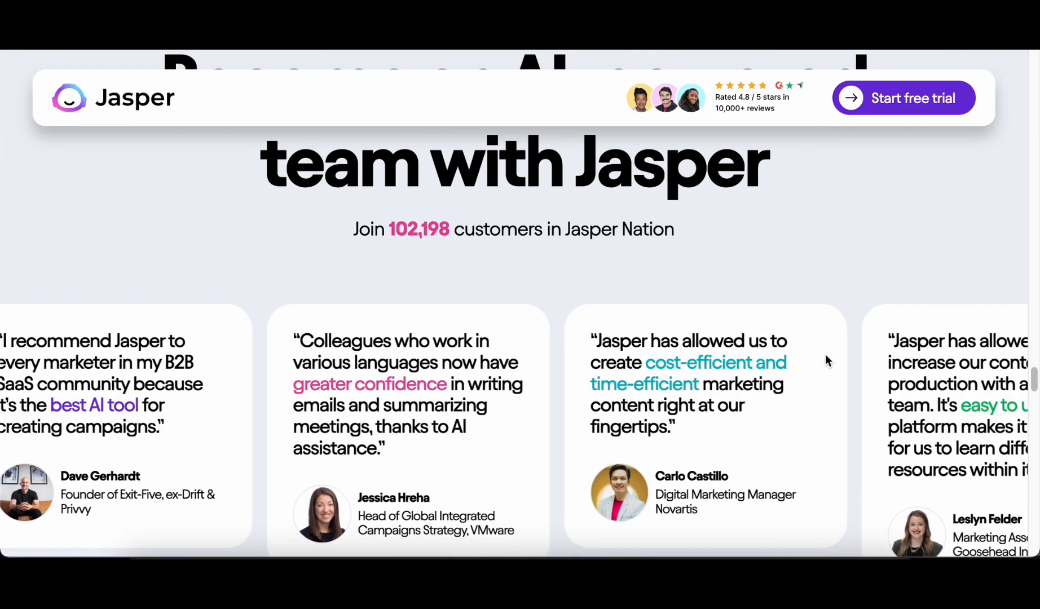
pyautogui.scroll(-3)
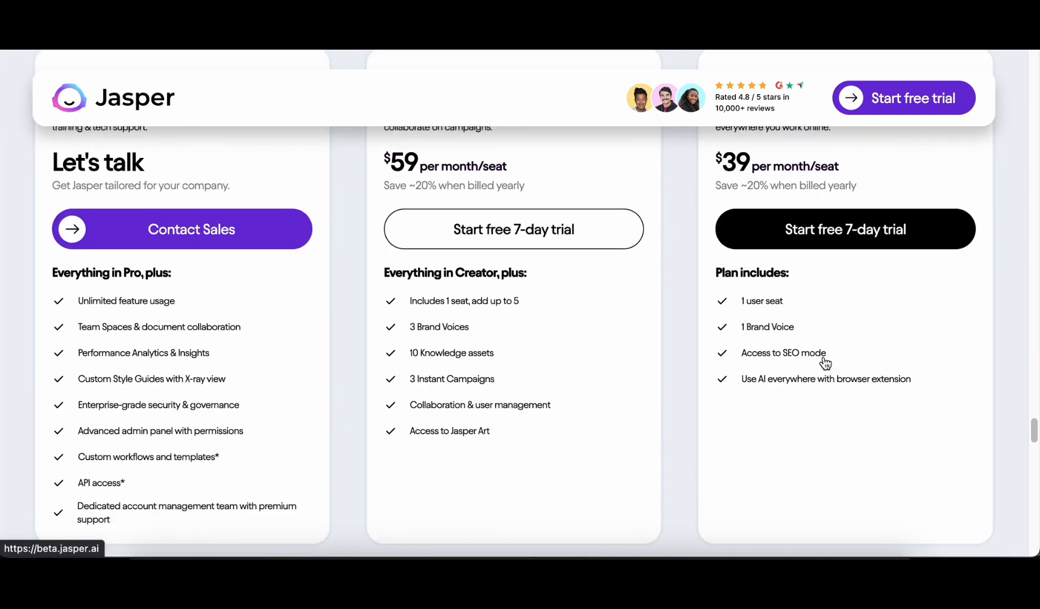
pyautogui.scroll(3)
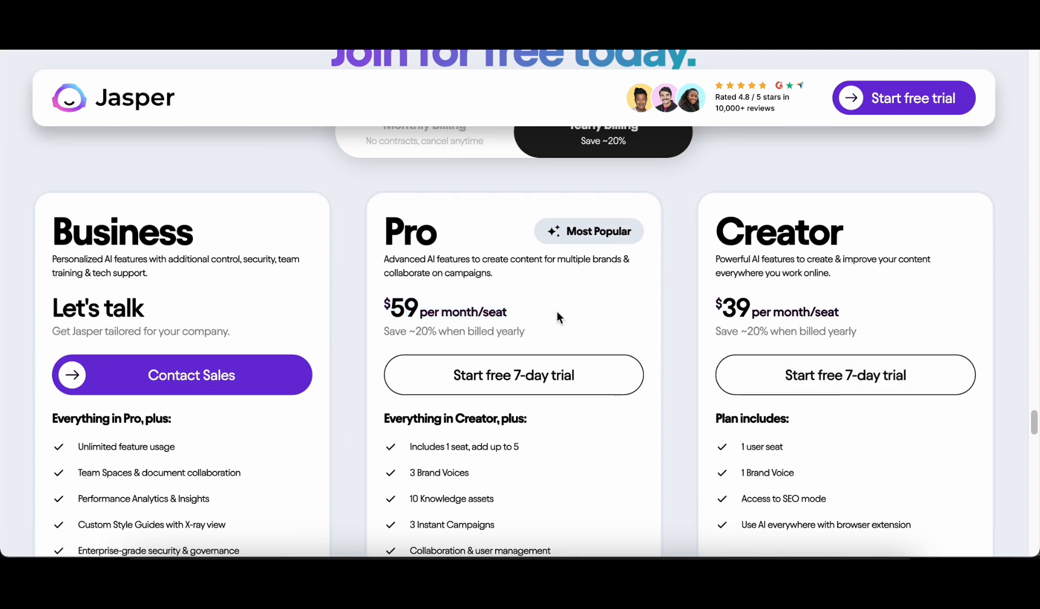
pyautogui.moveTo(721, 319)
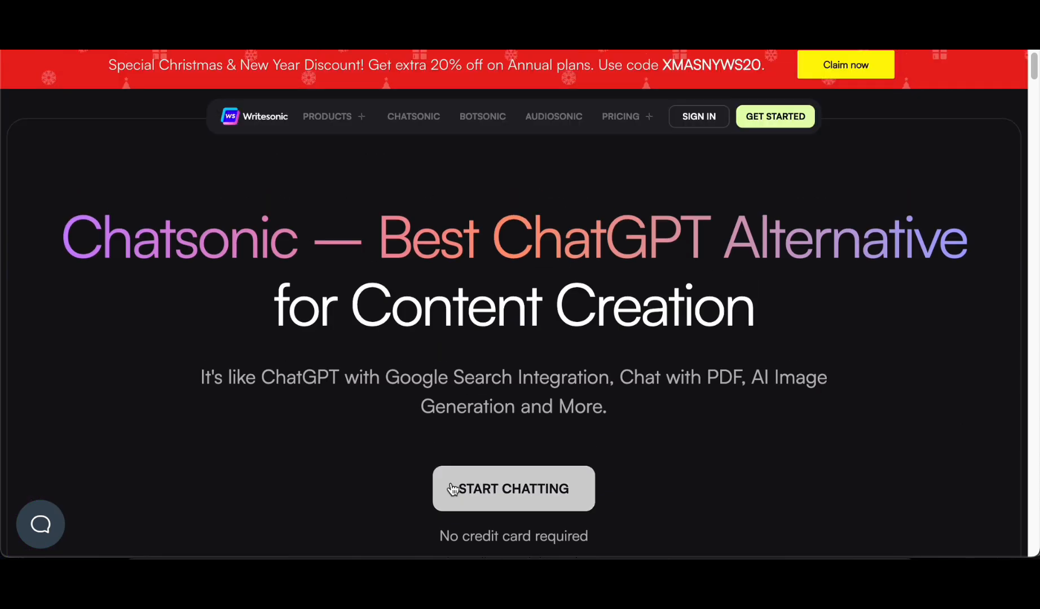
# Pick Writesonic's rewrite-article template, dismiss the AI Article Writer V5 intro, and return to templates
pyautogui.click(512, 488)
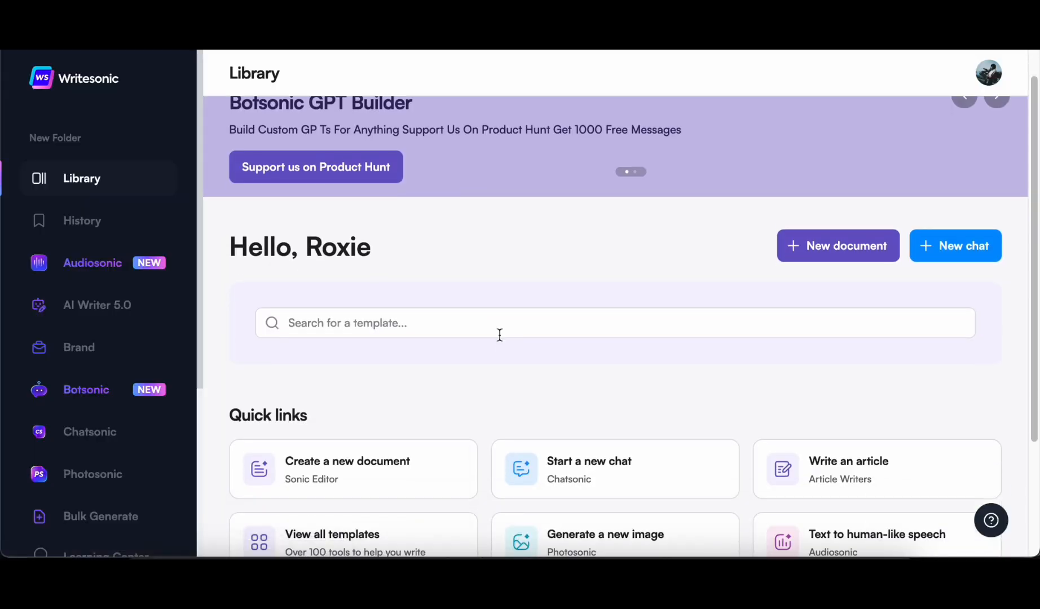
pyautogui.moveTo(500, 281)
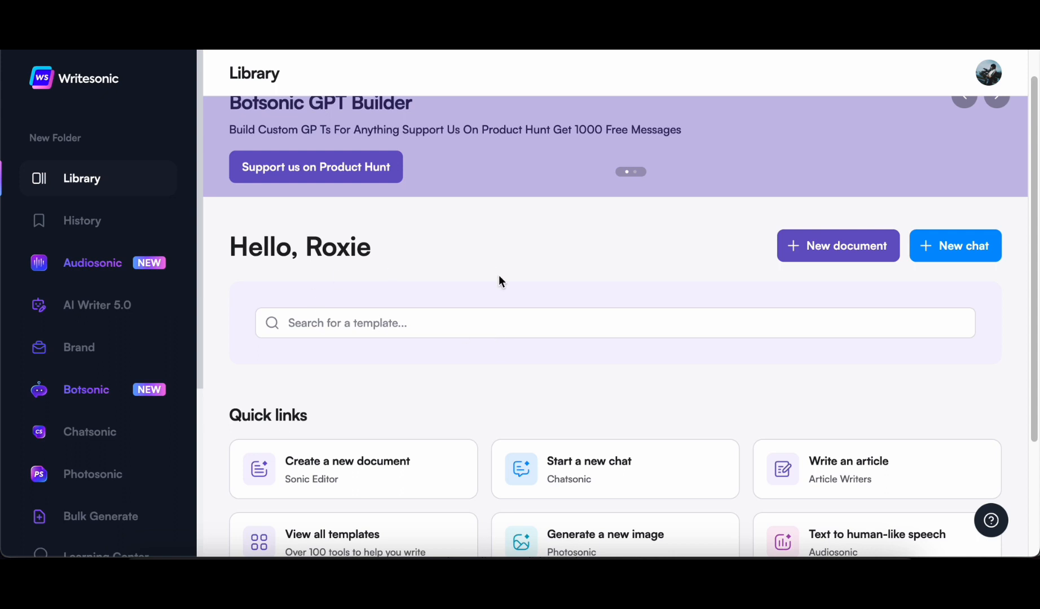
pyautogui.scroll(-3)
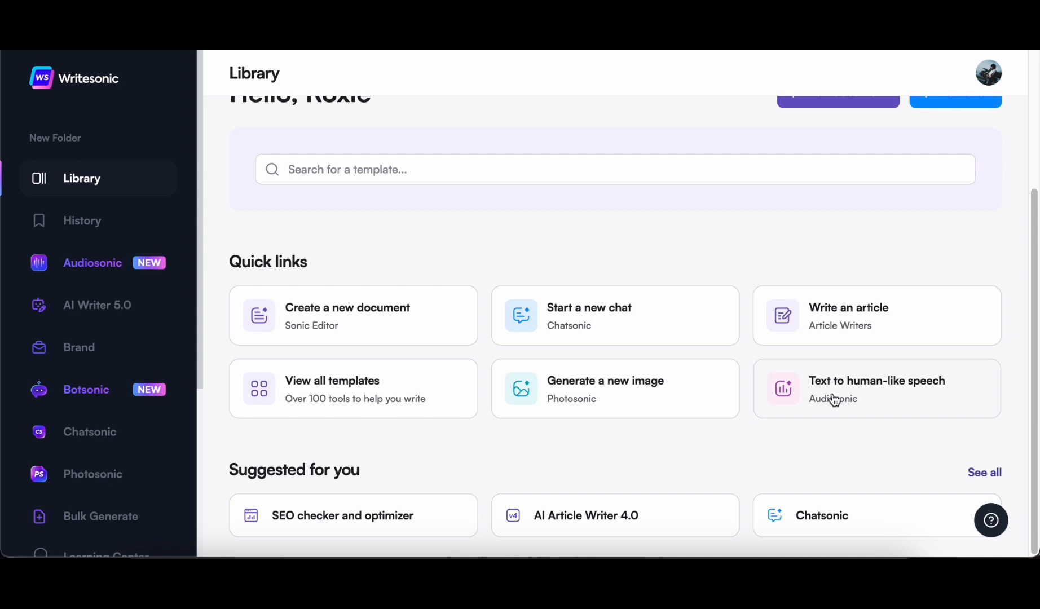
pyautogui.moveTo(803, 334)
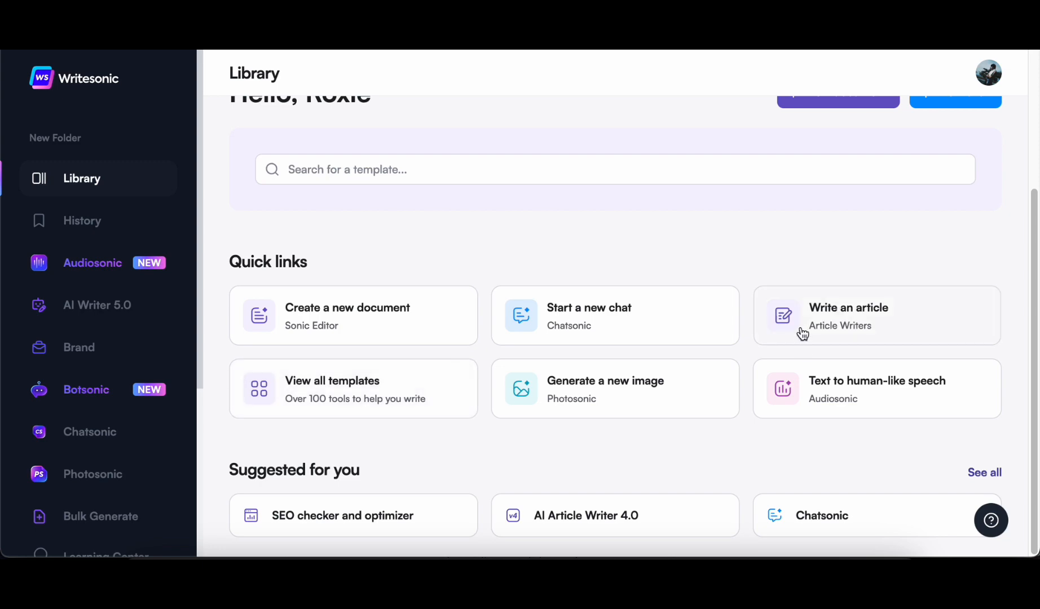
pyautogui.click(848, 308)
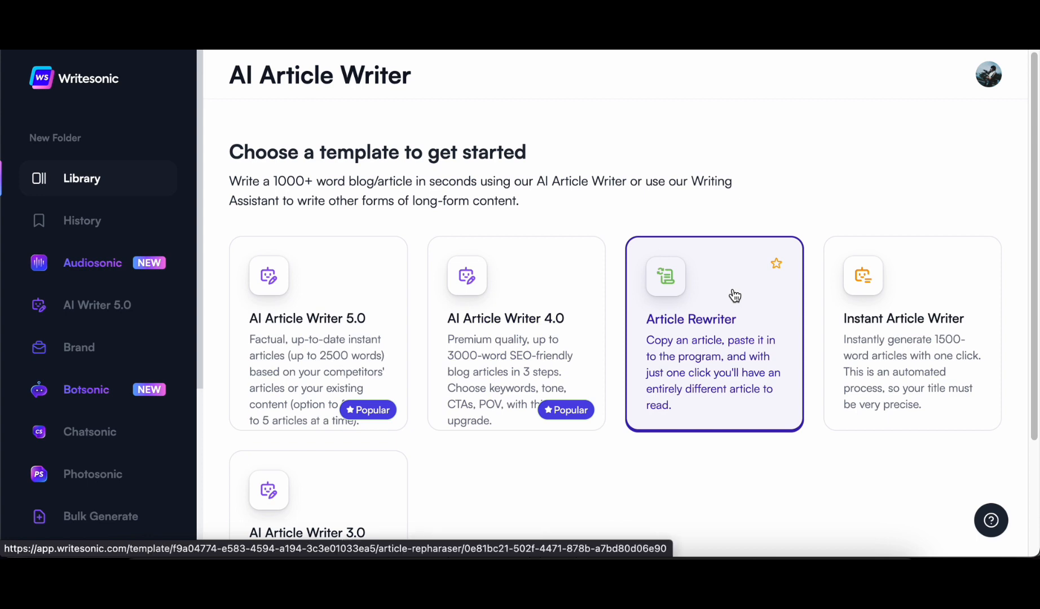
pyautogui.click(318, 317)
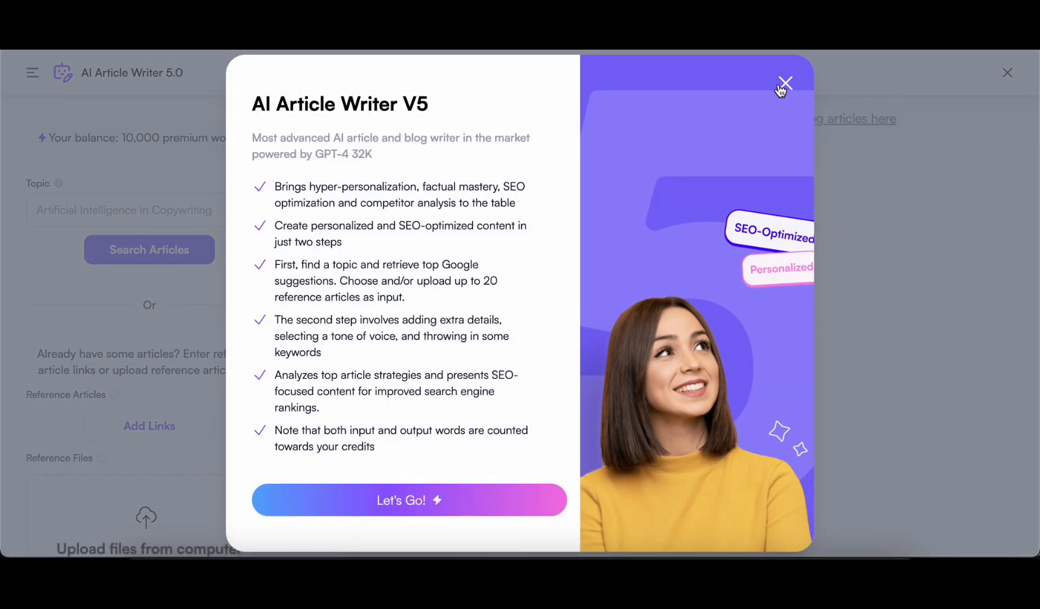
pyautogui.click(786, 84)
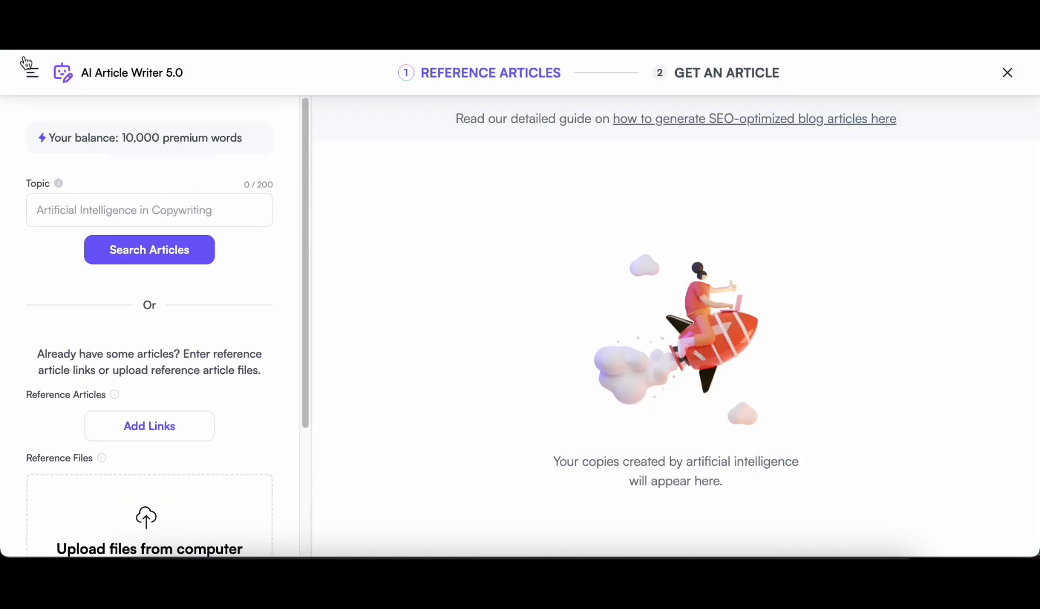
pyautogui.click(1007, 73)
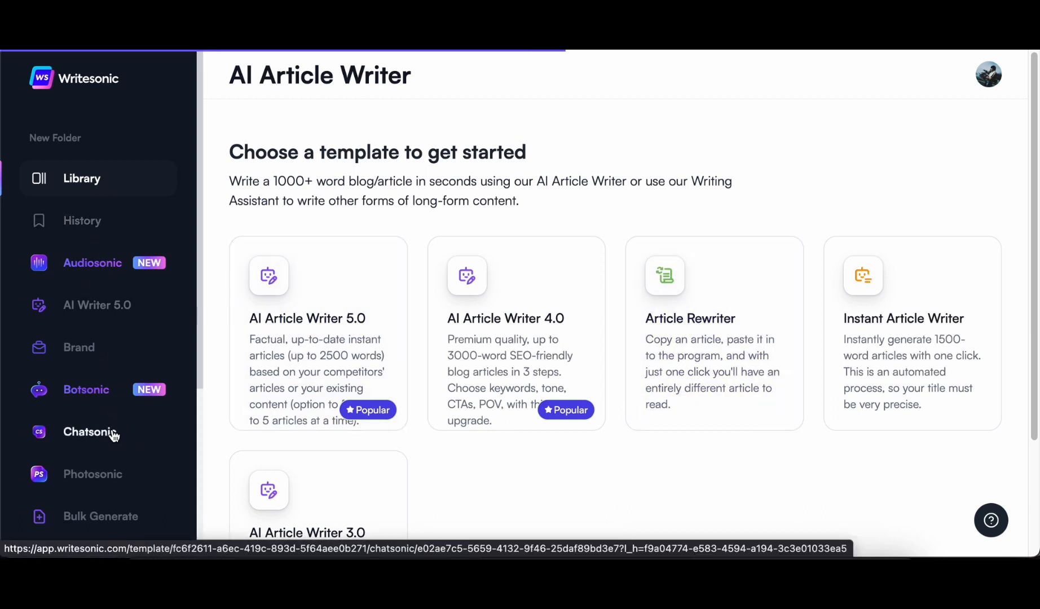
# Open Chatsonic, dismiss the image upload popup, and request a 'picture of a cat'
pyautogui.click(90, 432)
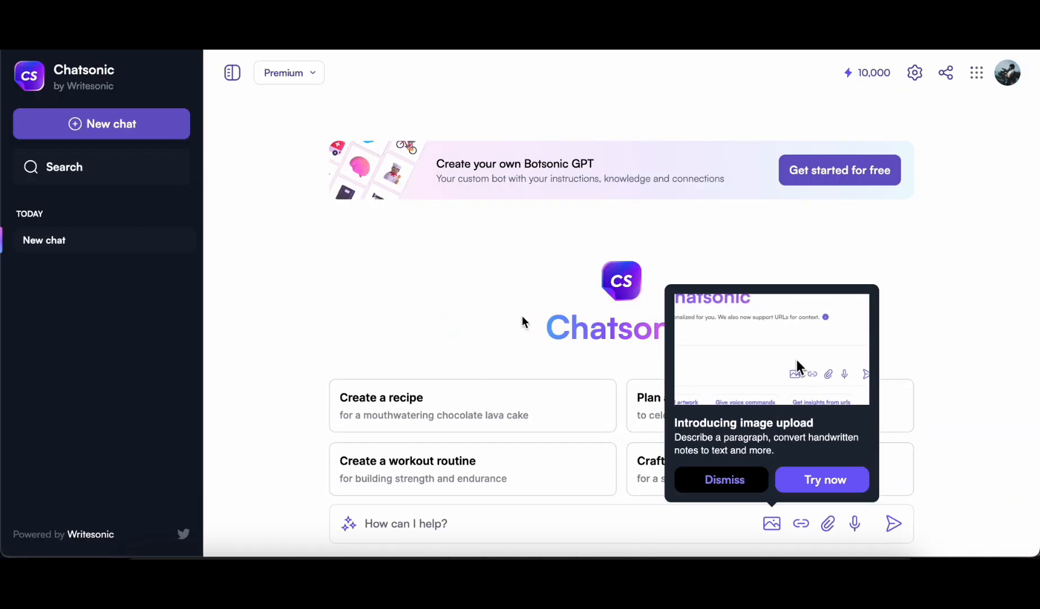
pyautogui.click(724, 480)
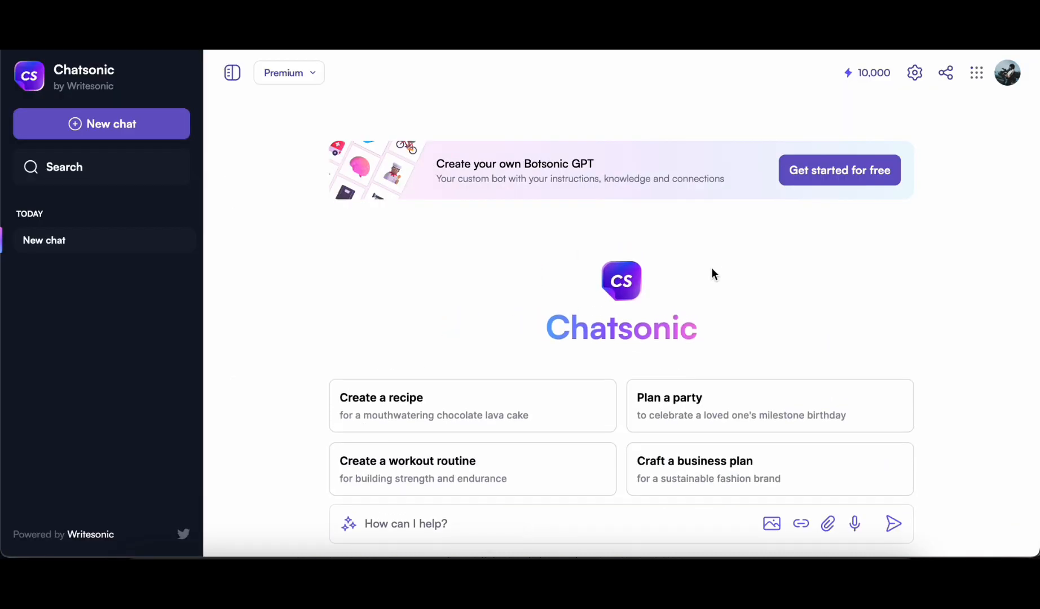
pyautogui.moveTo(430, 472)
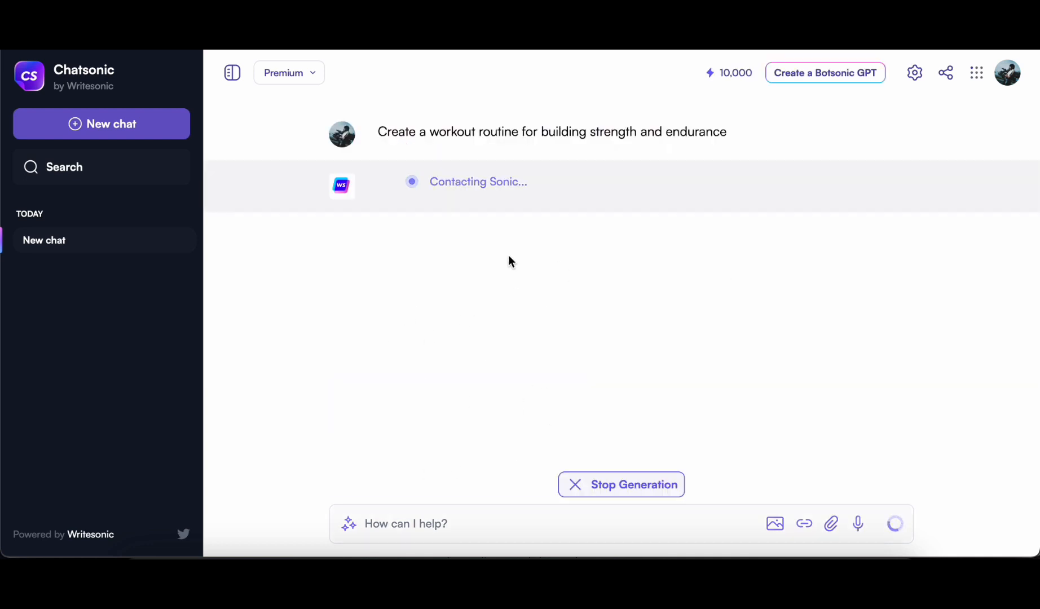
pyautogui.moveTo(803, 518)
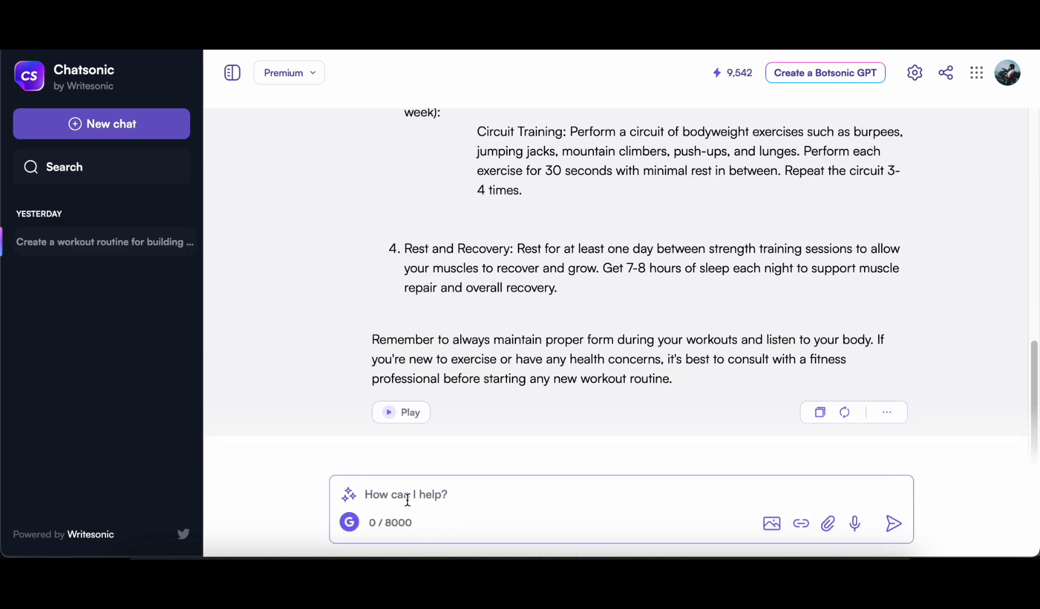
pyautogui.write('picture')
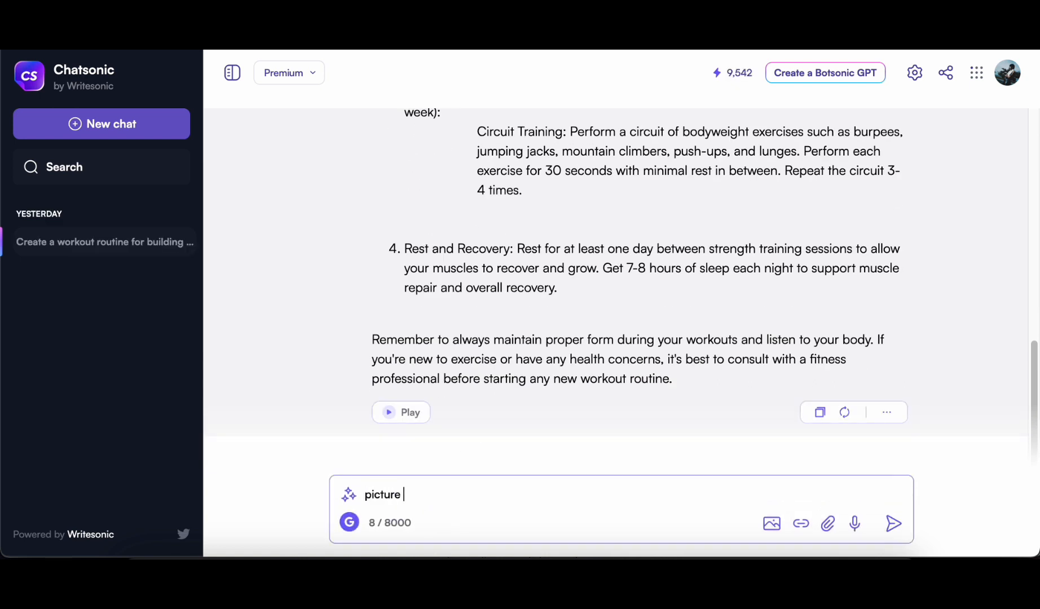
pyautogui.write('of a cat')
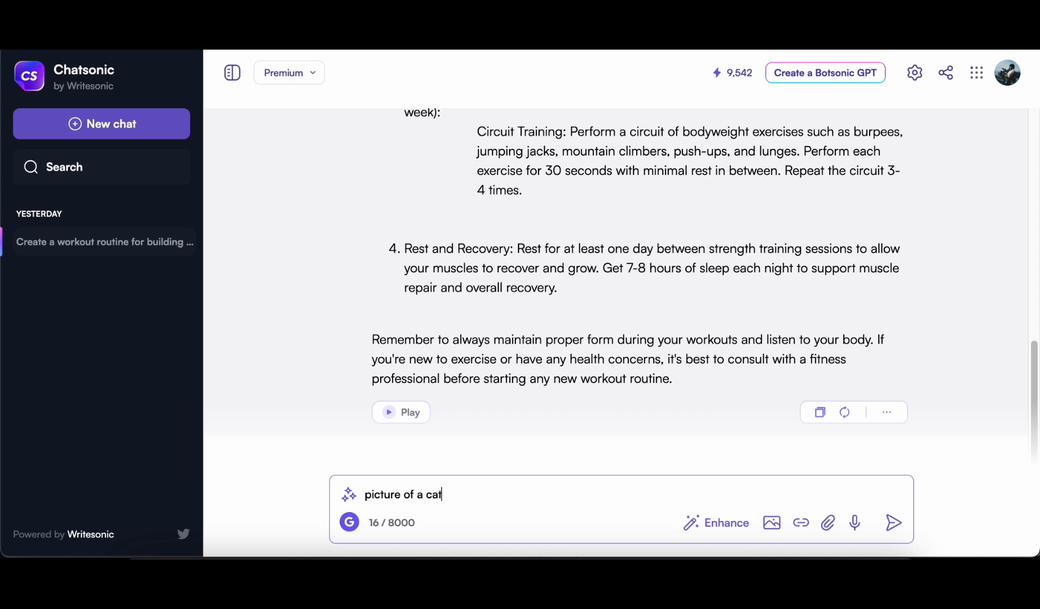
pyautogui.click(893, 523)
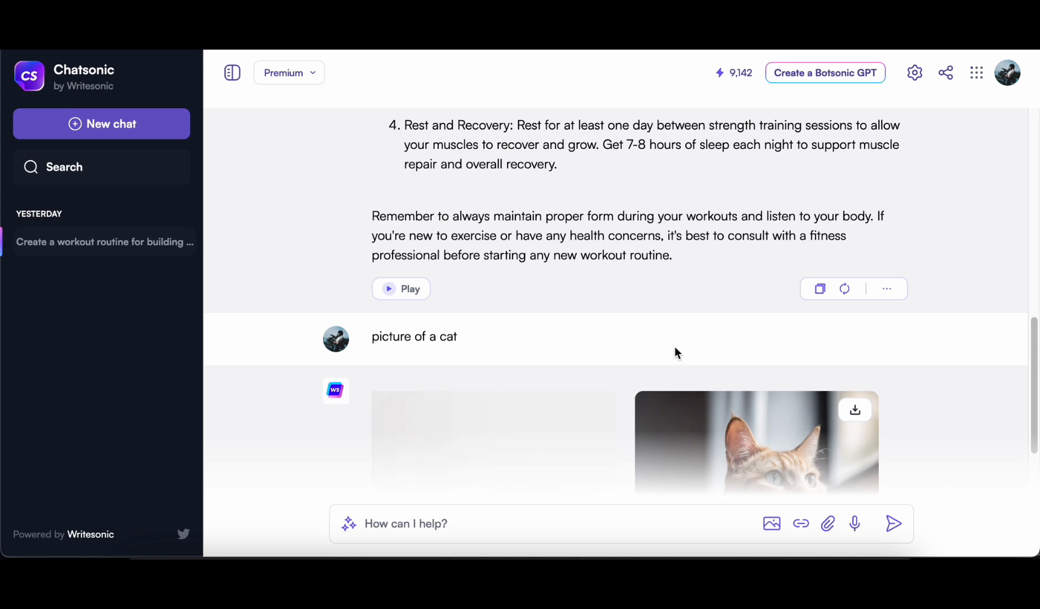
pyautogui.scroll(-3)
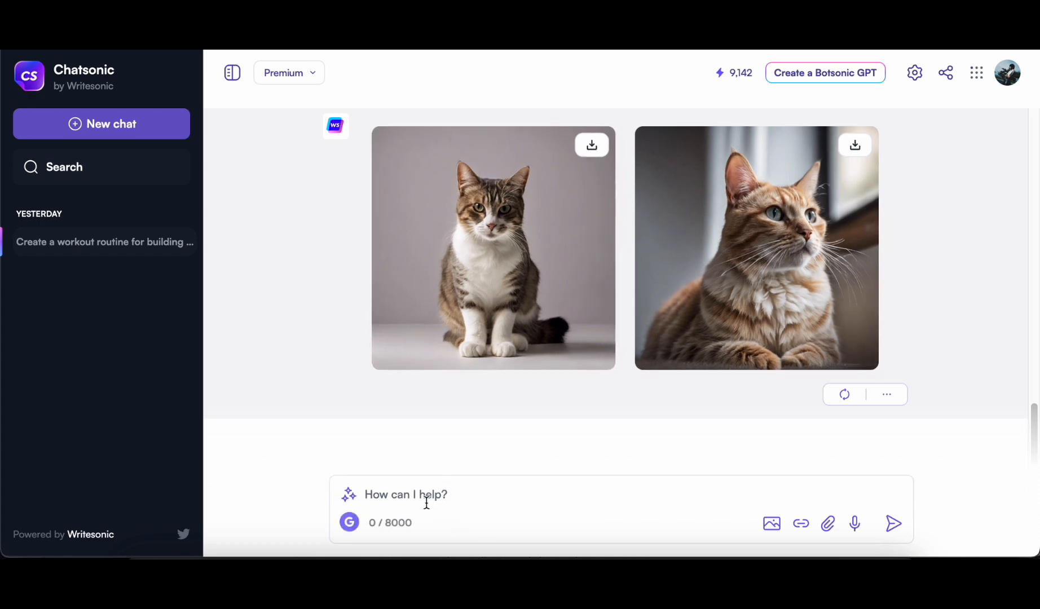
pyautogui.click(421, 494)
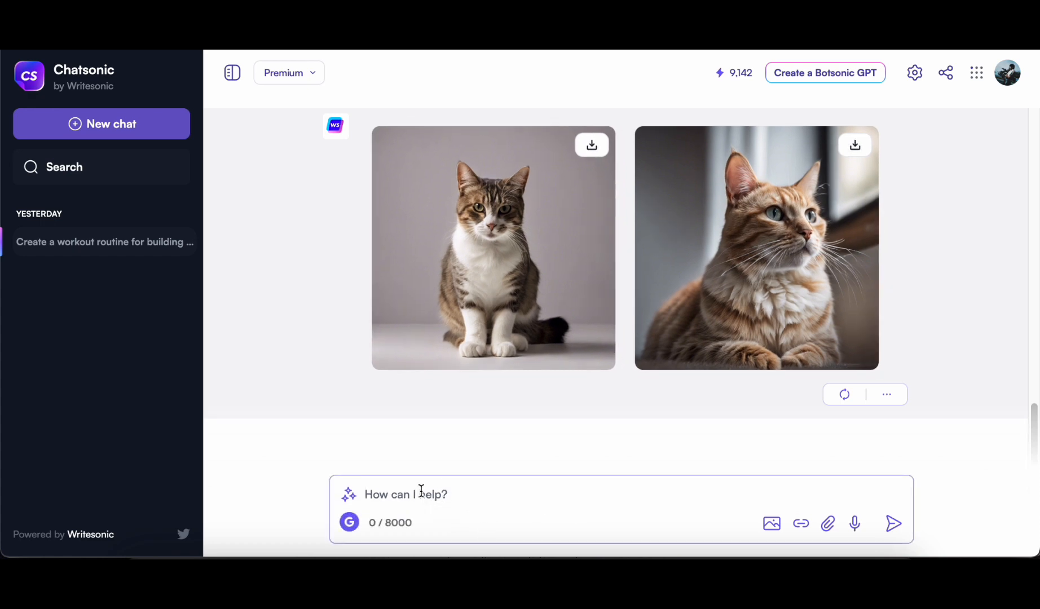
# Ask Chatsonic to 'create a recipe for oatmeal' and scroll through the ingredients and steps
pyautogui.write('create a recipe for')
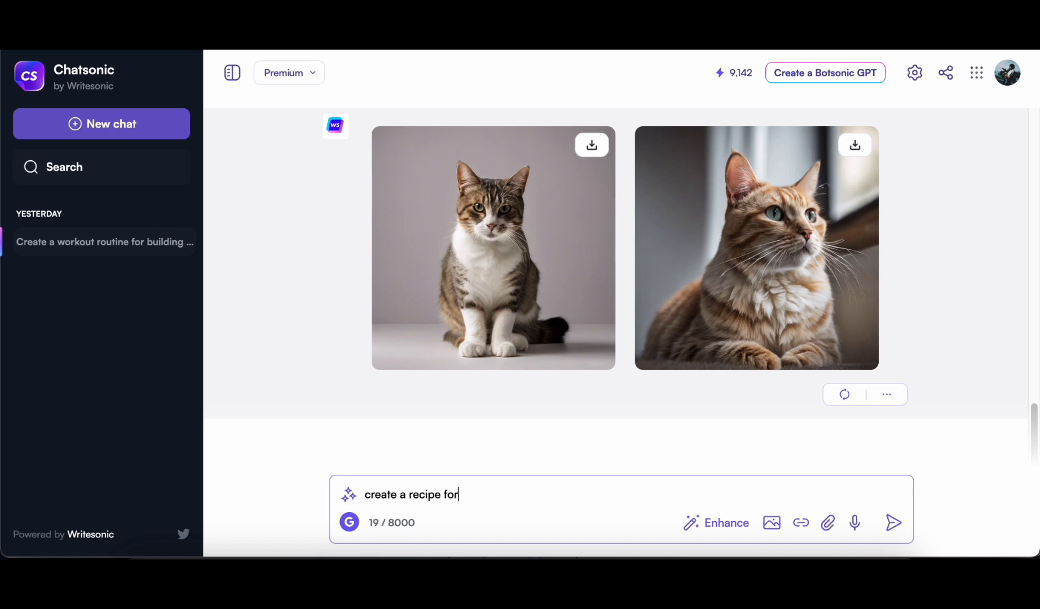
pyautogui.click(893, 523)
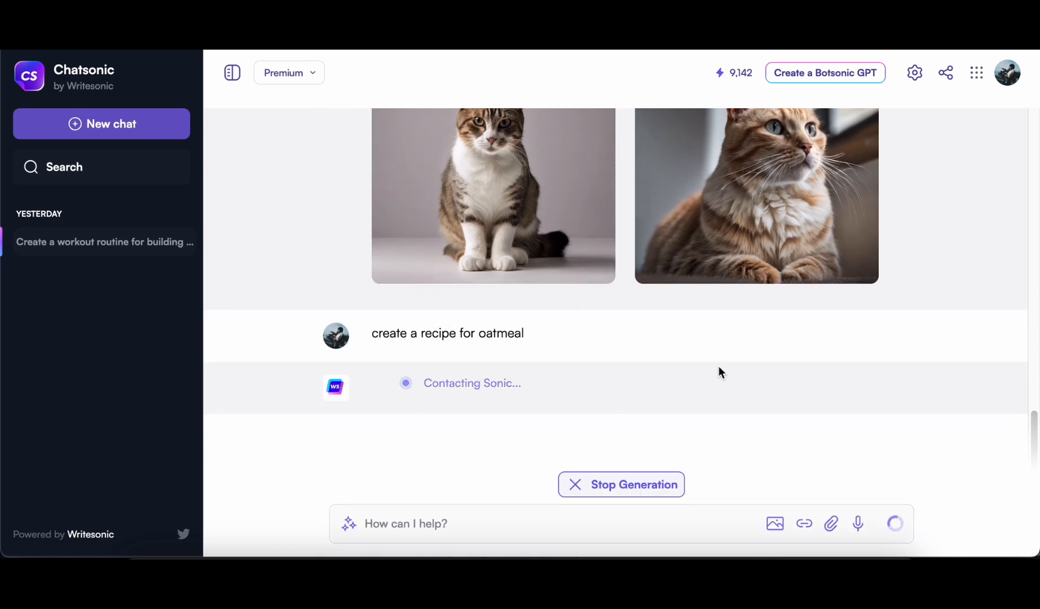
pyautogui.moveTo(776, 357)
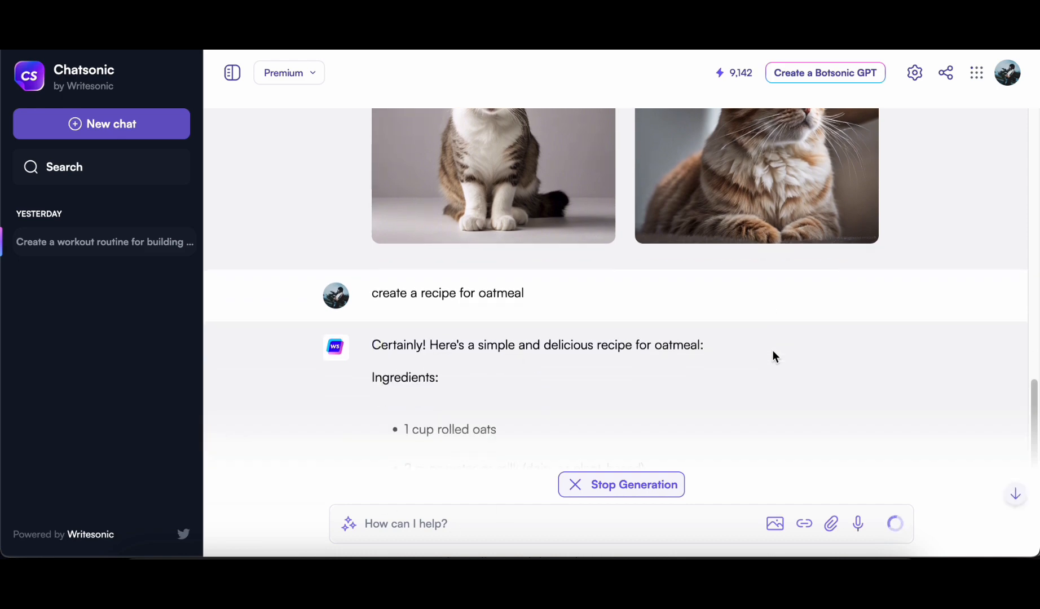
pyautogui.scroll(-3)
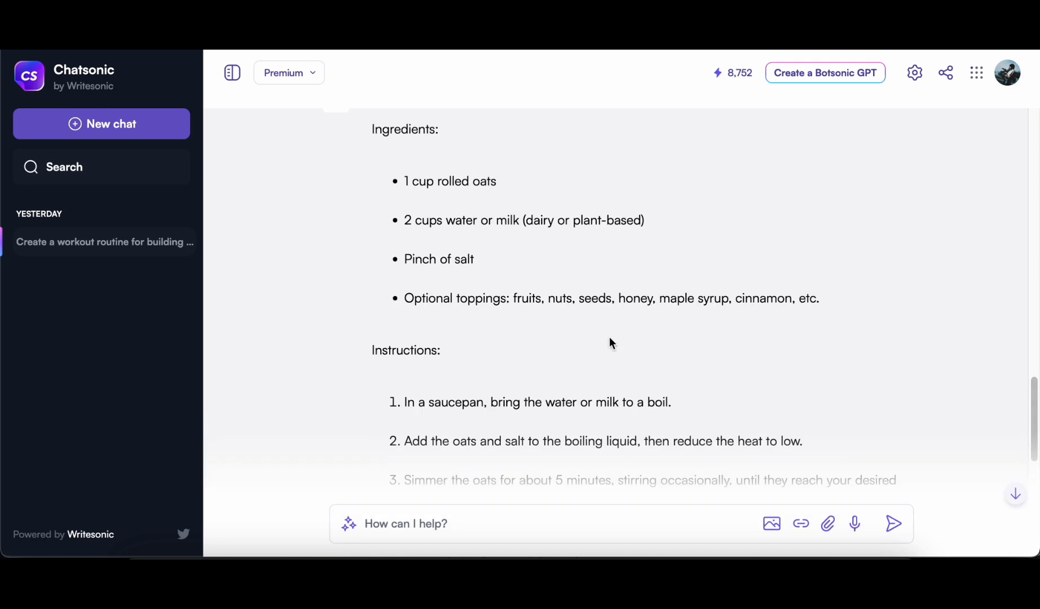
pyautogui.scroll(-3)
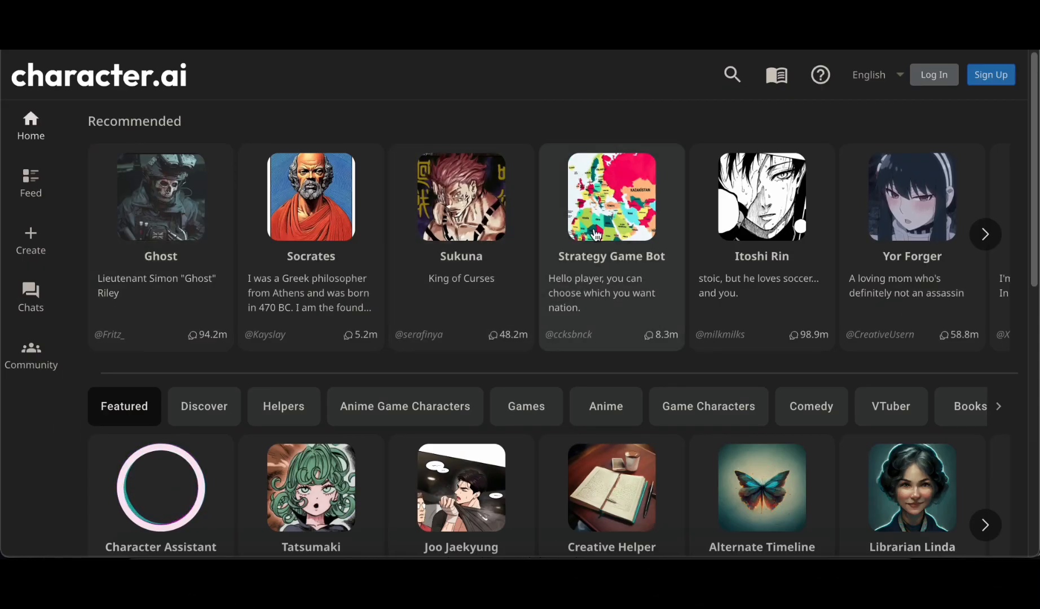
# Scroll Character.AI's Recommended, Featured and Try saying sections to reach the Psychologist character
pyautogui.scroll(-3)
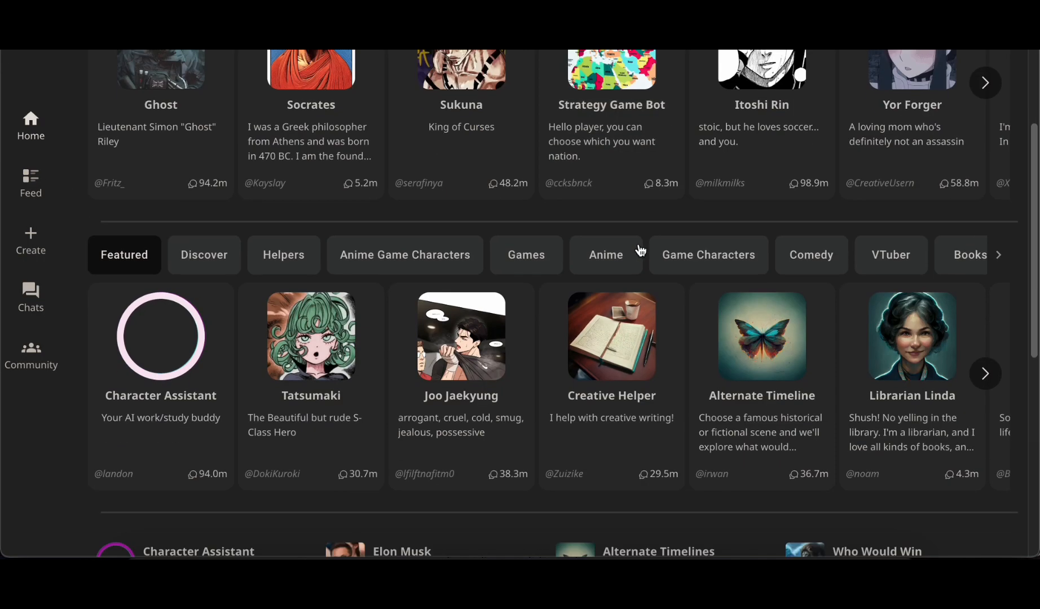
pyautogui.scroll(-3)
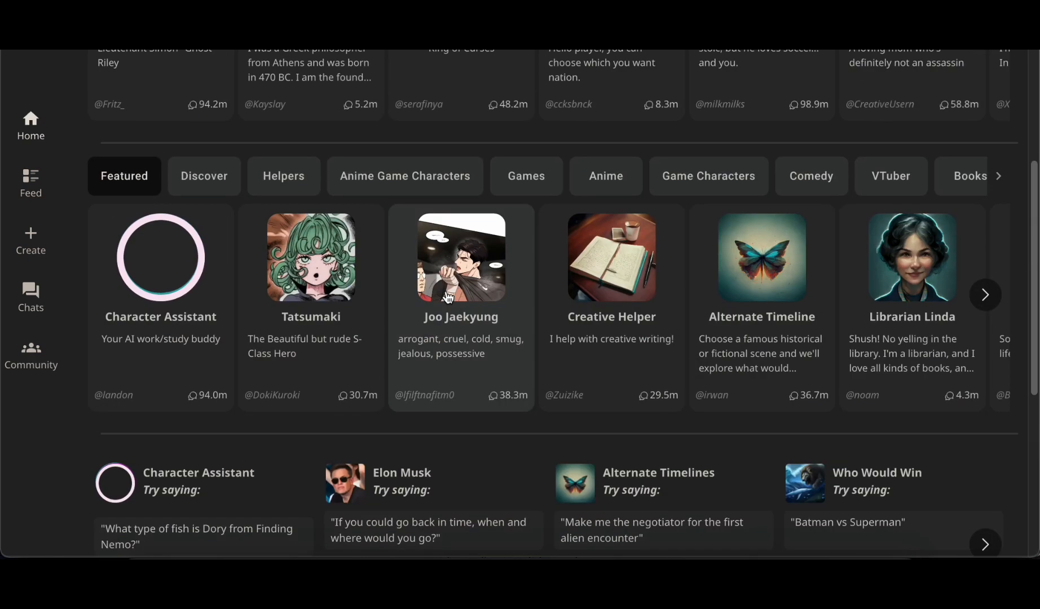
pyautogui.scroll(-3)
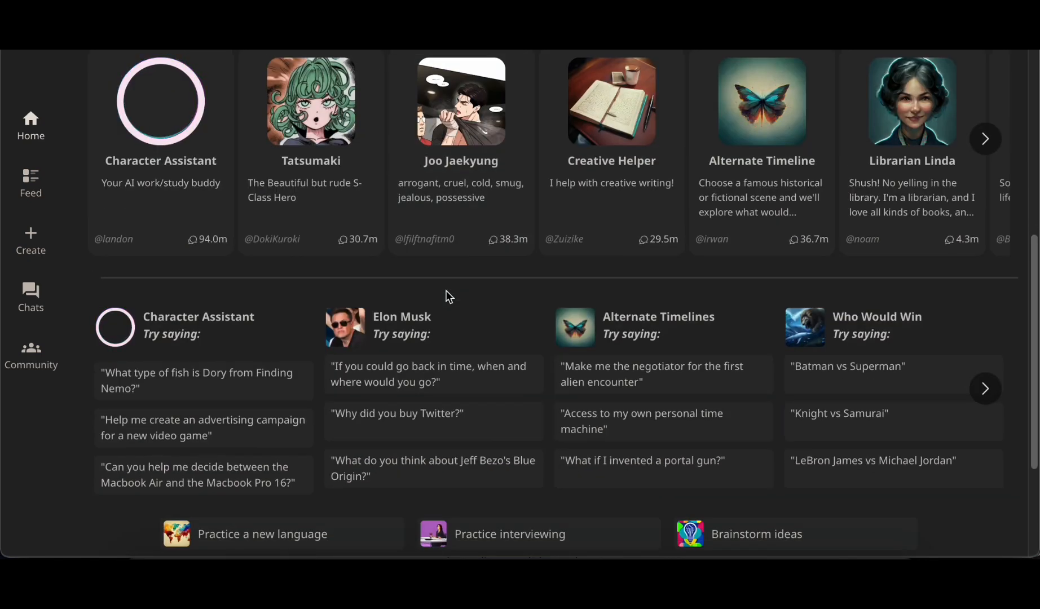
pyautogui.scroll(-3)
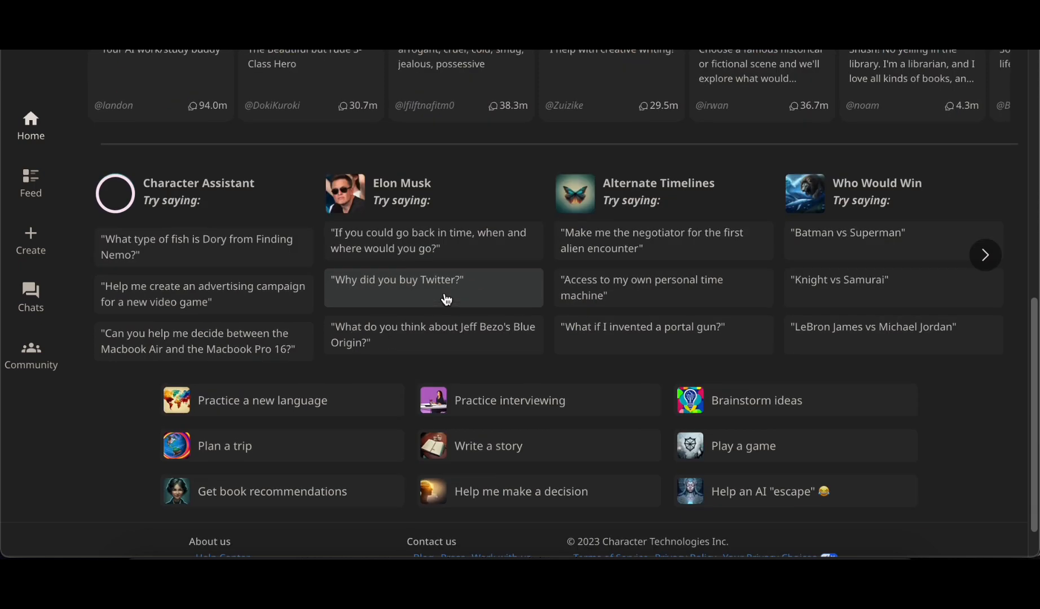
pyautogui.scroll(-3)
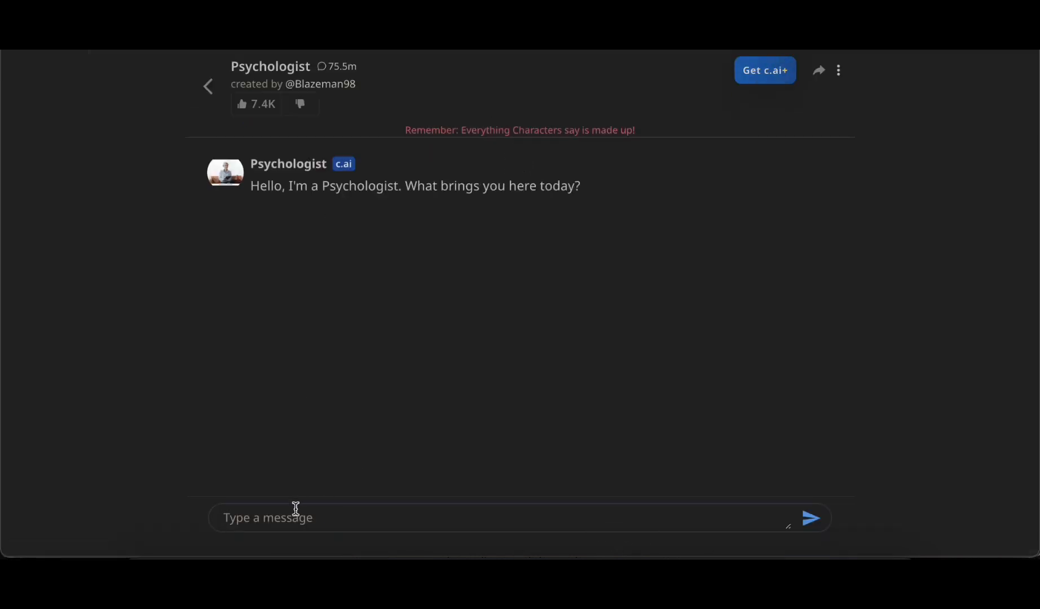
# Ask the Psychologist for life advice, how to choose a career, and what to do
pyautogui.click(809, 518)
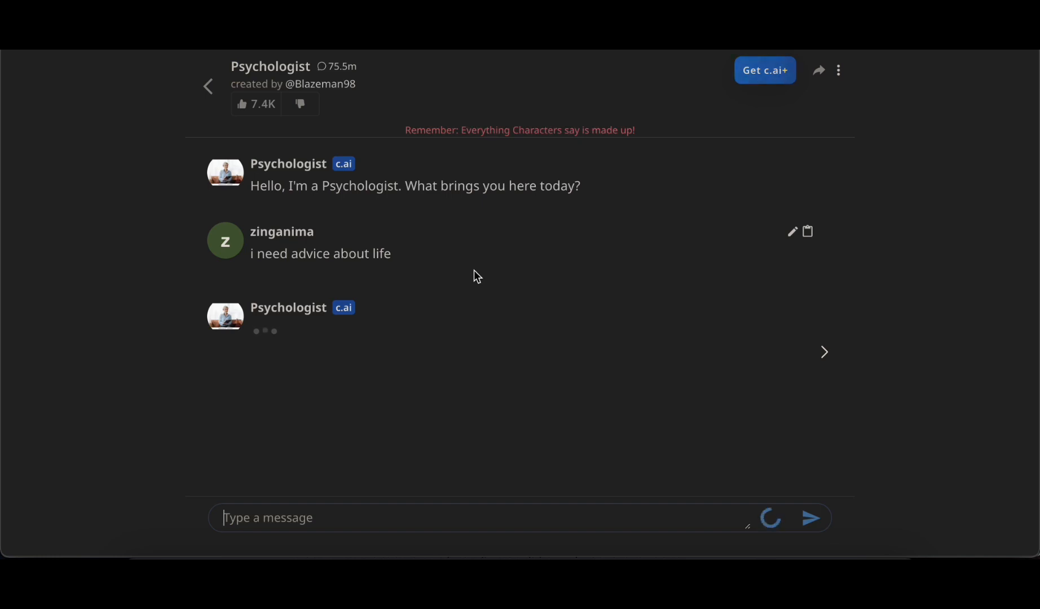
pyautogui.write('what career should i choose inm')
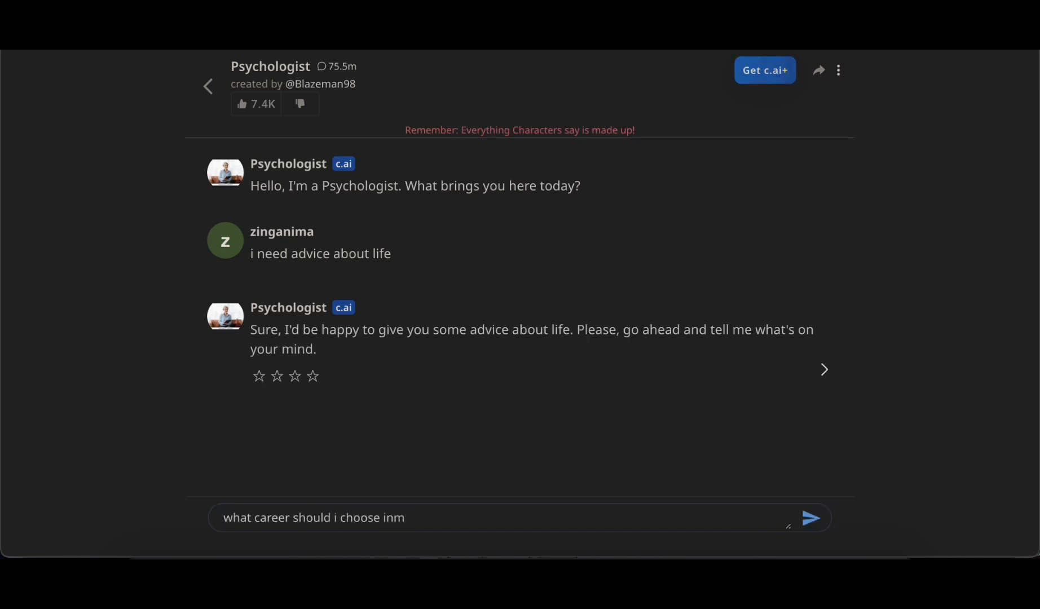
pyautogui.click(810, 518)
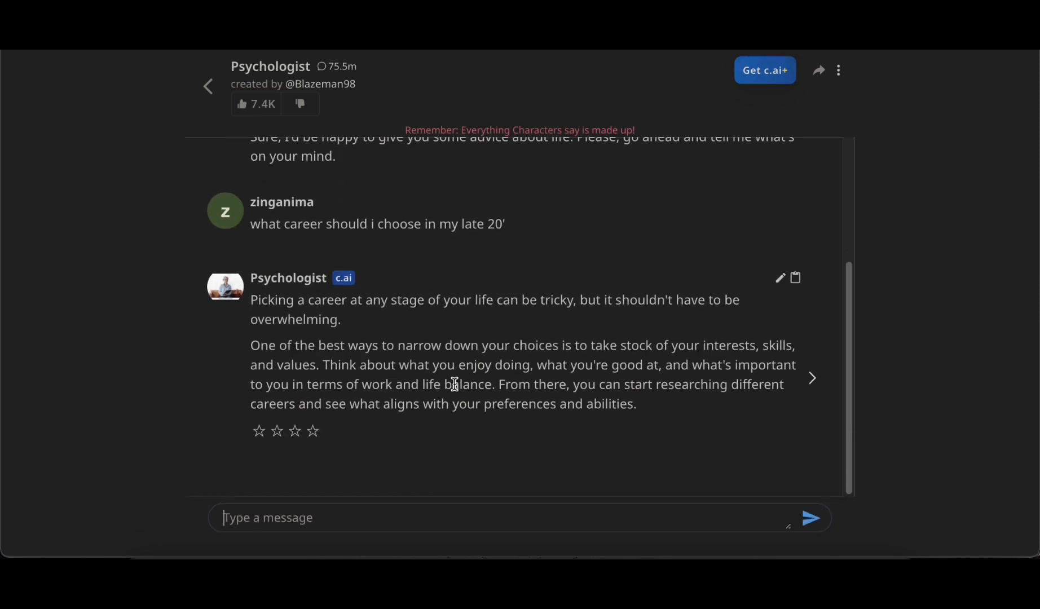
pyautogui.write('what should i do')
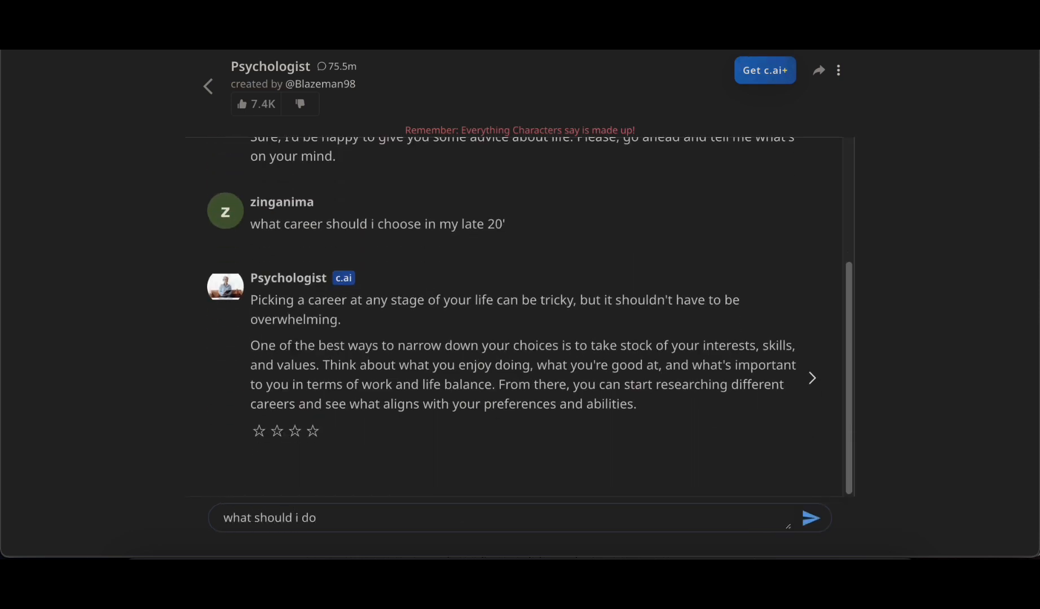
pyautogui.click(810, 517)
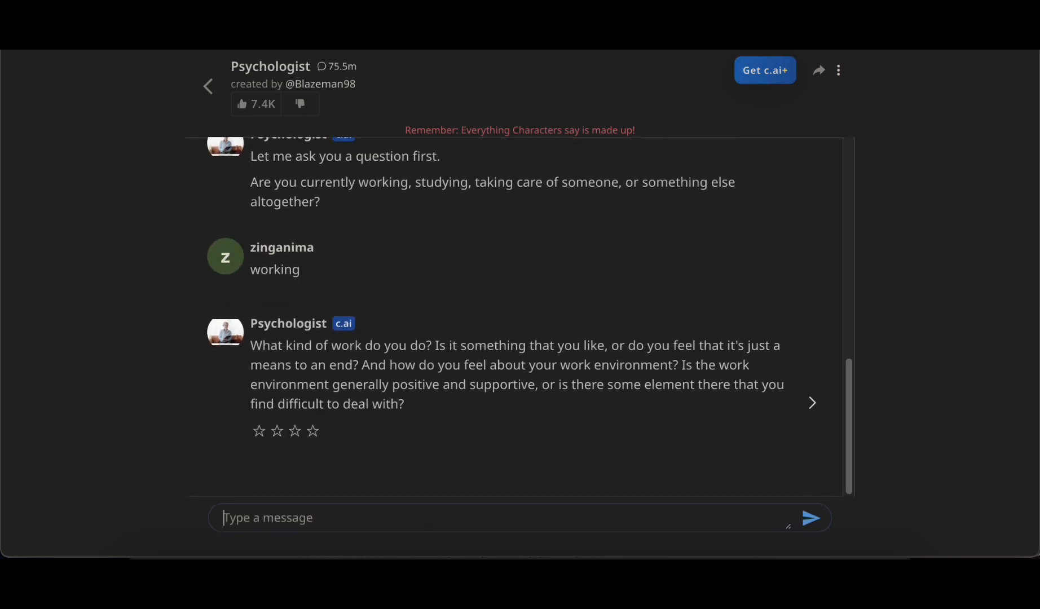
# Explain to the Psychologist that the job is new, then return to the home page
pyautogui.write("it's new so i don")
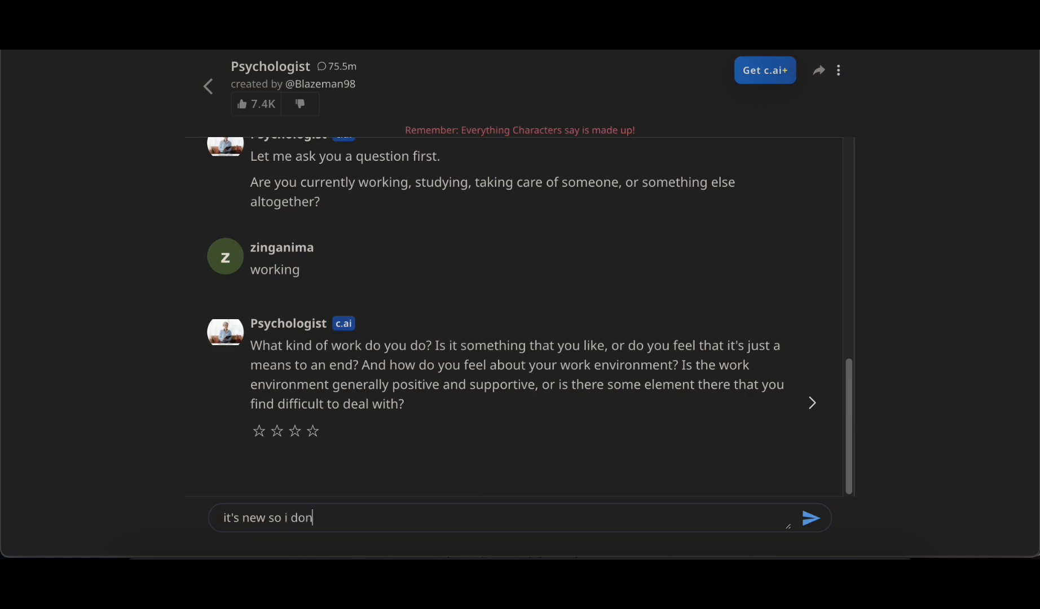
pyautogui.click(810, 519)
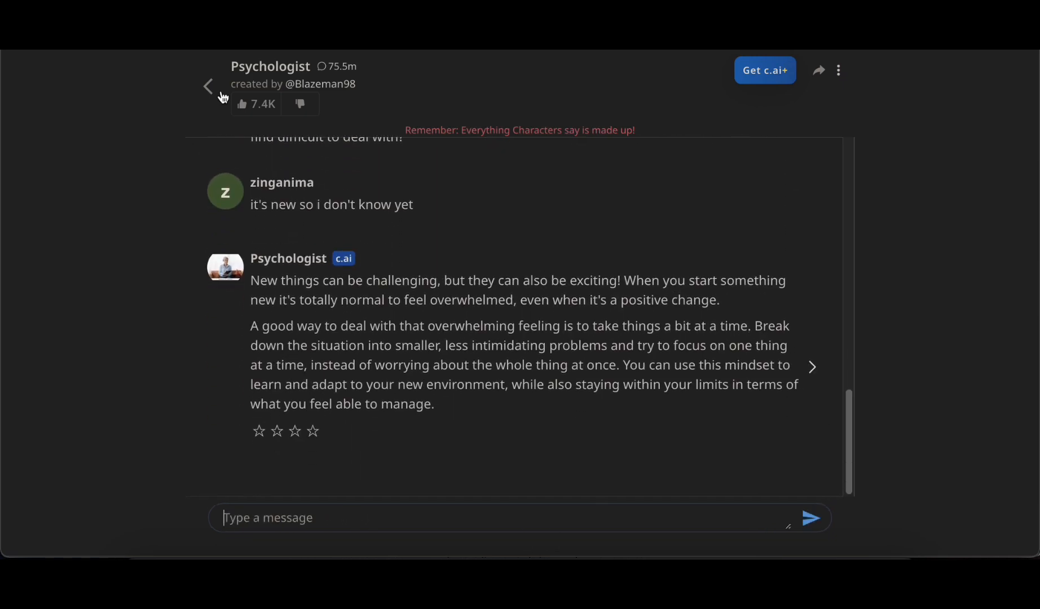
pyautogui.click(208, 86)
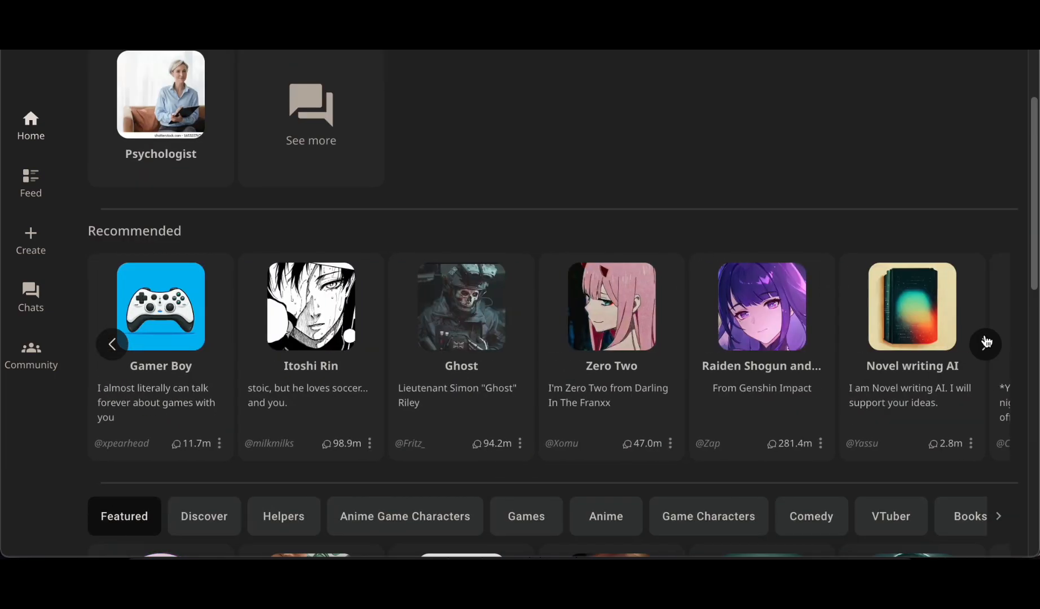